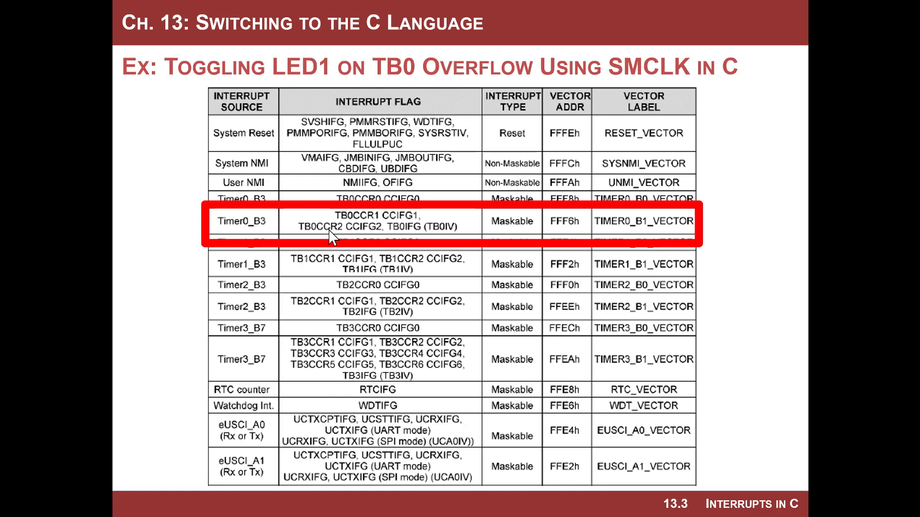
{"action": "mouse_move", "coordinate": [390, 243]}
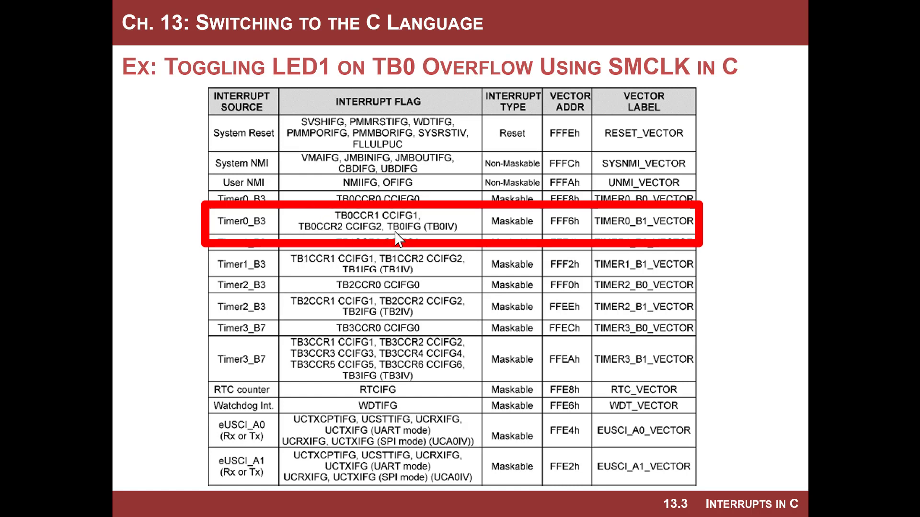
{"action": "mouse_move", "coordinate": [398, 238]}
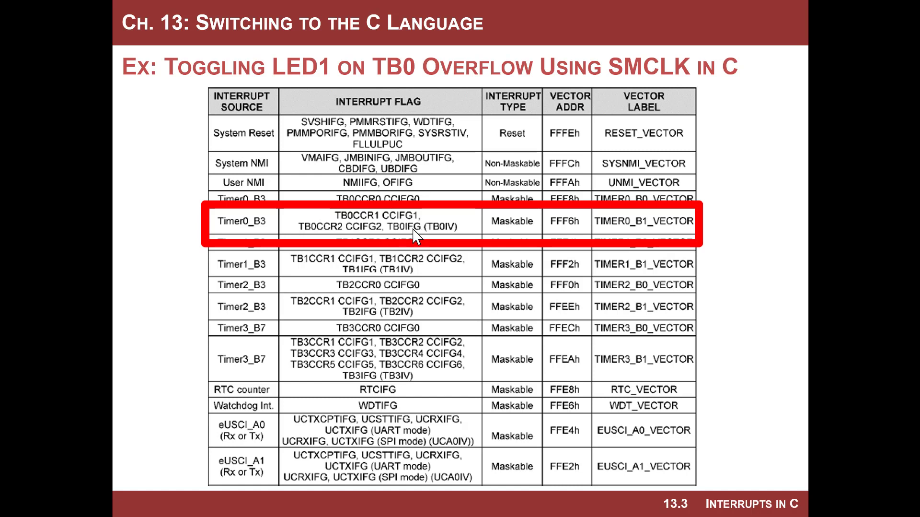
{"action": "mouse_move", "coordinate": [623, 245]}
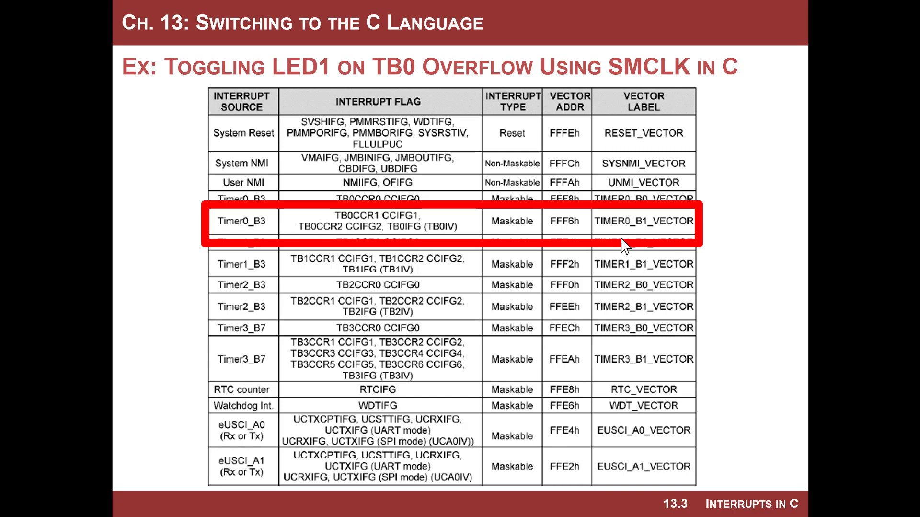
{"action": "mouse_move", "coordinate": [644, 232]}
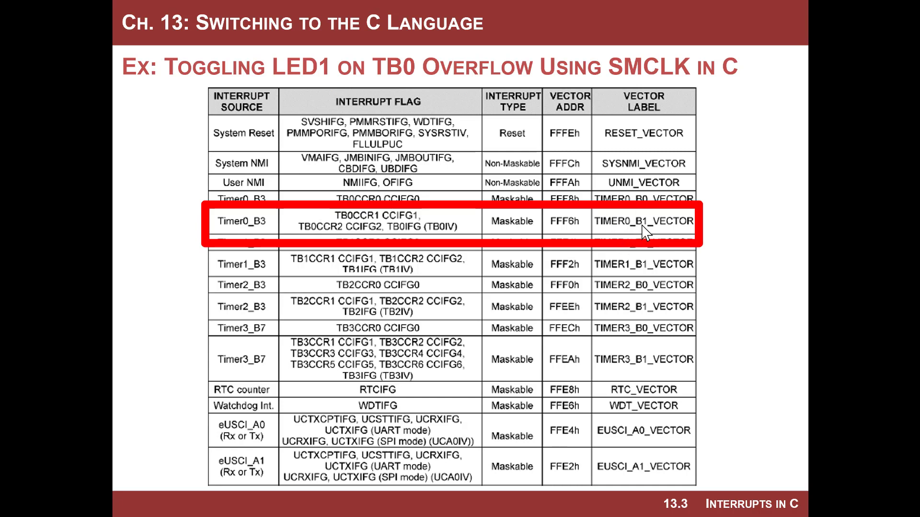
{"action": "mouse_move", "coordinate": [667, 249]}
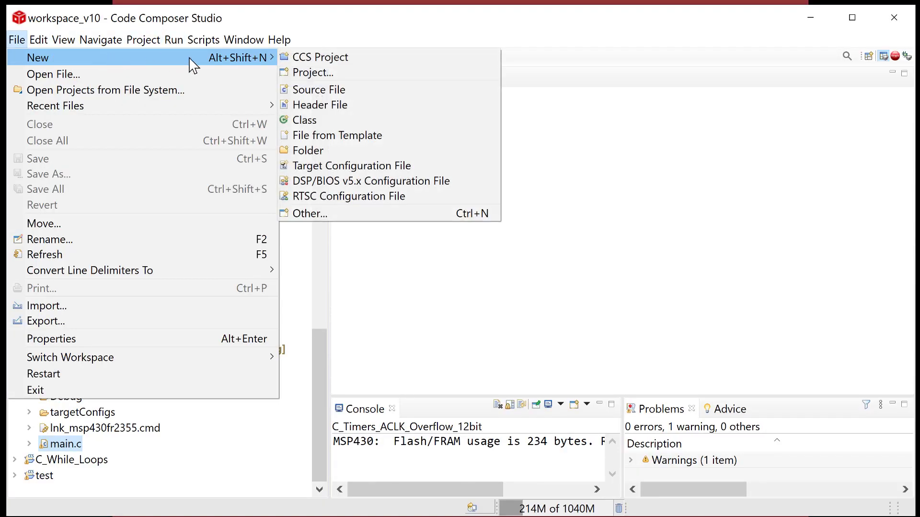
Step: Create an empty MSP430FR2355 CCS project named C_Timers_SMCLK_Overflow with main.c and finish the wizard
{"action": "left_click", "coordinate": [321, 57]}
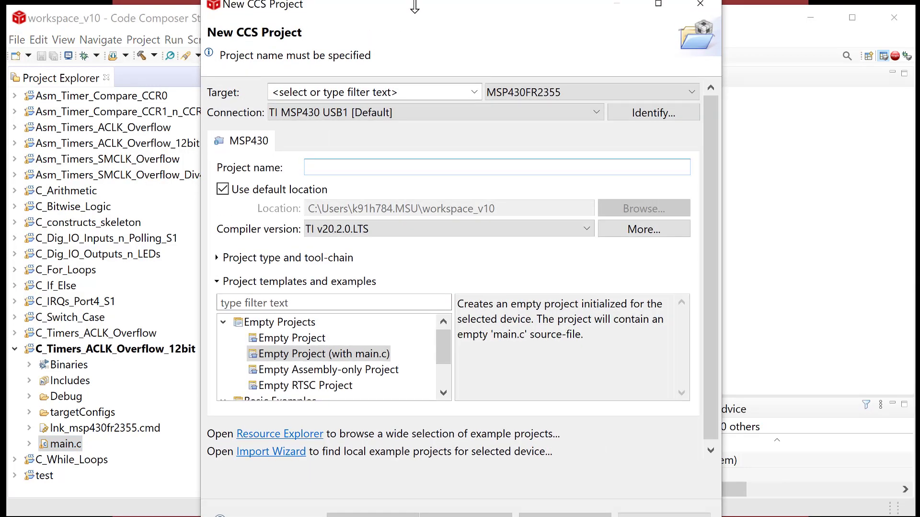
{"action": "type", "text": "C_Timers_"}
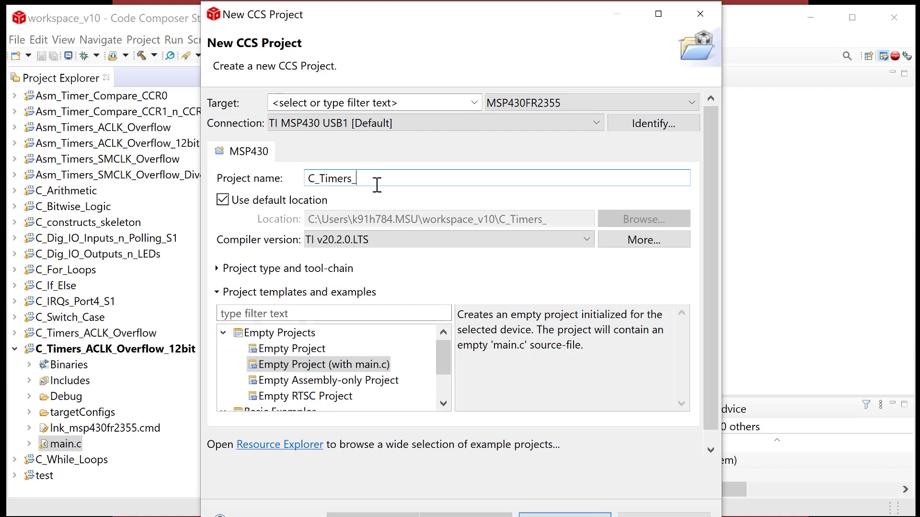
{"action": "type", "text": "SMCLK_"}
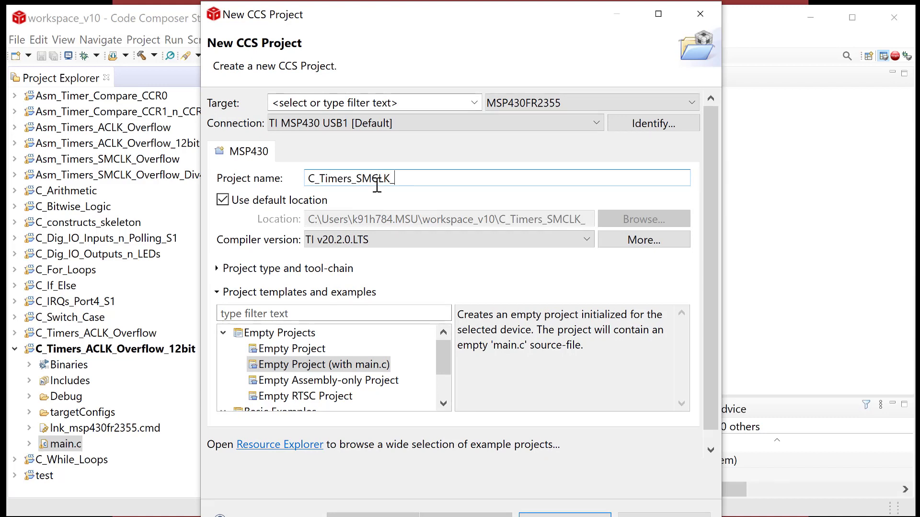
{"action": "type", "text": "Overflow"}
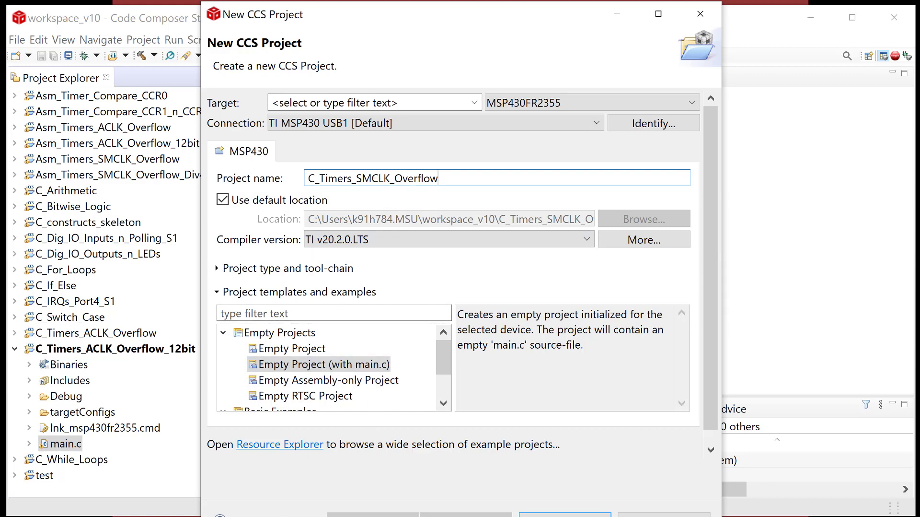
{"action": "left_click", "coordinate": [565, 498]}
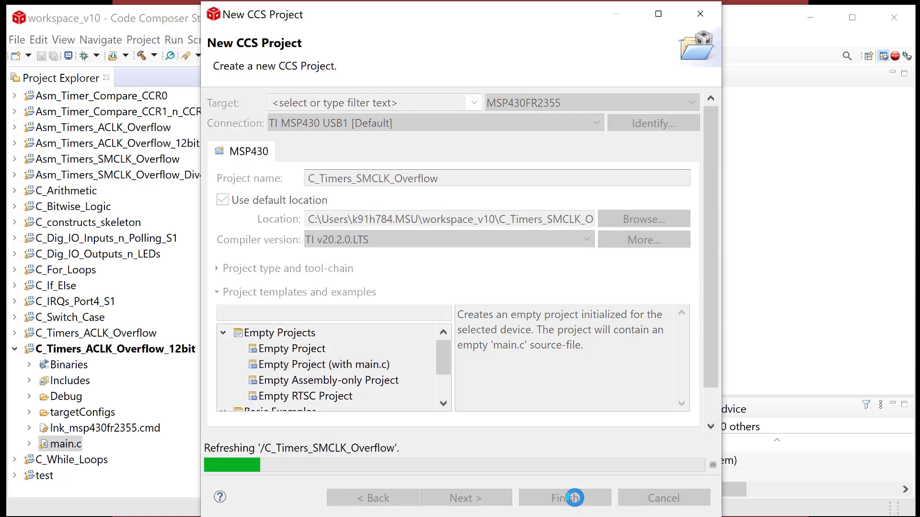
{"action": "left_click", "coordinate": [566, 497]}
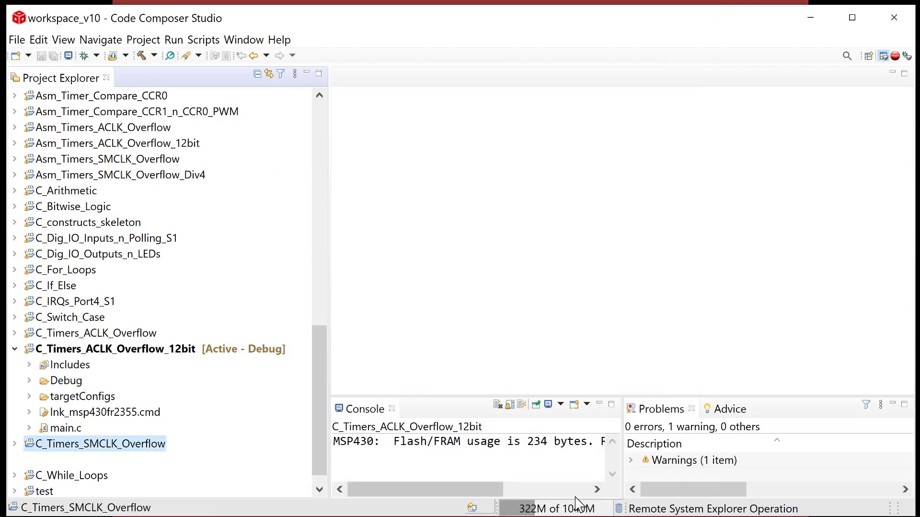
Step: Open main.c, delete the template comment block and add blank lines inside main
{"action": "double_click", "coordinate": [95, 443]}
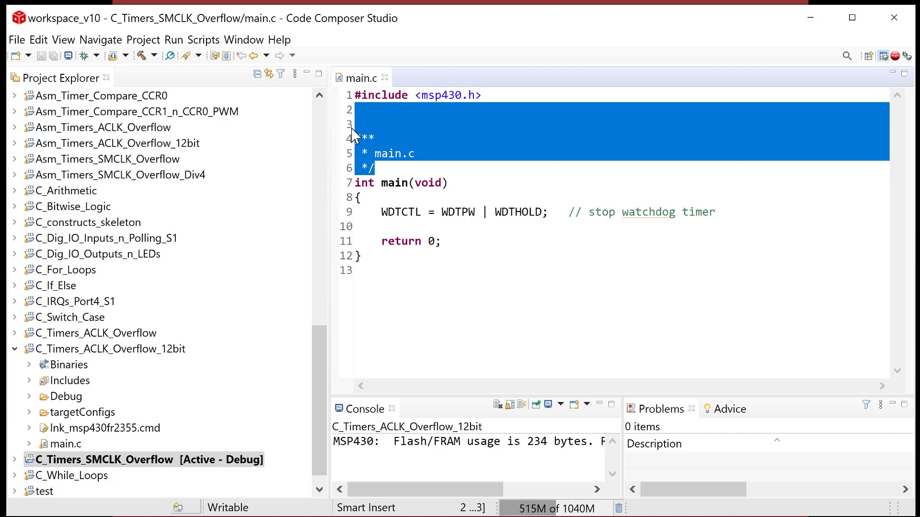
{"action": "key", "text": "Delete"}
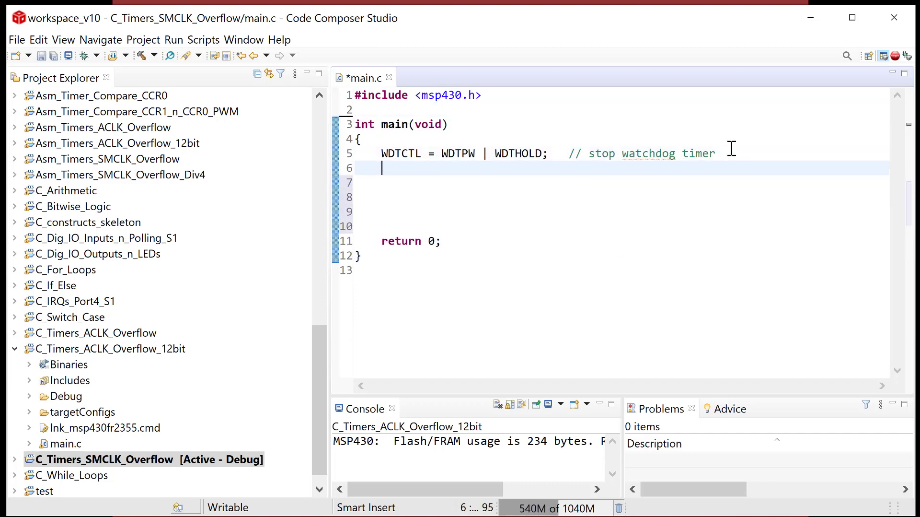
{"action": "key", "text": "Return"}
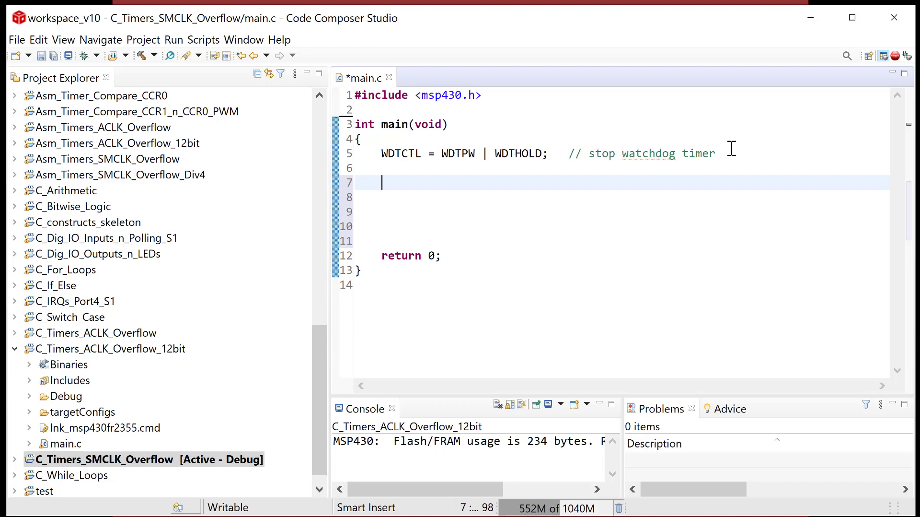
Step: Add a '//-- setup ports' section comment in main.c
{"action": "type", "text": "//"}
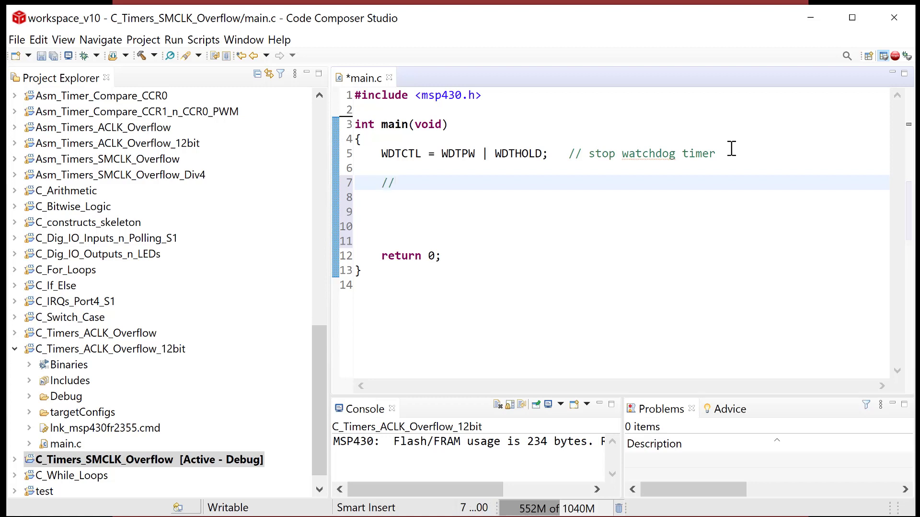
{"action": "type", "text": "-- setup p"}
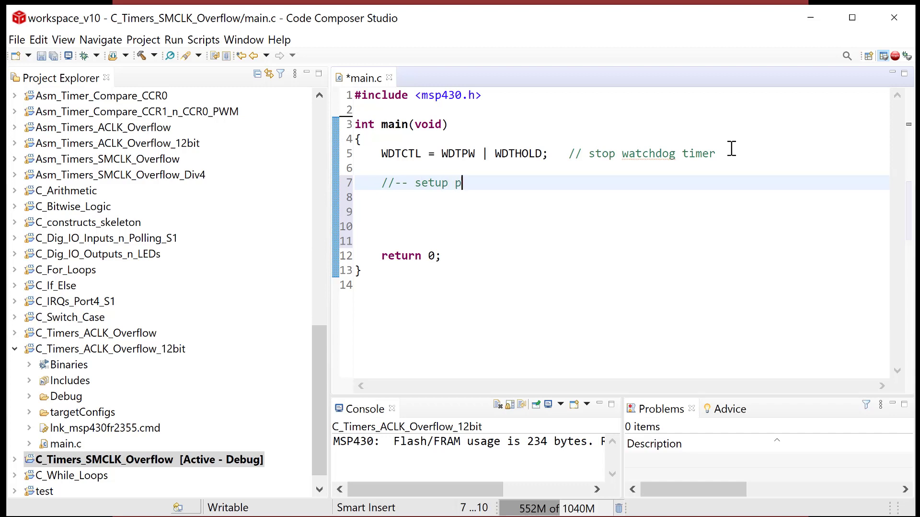
{"action": "key", "text": "Return"}
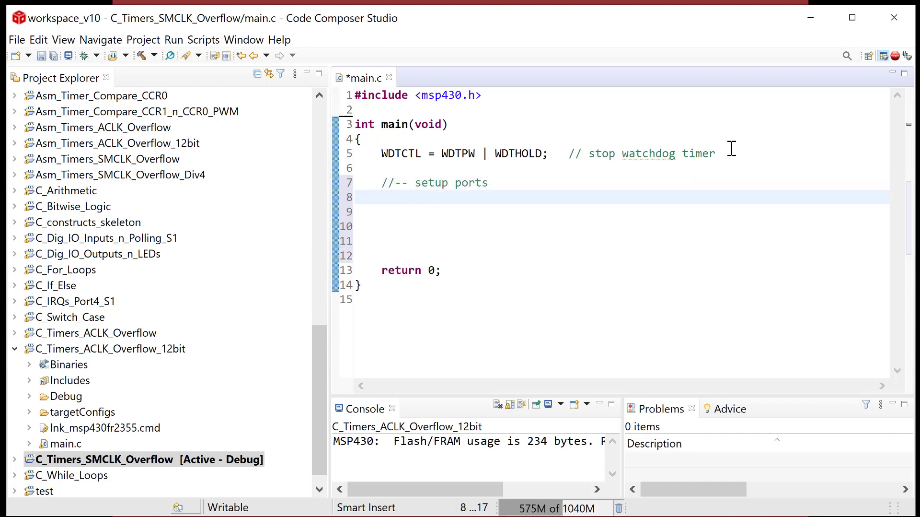
Step: Write P1DIR |= BIT0; commented '// set p1.0 to output (LED1)'
{"action": "type", "text": "P1DI"}
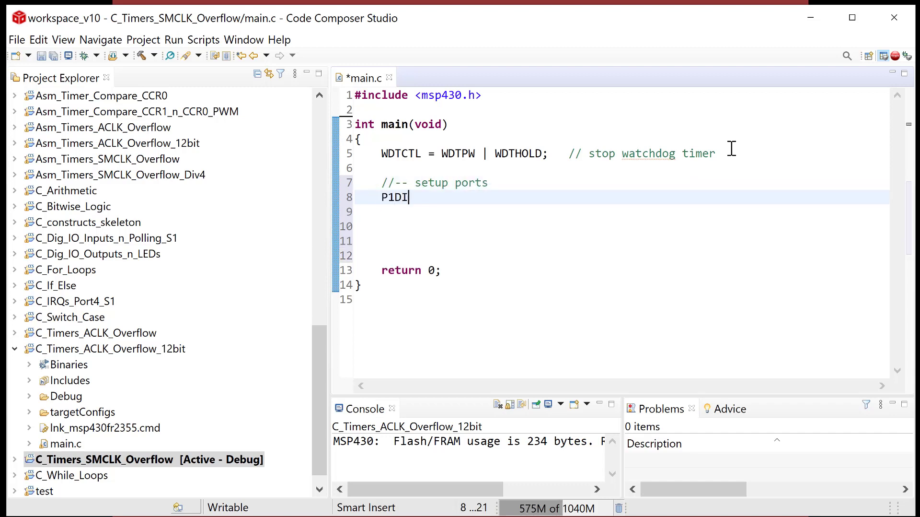
{"action": "type", "text": "R |"}
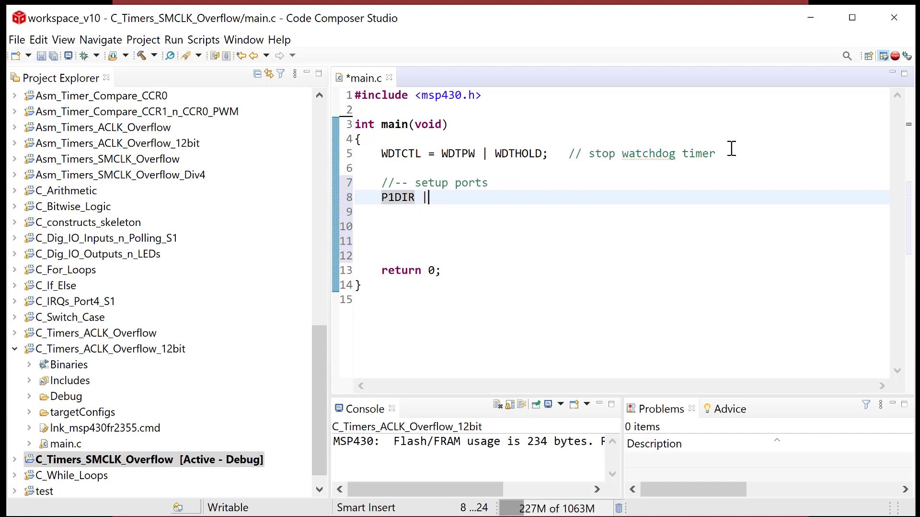
{"action": "type", "text": "= BIT1"}
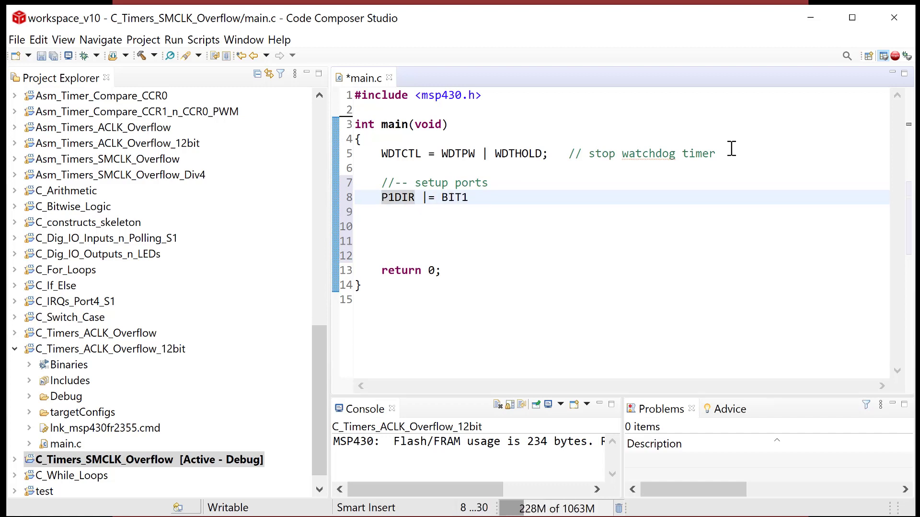
{"action": "type", "text": "0;"}
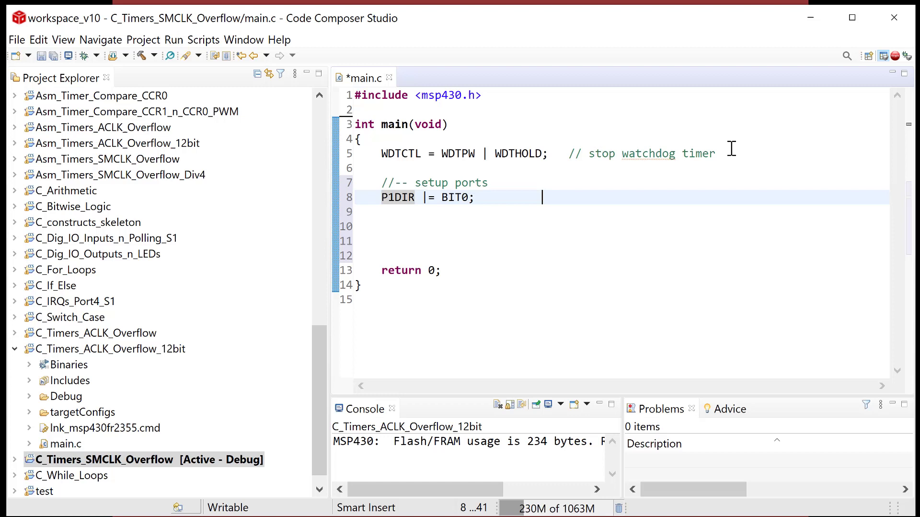
{"action": "type", "text": "//"}
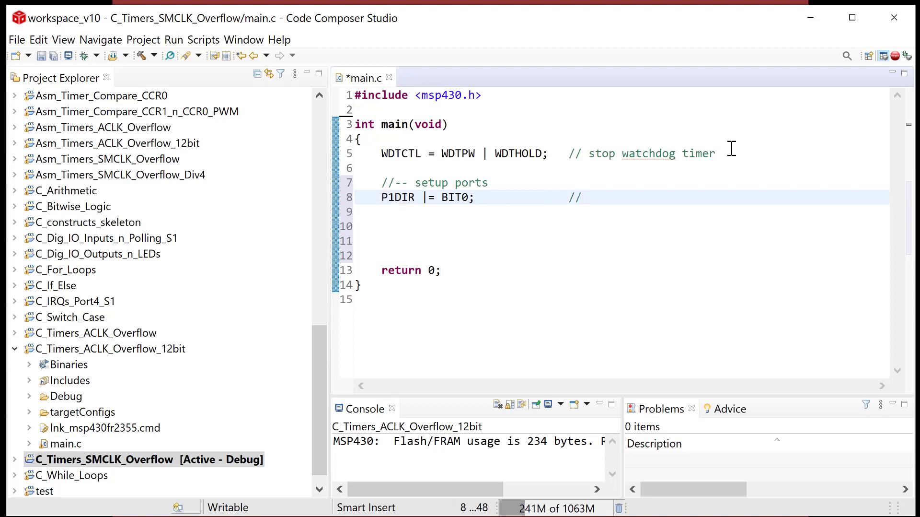
{"action": "type", "text": "set p1."}
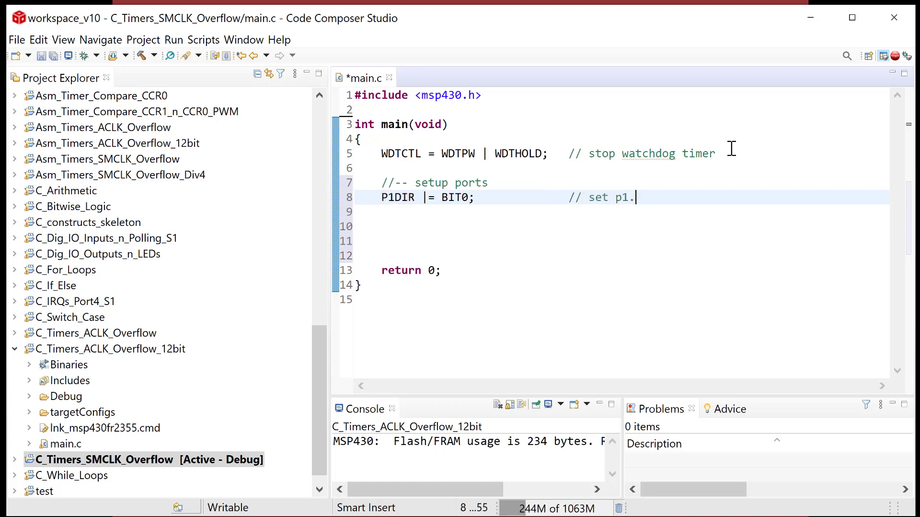
{"action": "type", "text": "0 to output (L"}
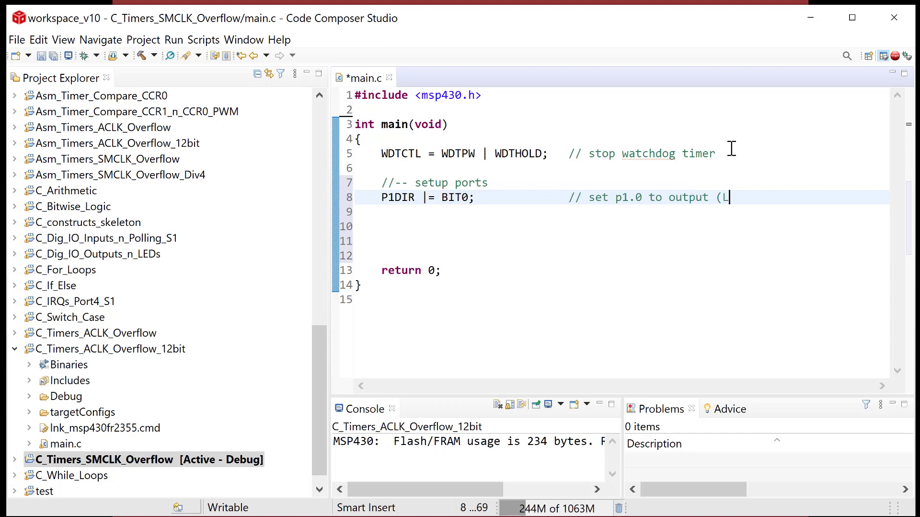
{"action": "type", "text": "ED1)"}
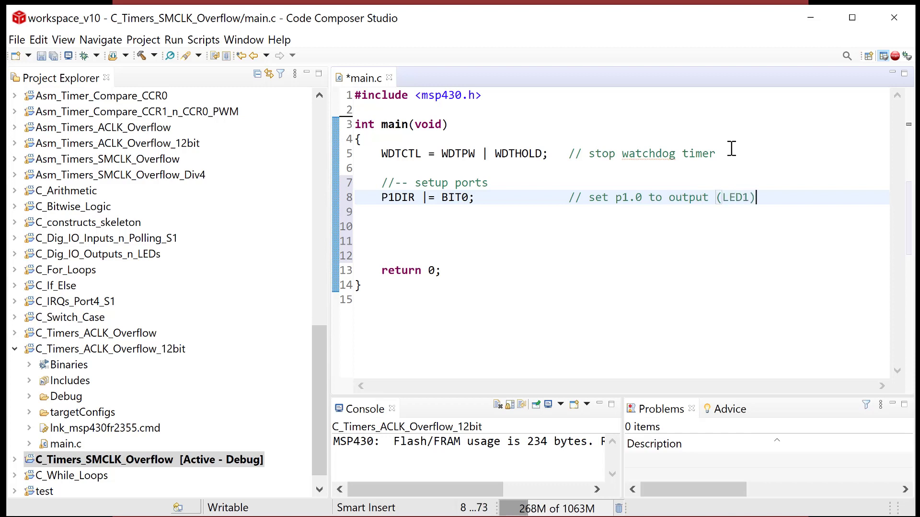
{"action": "key", "text": "Return"}
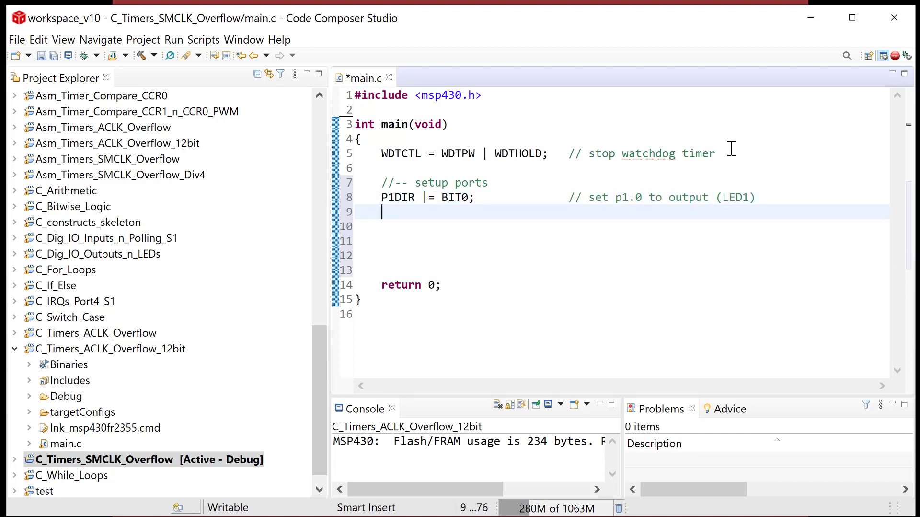
Step: Write P1OUT &= ~BIT0; to clear P1.0 at startup
{"action": "type", "text": "P1OUT"}
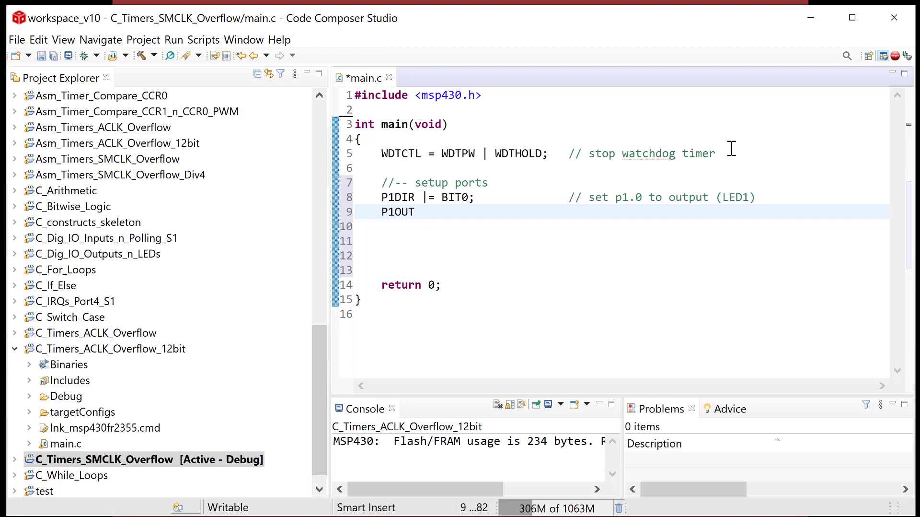
{"action": "type", "text": "&="}
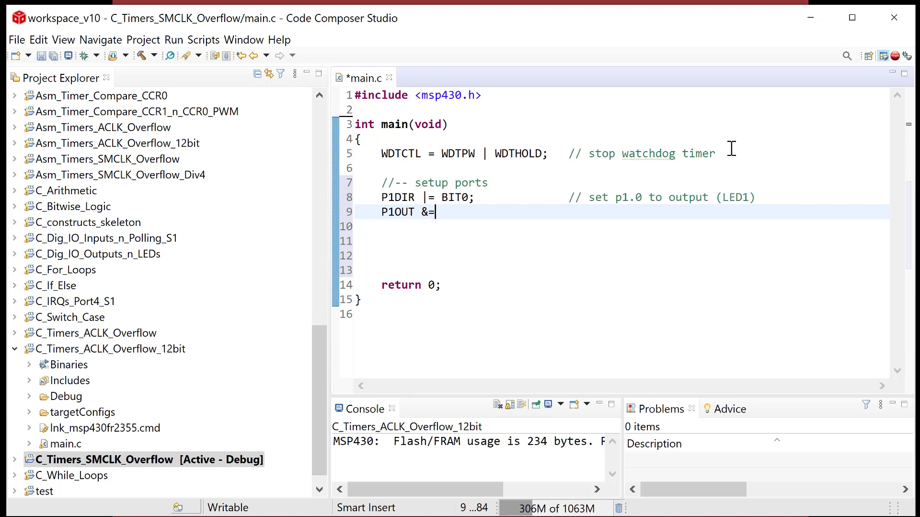
{"action": "type", "text": "~BIT"}
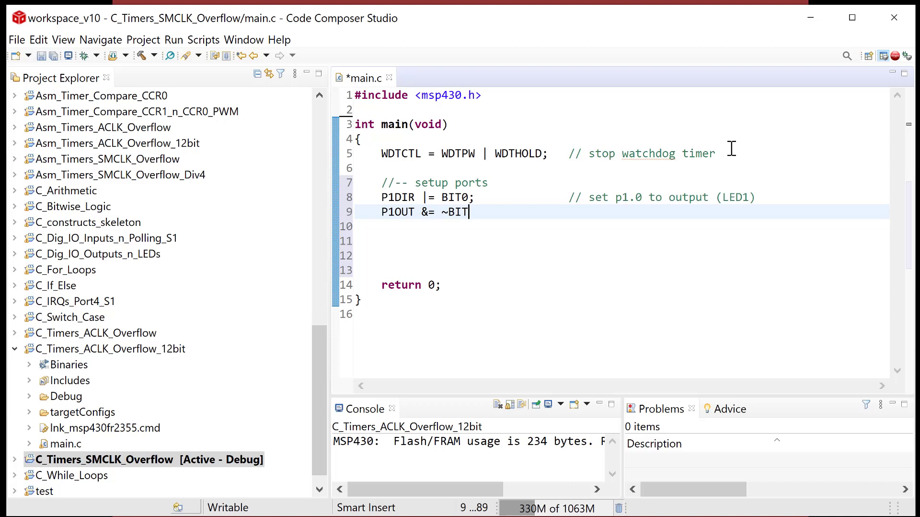
{"action": "type", "text": "0;"}
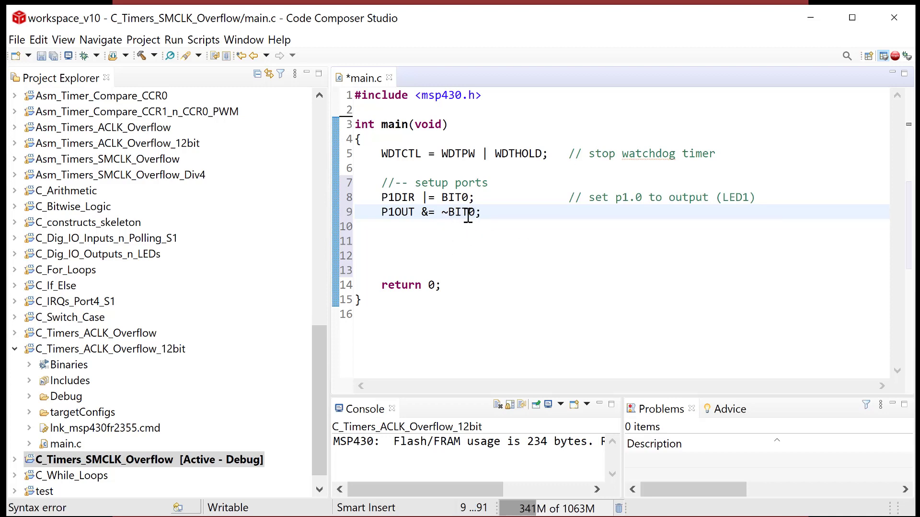
{"action": "double_click", "coordinate": [472, 212]}
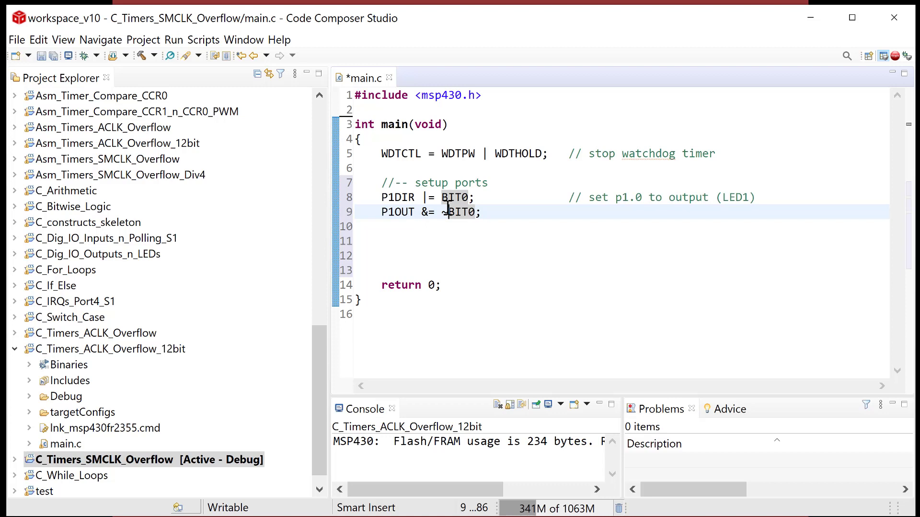
{"action": "double_click", "coordinate": [461, 211]}
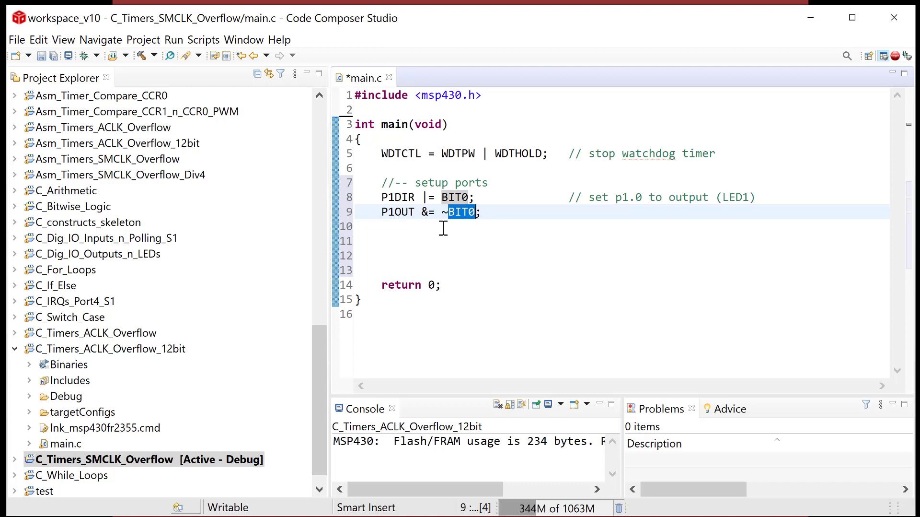
{"action": "mouse_move", "coordinate": [409, 197]}
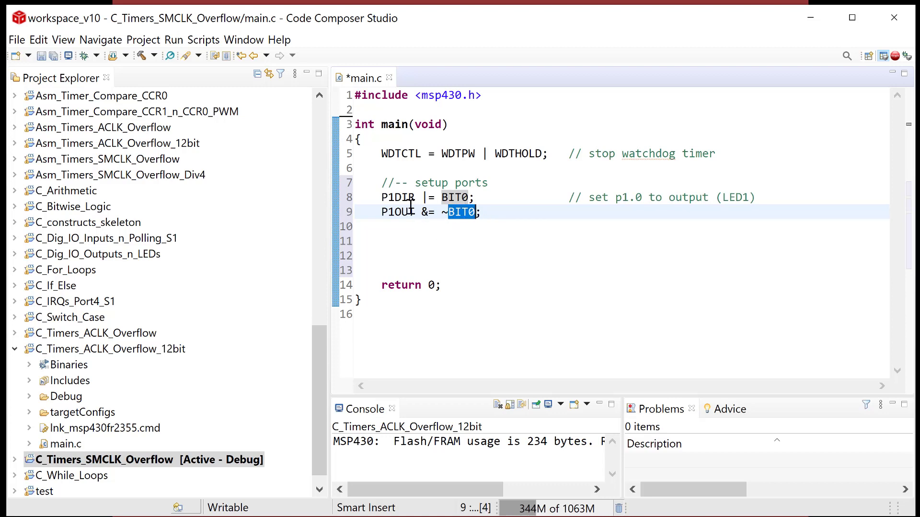
Step: Comment the line as '// clear P1.0 initially (LED1)'
{"action": "left_click", "coordinate": [483, 211]}
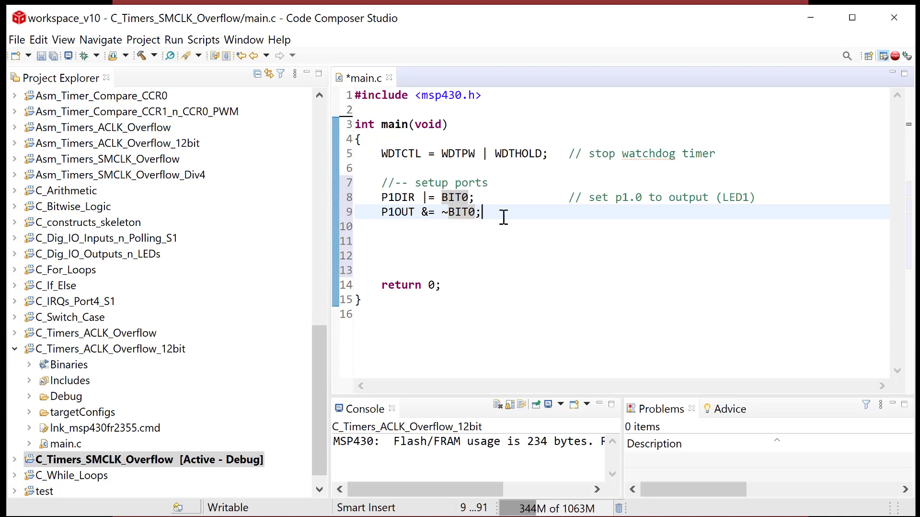
{"action": "type", "text": "//"}
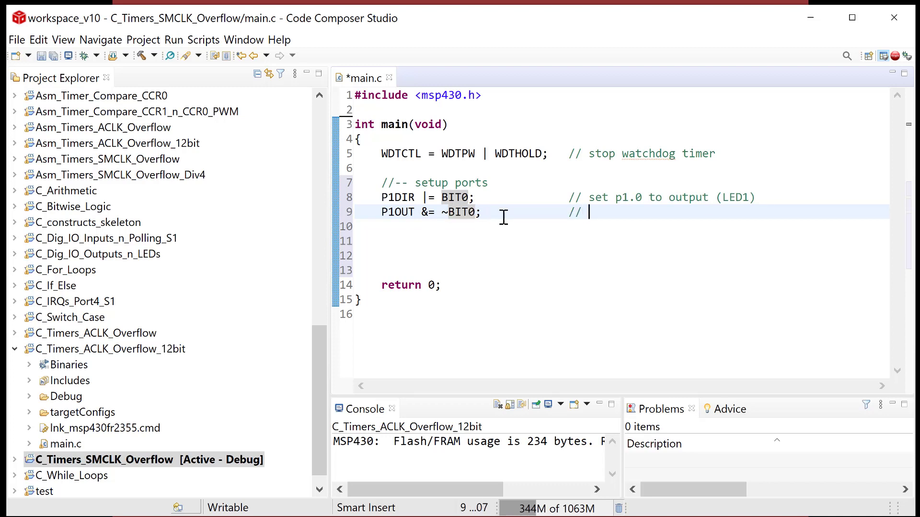
{"action": "type", "text": "clear P"}
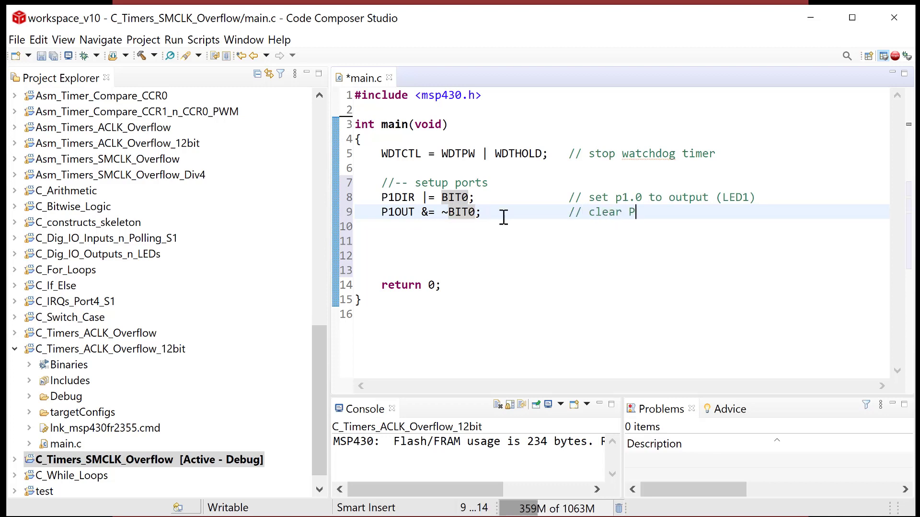
{"action": "type", "text": "1.0 initi"}
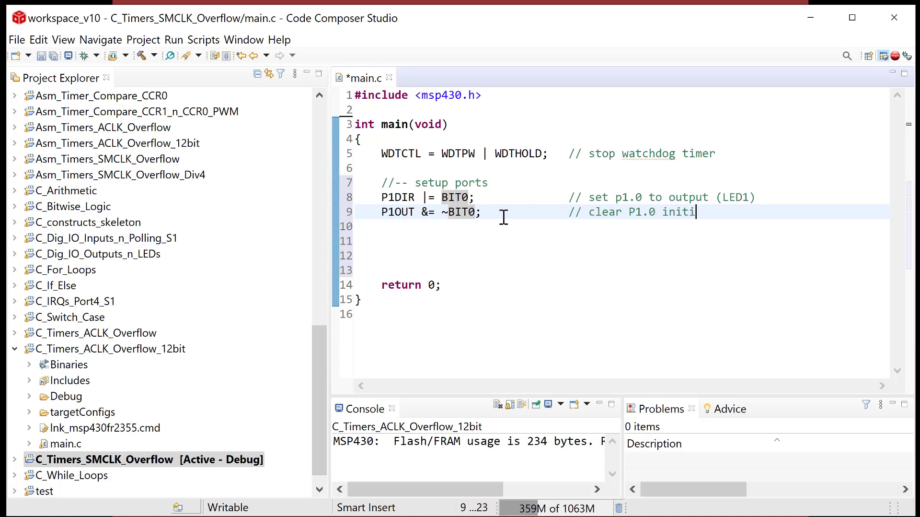
{"action": "type", "text": "ally LED1)"}
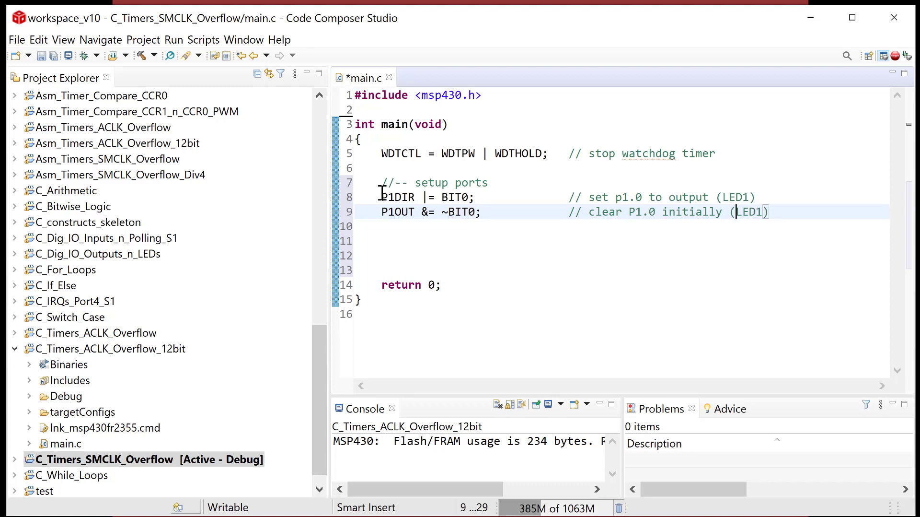
{"action": "mouse_move", "coordinate": [398, 211]}
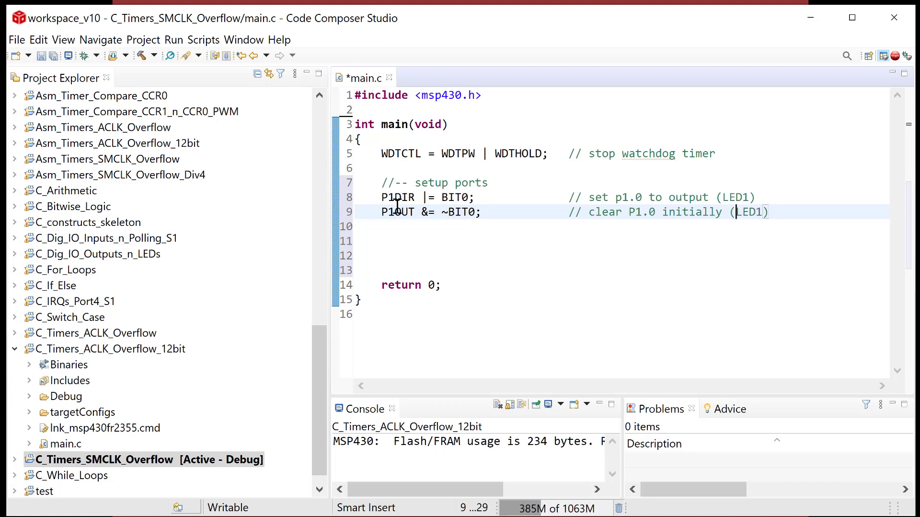
{"action": "mouse_move", "coordinate": [463, 111]}
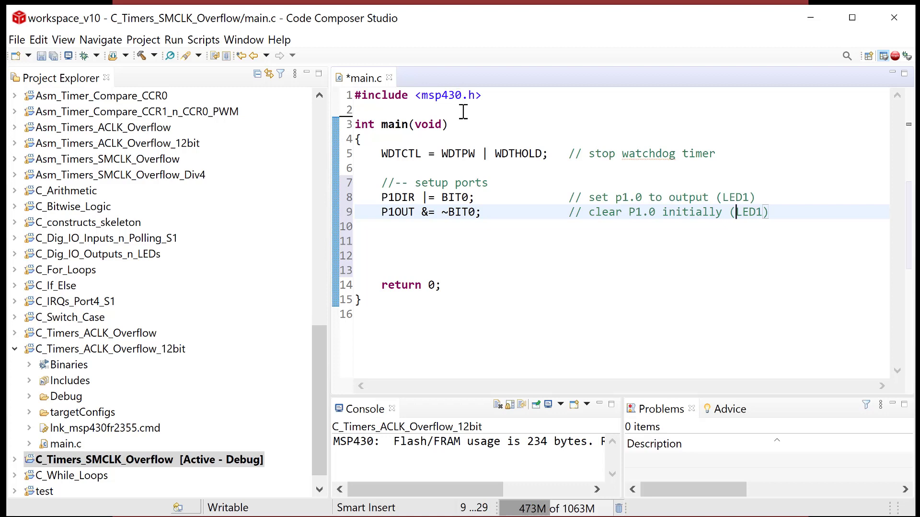
{"action": "mouse_move", "coordinate": [448, 111]}
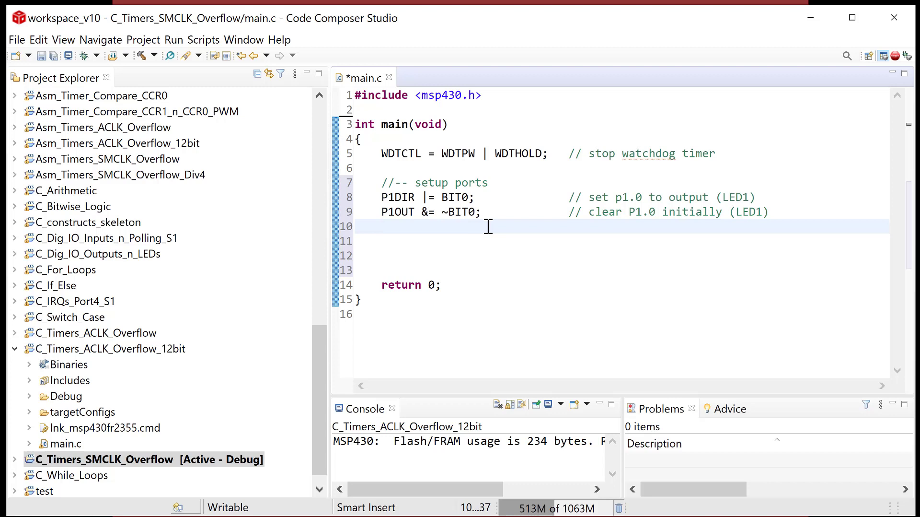
Step: Write PM5CTL0 &= ~LOCKLPM5; commented '// turn on digital i/o' on line 10
{"action": "left_click", "coordinate": [383, 226]}
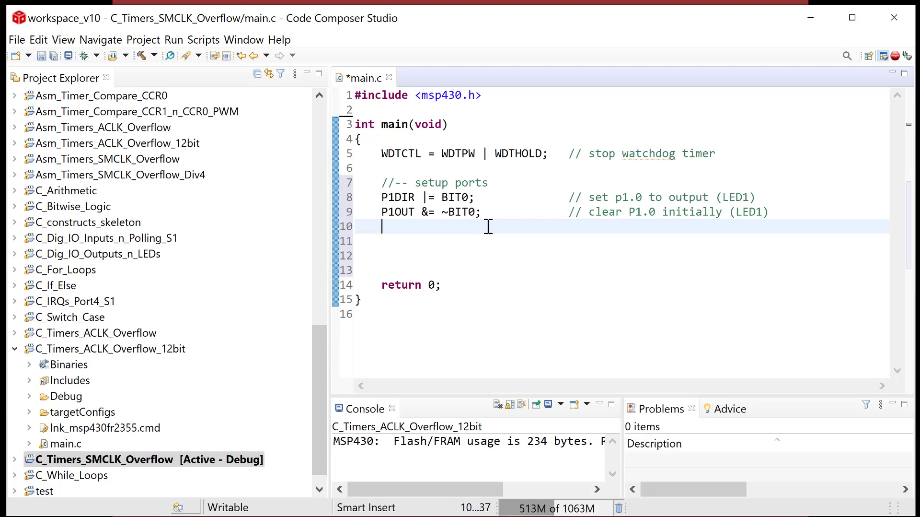
{"action": "type", "text": "PM4CT"}
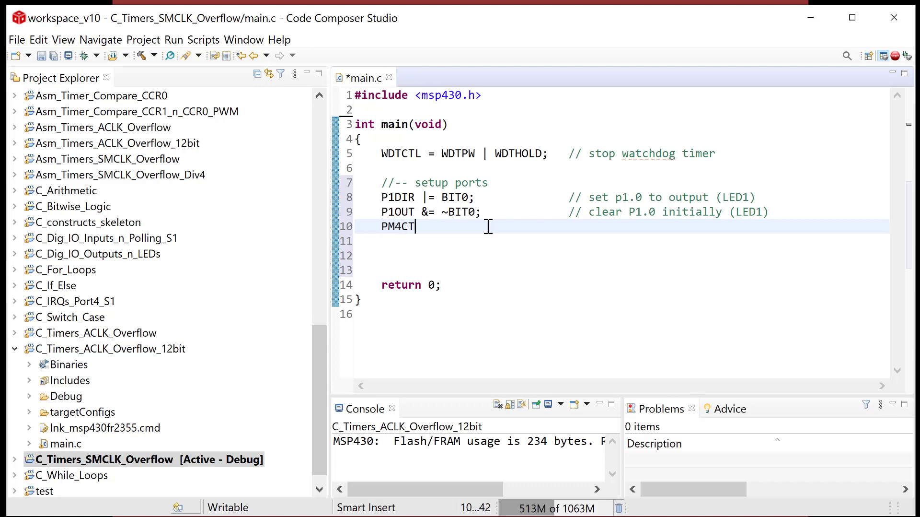
{"action": "type", "text": "L0"}
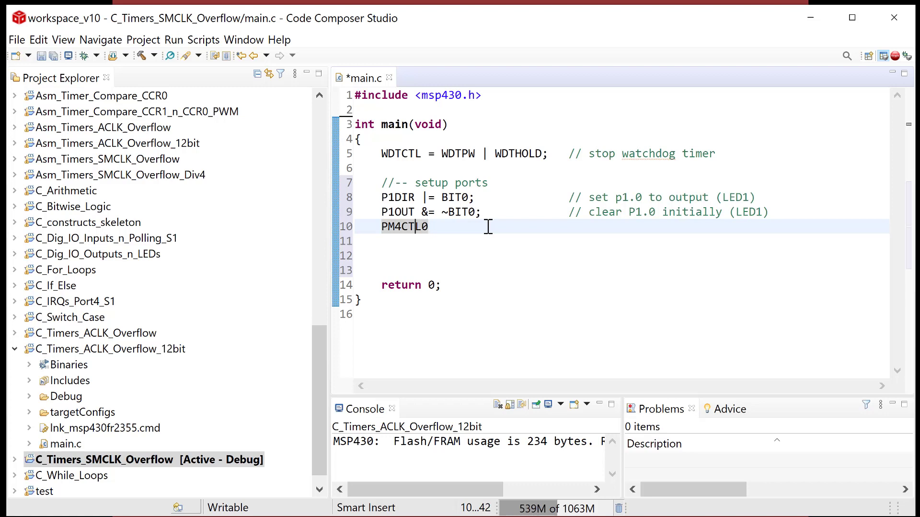
{"action": "type", "text": "5"}
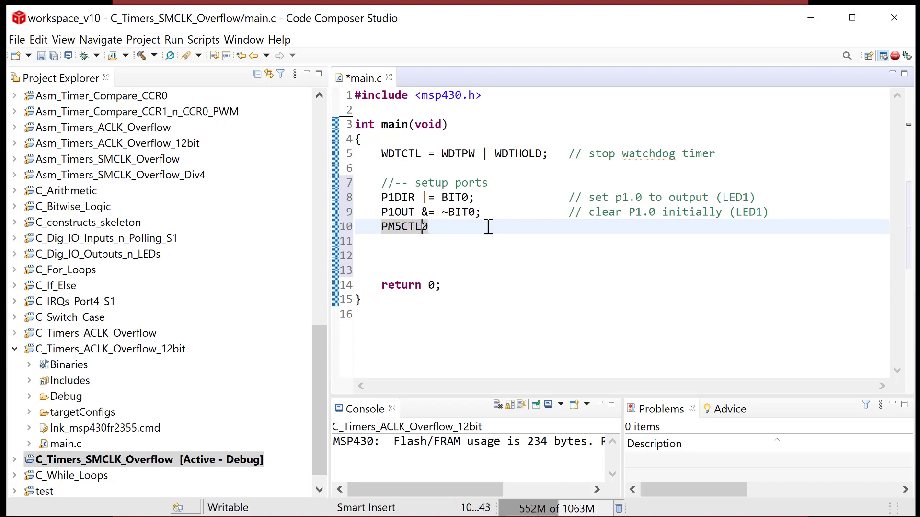
{"action": "type", "text": "&"}
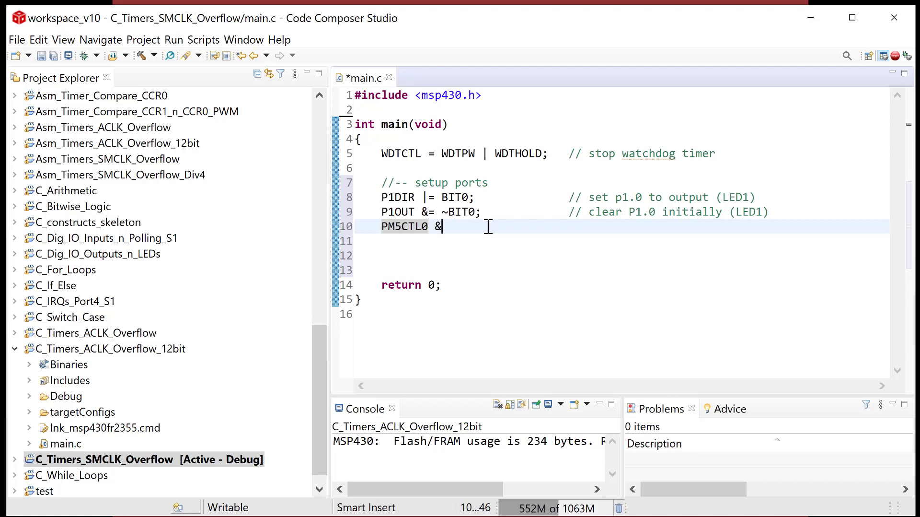
{"action": "type", "text": "="}
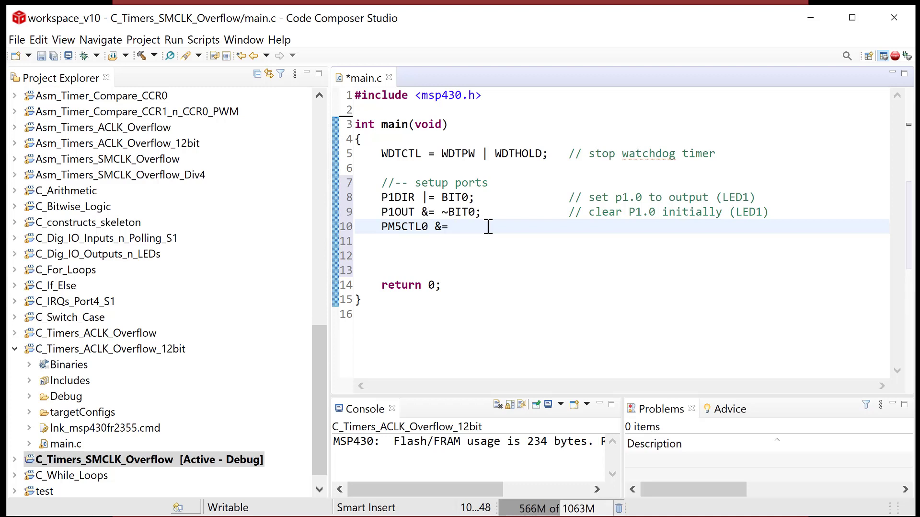
{"action": "type", "text": "~L"}
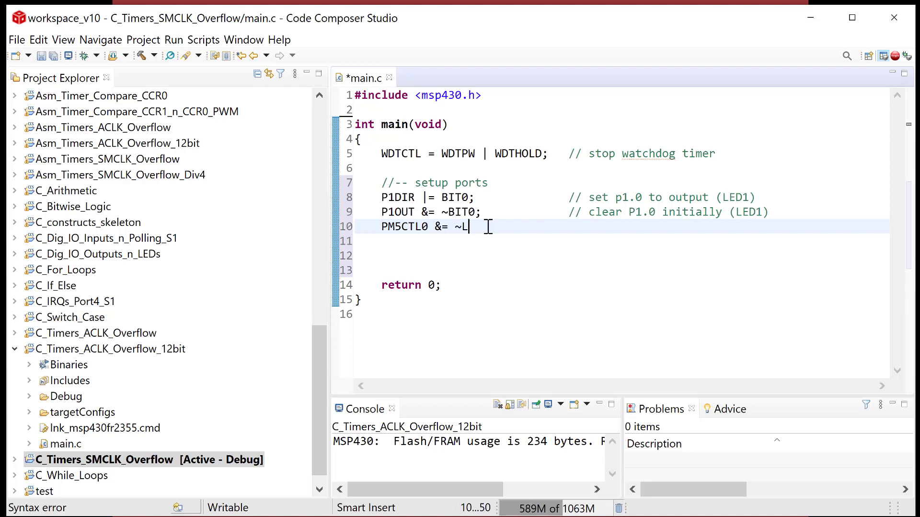
{"action": "type", "text": "OCKLPM5;"}
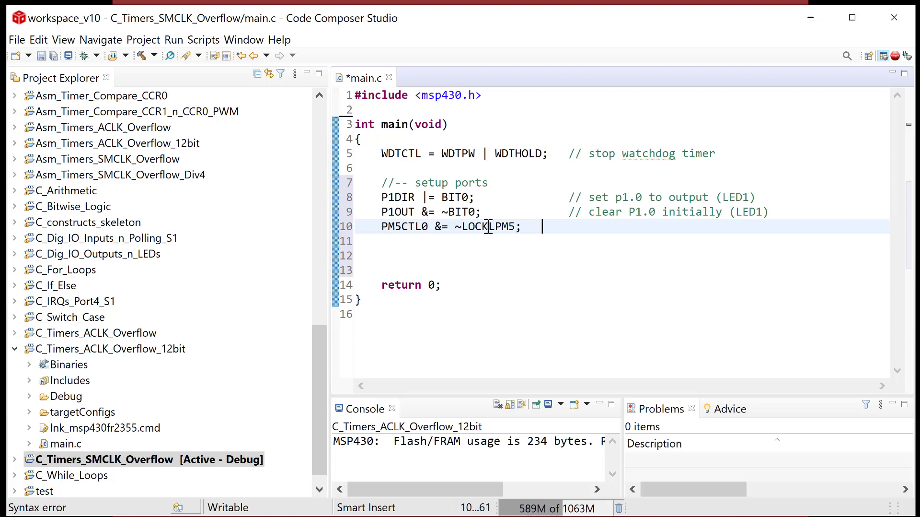
{"action": "type", "text": "// turn on digi"}
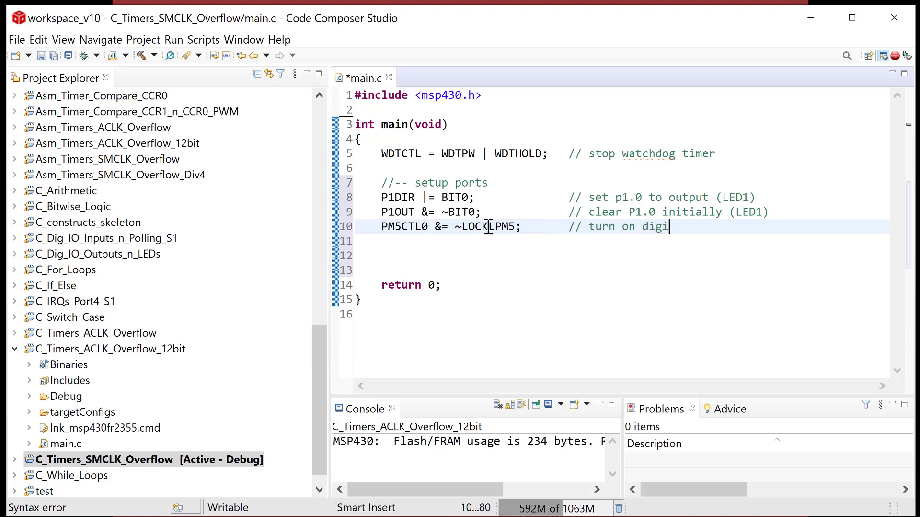
{"action": "type", "text": "tal i/"}
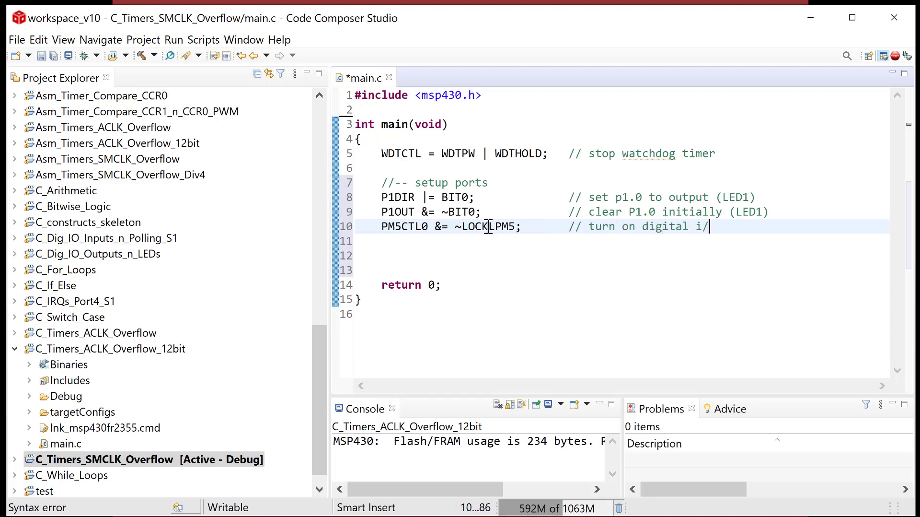
{"action": "type", "text": "o"}
{"action": "left_click", "coordinate": [622, 255]}
{"action": "type", "text": "//-- setu"}
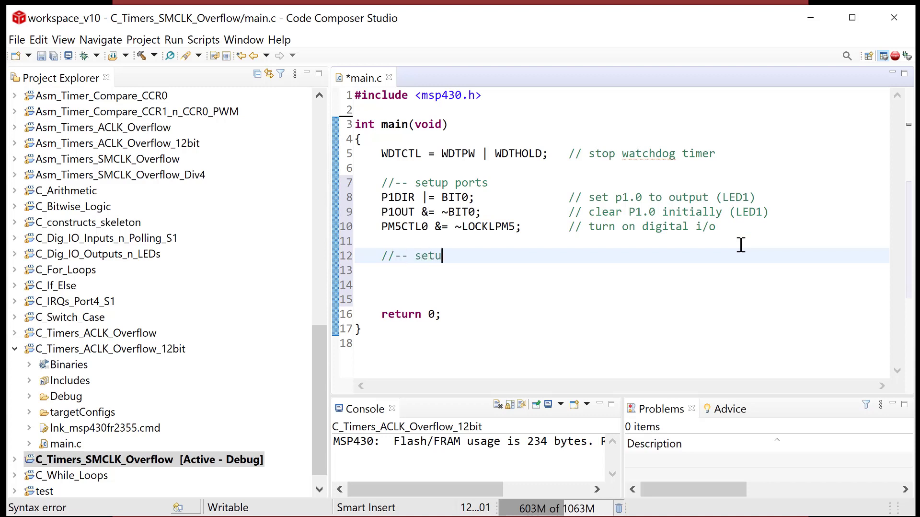
Step: Finish the '//-- setup timer TB0' section comment
{"action": "type", "text": "p timer"}
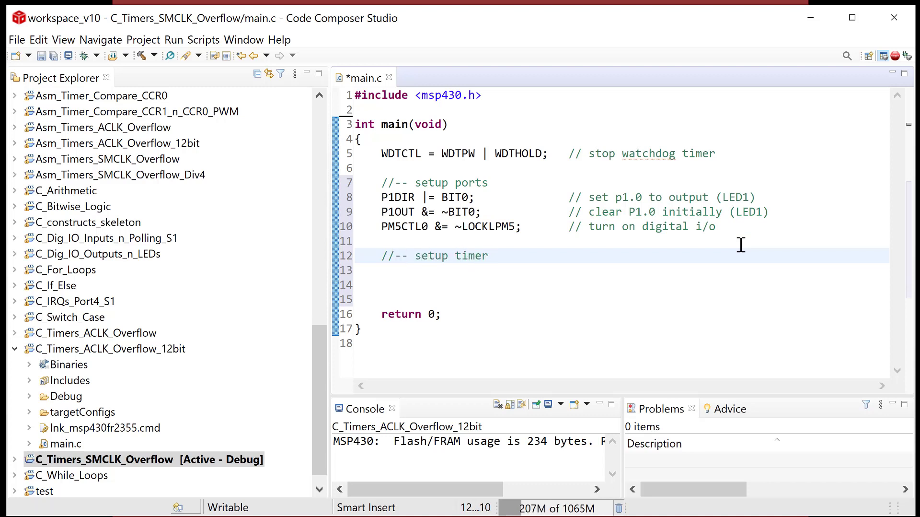
{"action": "type", "text": "TB0"}
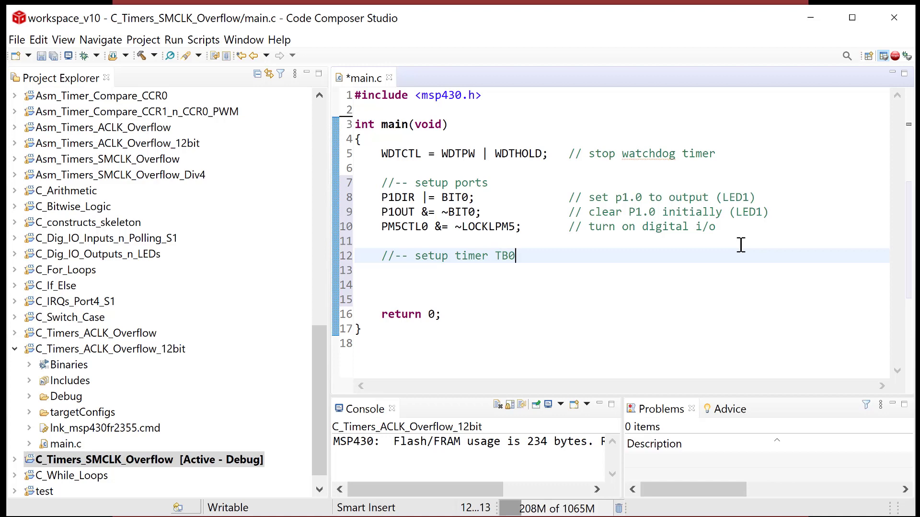
{"action": "key", "text": "Return"}
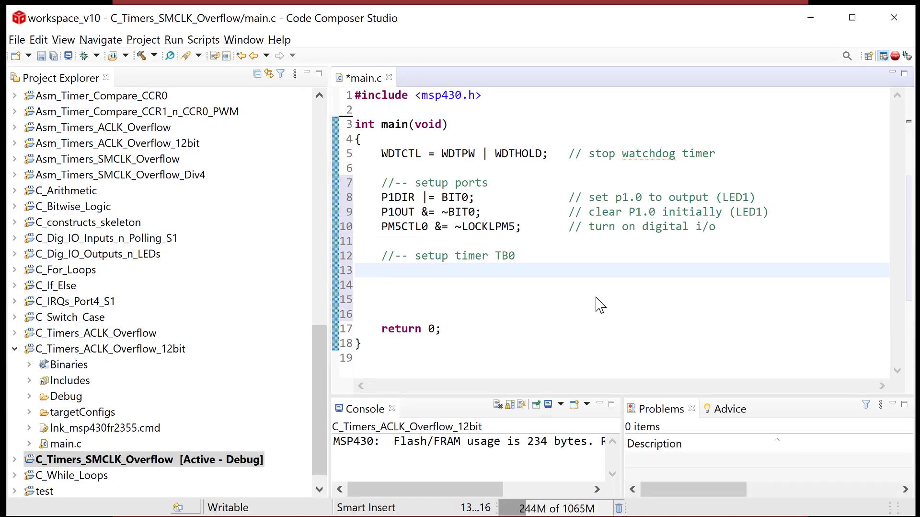
Step: Write TB0CTL |= TBCLR; commented '// reset TB0'
{"action": "type", "text": "TB0CTL"}
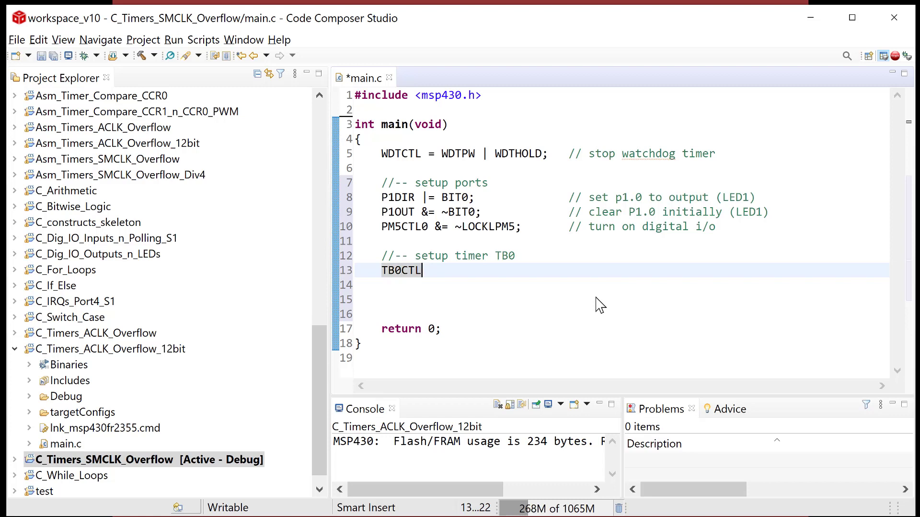
{"action": "type", "text": "\" |\""}
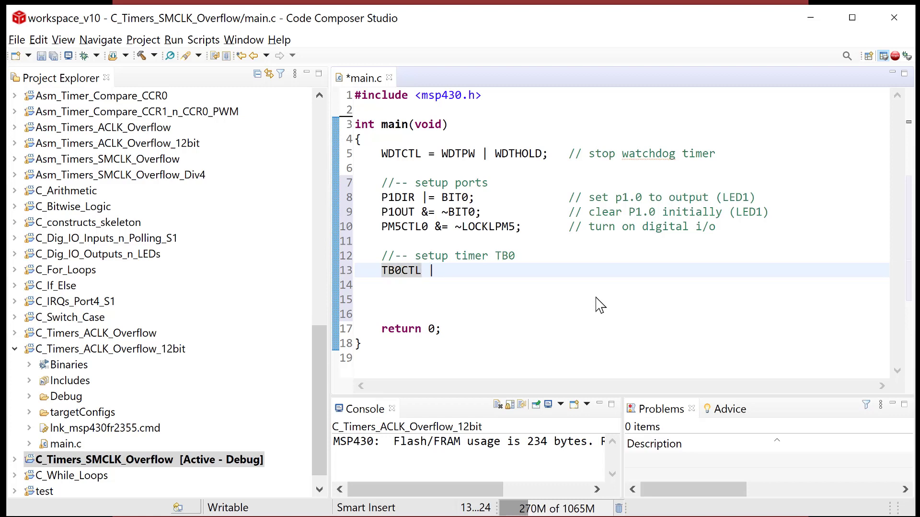
{"action": "type", "text": "="}
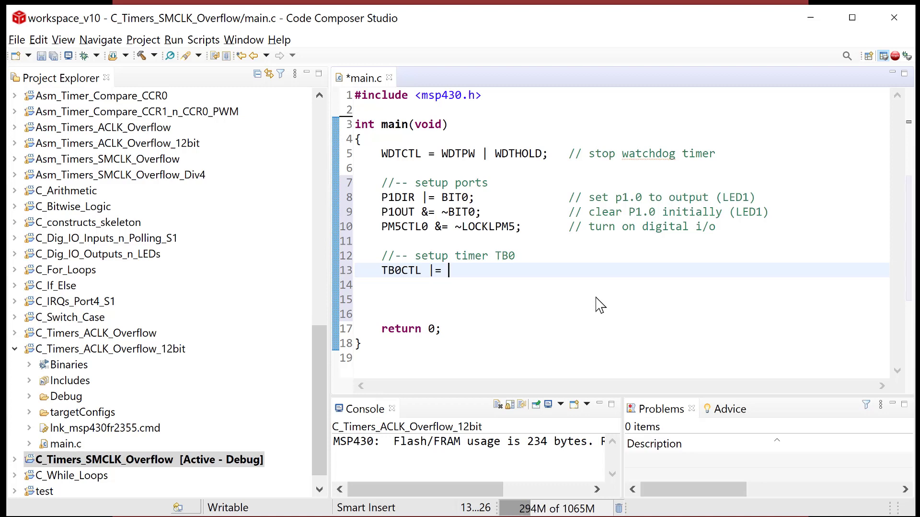
{"action": "type", "text": "TBCLR;            // t"}
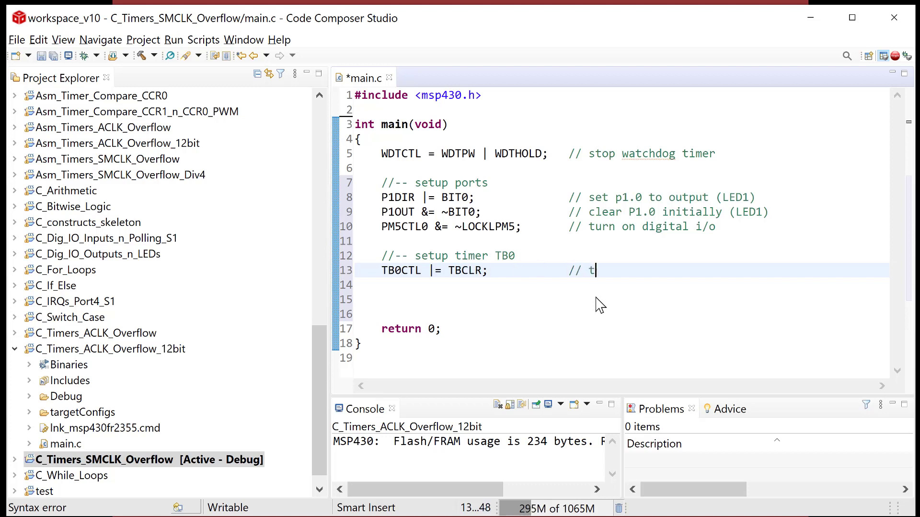
{"action": "type", "text": "eset TB0"}
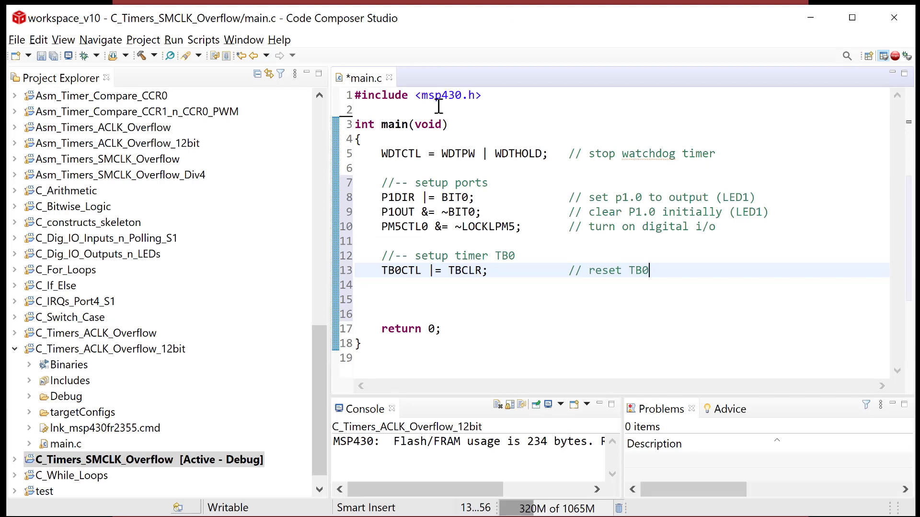
{"action": "mouse_move", "coordinate": [594, 227]}
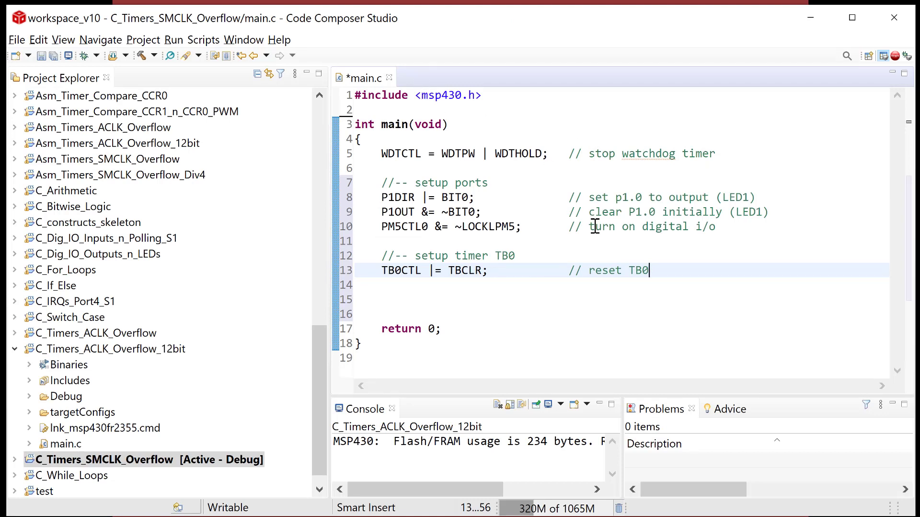
Step: Write TB0CTL |= TBSSEL__SMCLK; commented '// SMCLK as source' on a new line
{"action": "key", "text": "Return"}
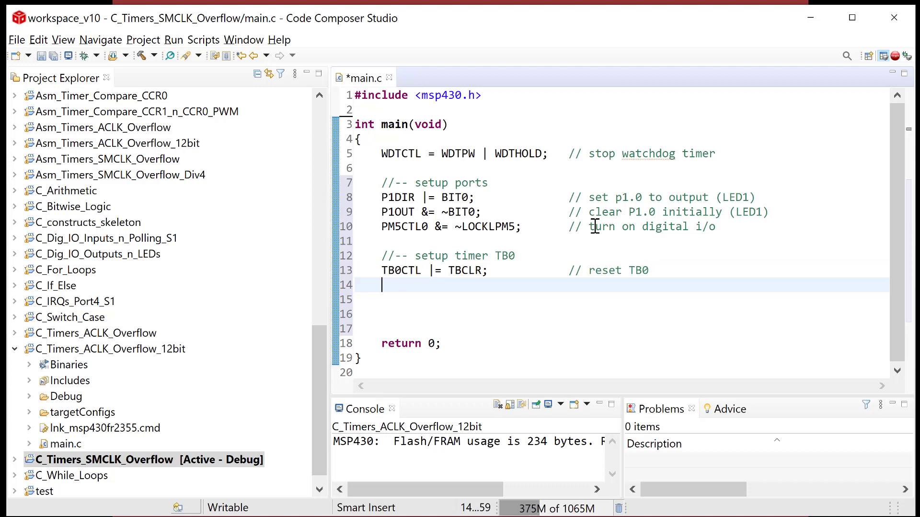
{"action": "type", "text": "TB0CTL"}
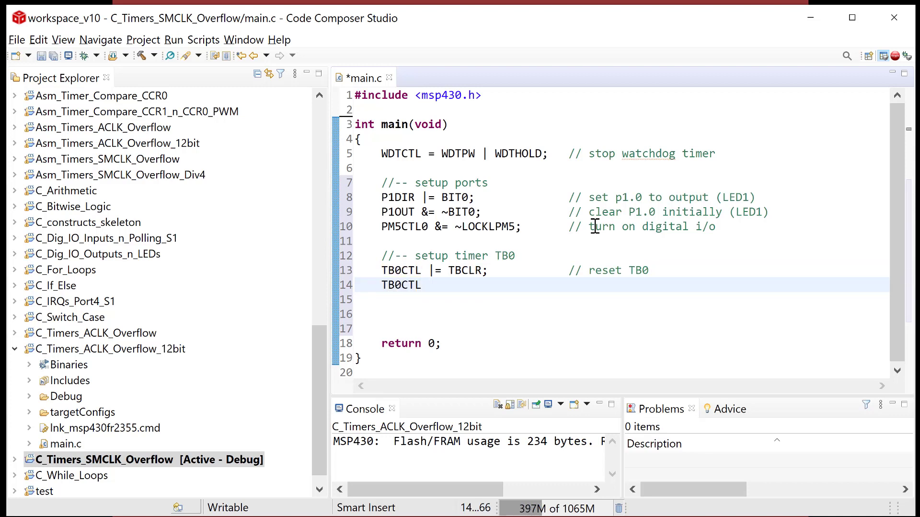
{"action": "type", "text": "|"}
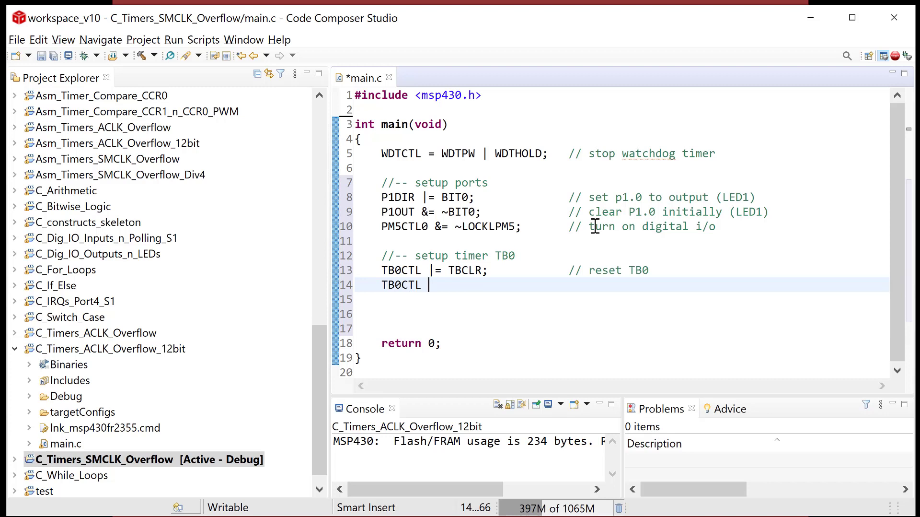
{"action": "type", "text": "="}
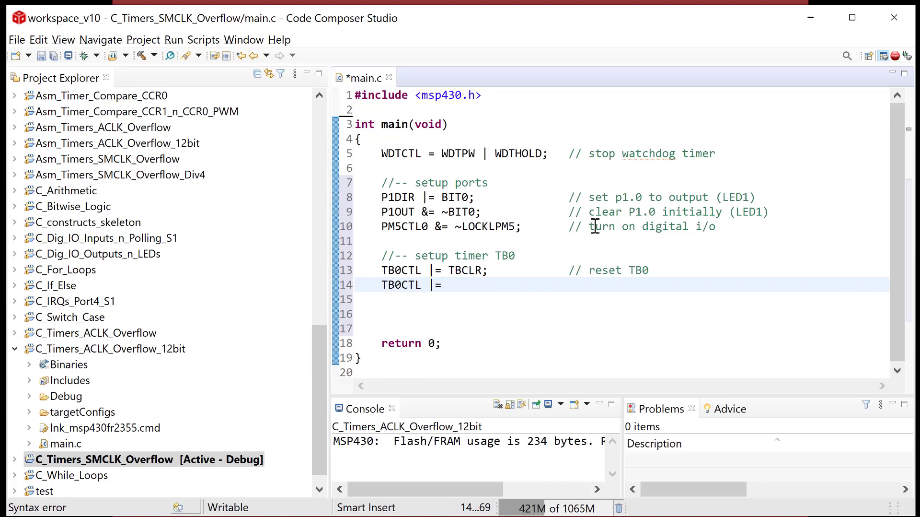
{"action": "type", "text": "TB"}
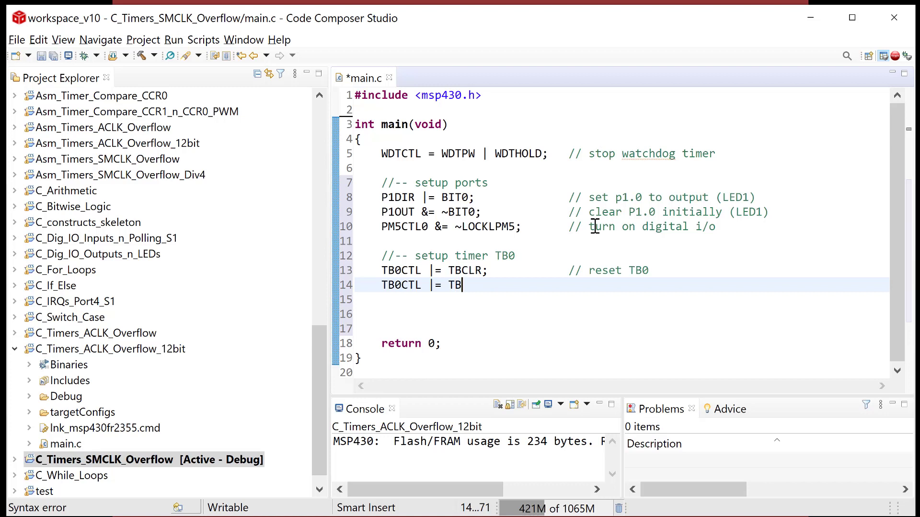
{"action": "type", "text": "SSEL__"}
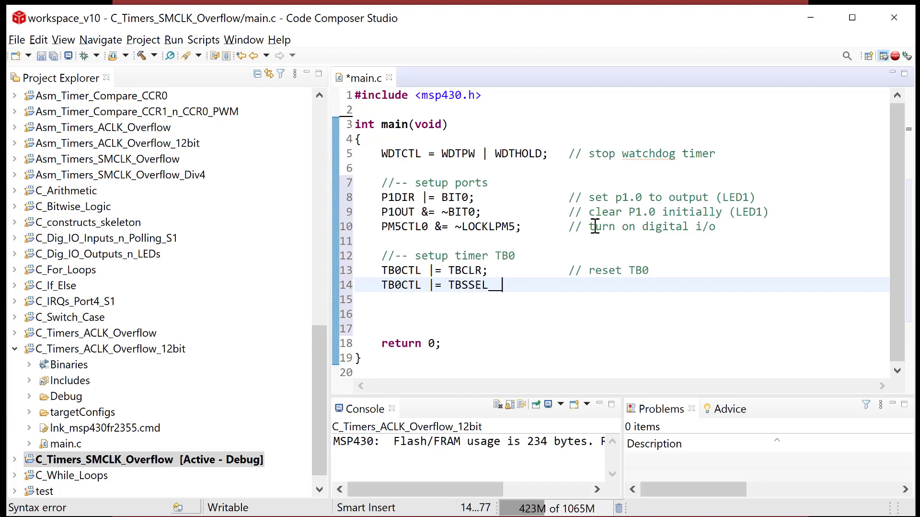
{"action": "type", "text": "_SMCLK;"}
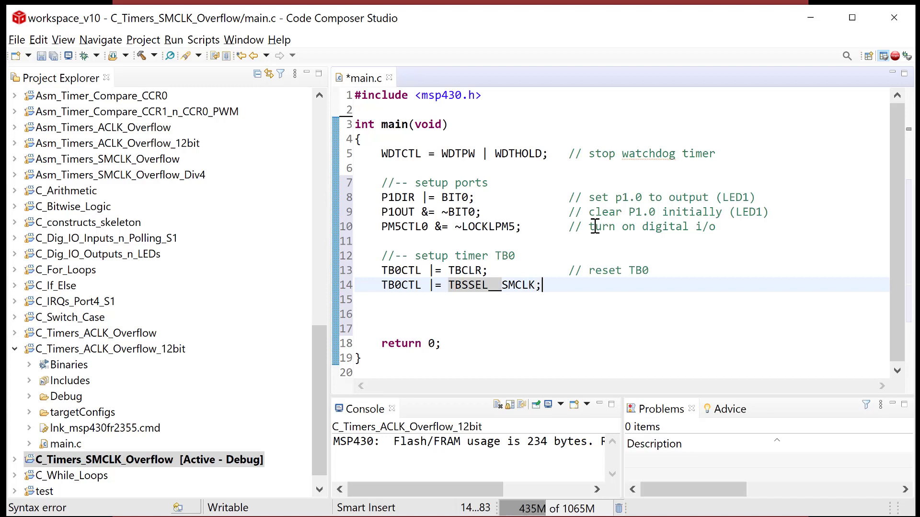
{"action": "type", "text": ";"}
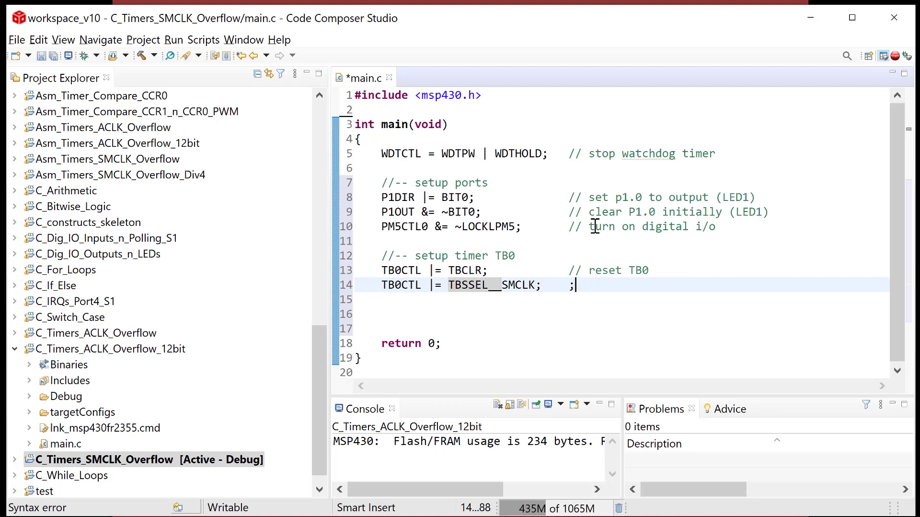
{"action": "type", "text": "// SMC"}
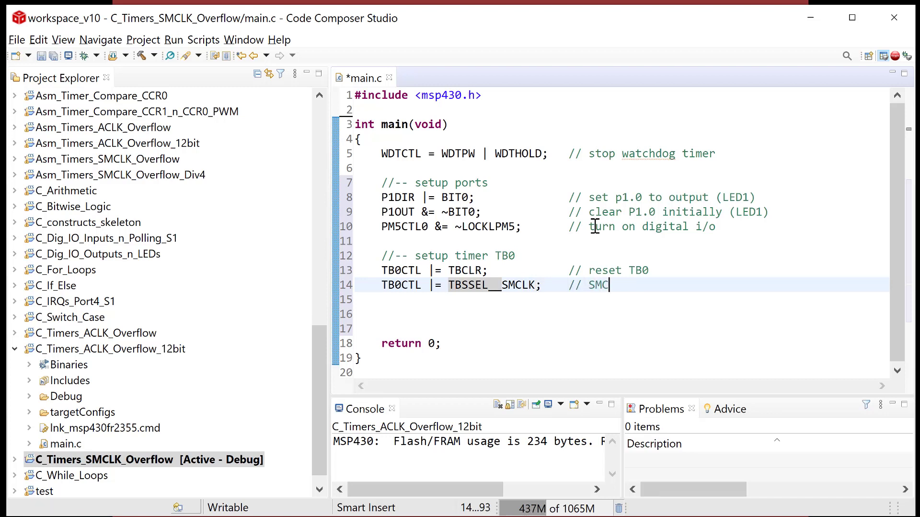
{"action": "type", "text": "LK as source"}
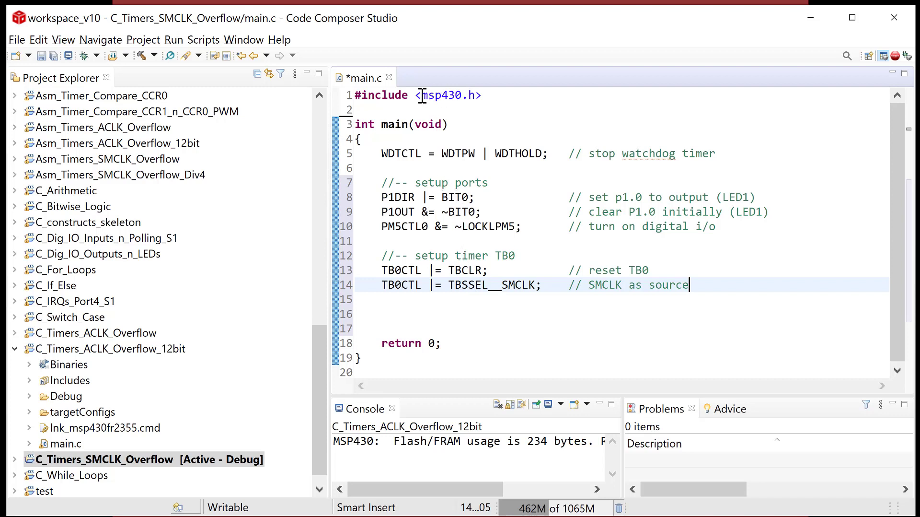
{"action": "double_click", "coordinate": [449, 95]}
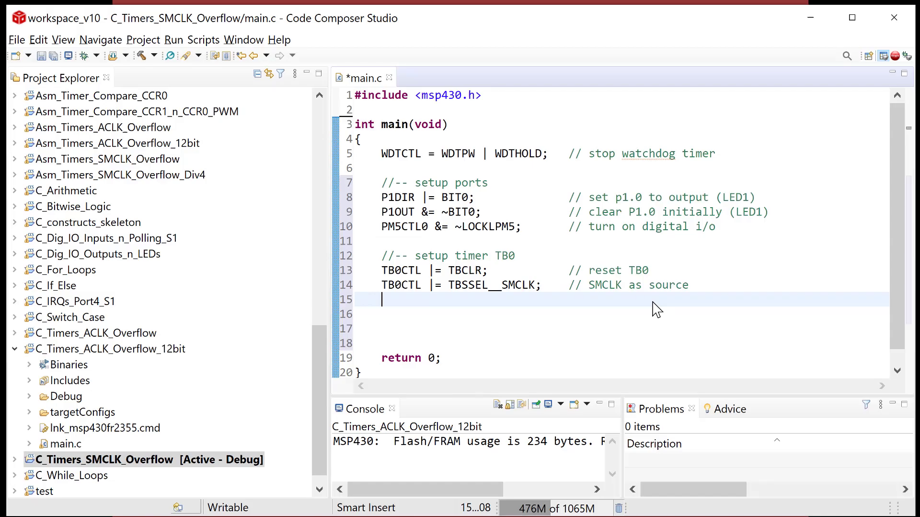
Step: Write TB0CTL |= MC__CONTINUOUS; commented '// mode = continuous'
{"action": "type", "text": "TB0CT"}
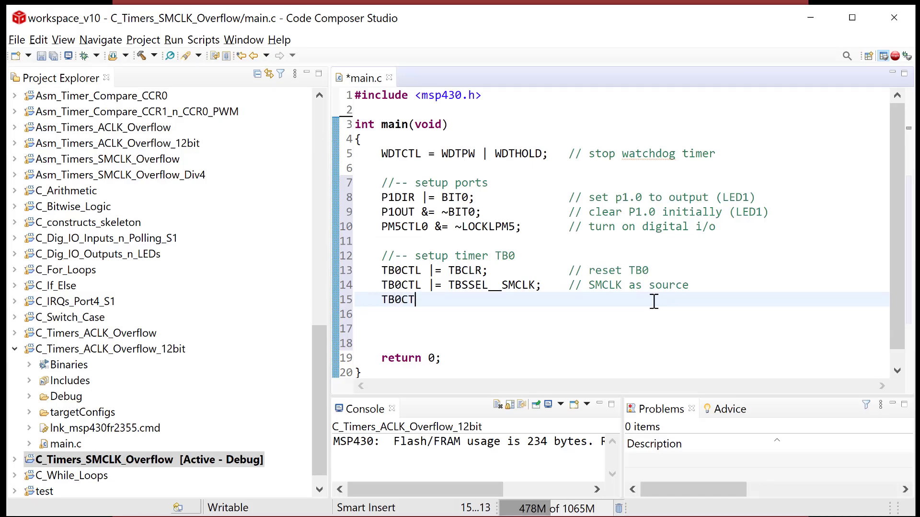
{"action": "type", "text": "|="}
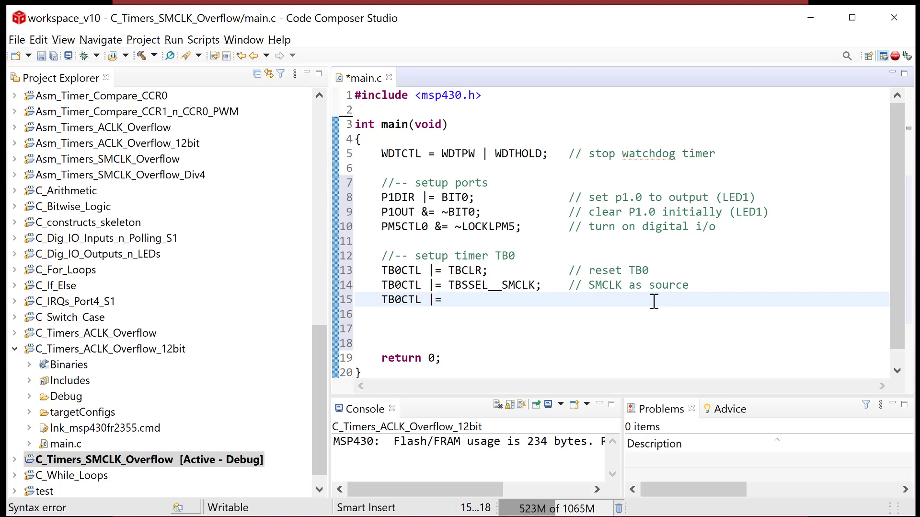
{"action": "type", "text": "MC_"}
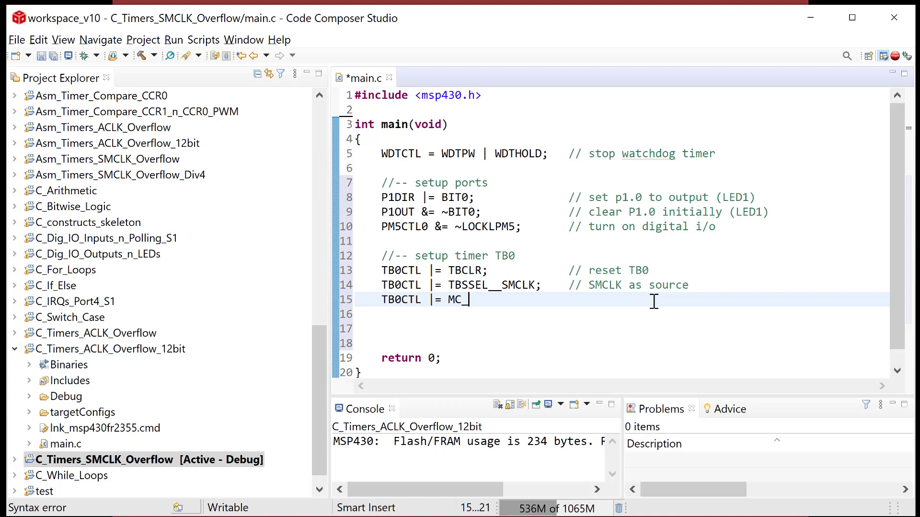
{"action": "type", "text": "_"}
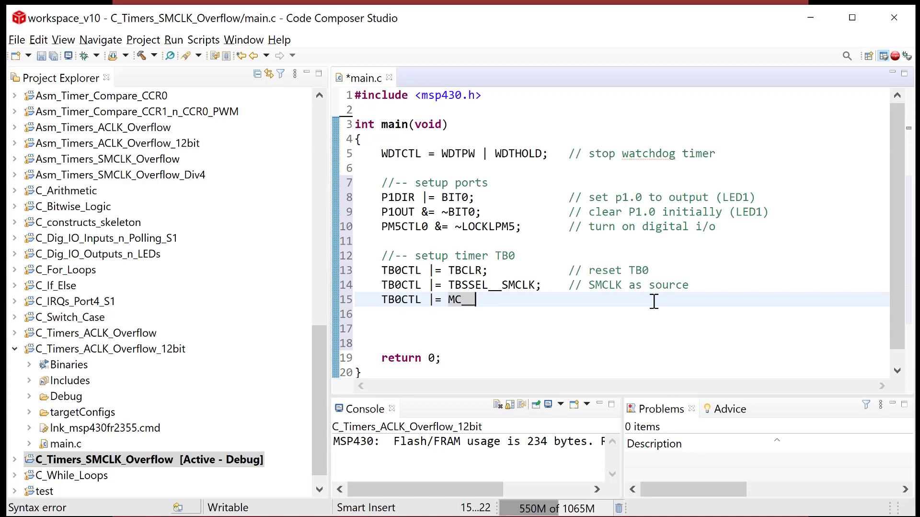
{"action": "type", "text": "CONTINUOUS;"}
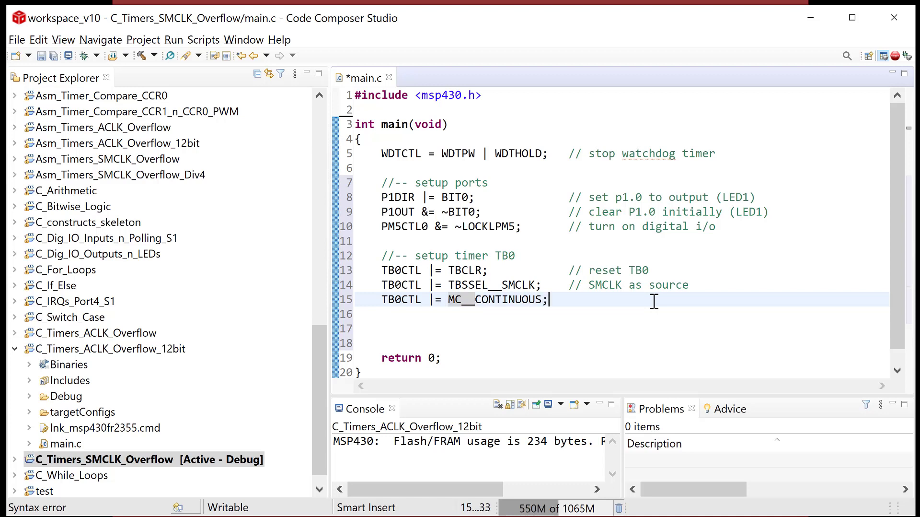
{"action": "type", "text": "// m"}
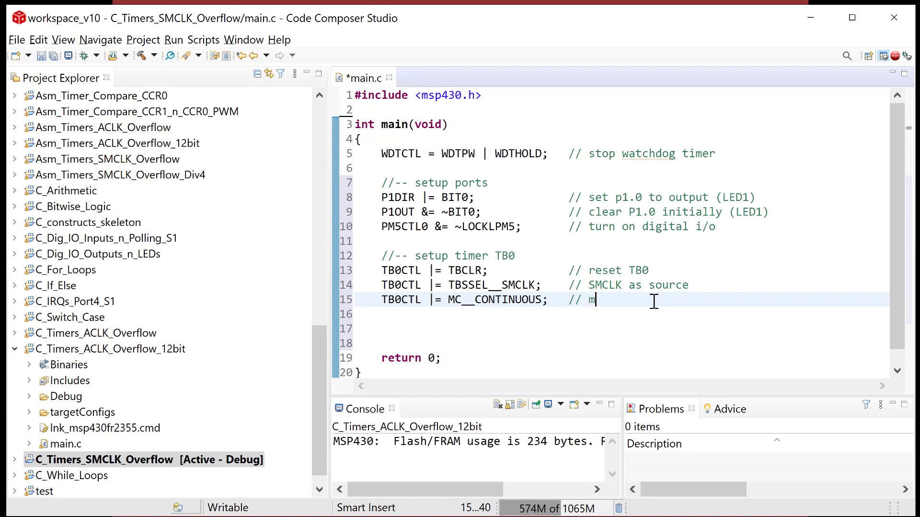
{"action": "type", "text": "ode = cont..."}
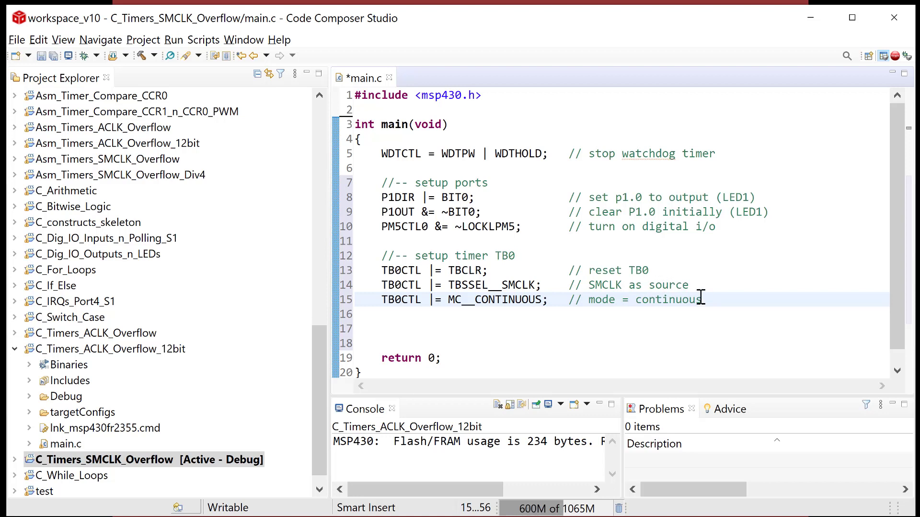
Step: Append '(1MHz)' to the SMCLK source comment and begin the next comment line
{"action": "left_click", "coordinate": [691, 285]}
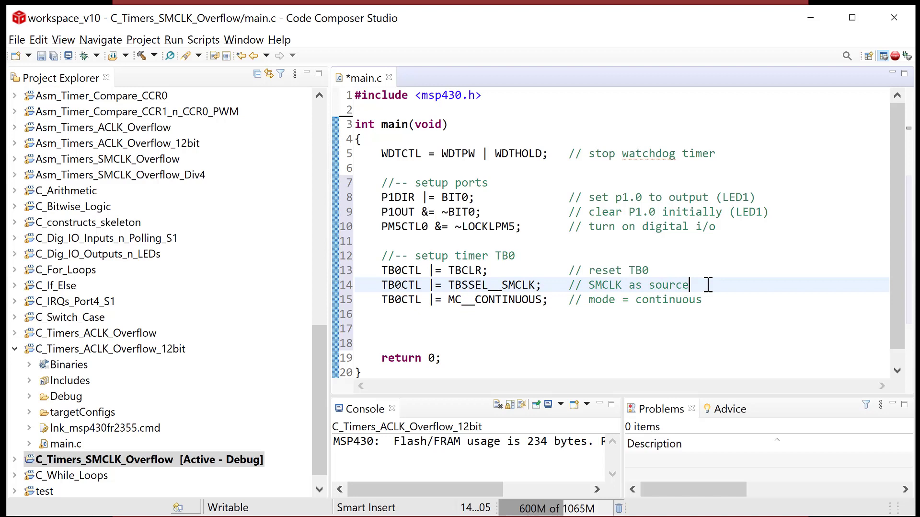
{"action": "type", "text": "(1MHz)"}
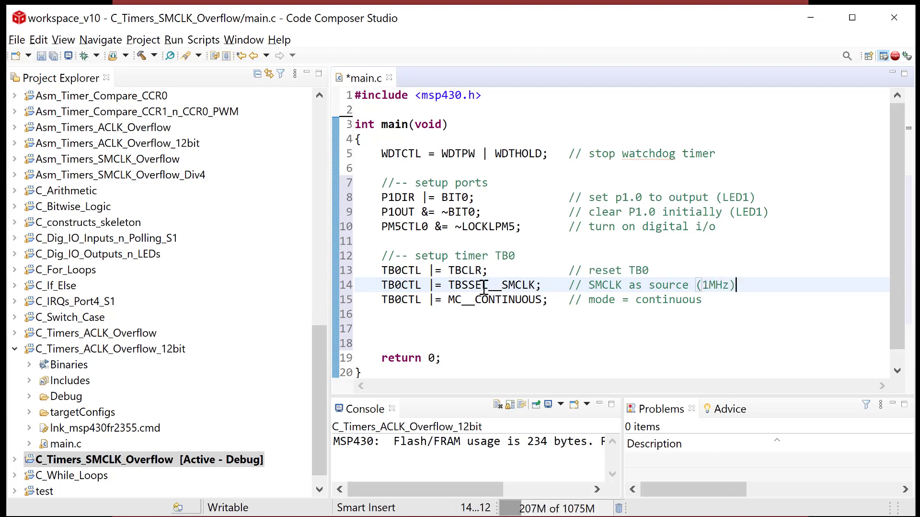
{"action": "left_click", "coordinate": [702, 300]}
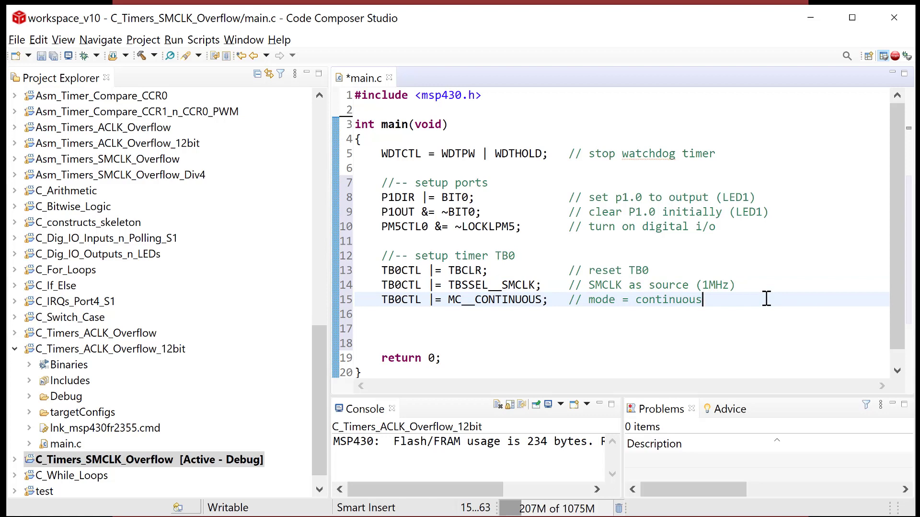
{"action": "type", "text": "/"}
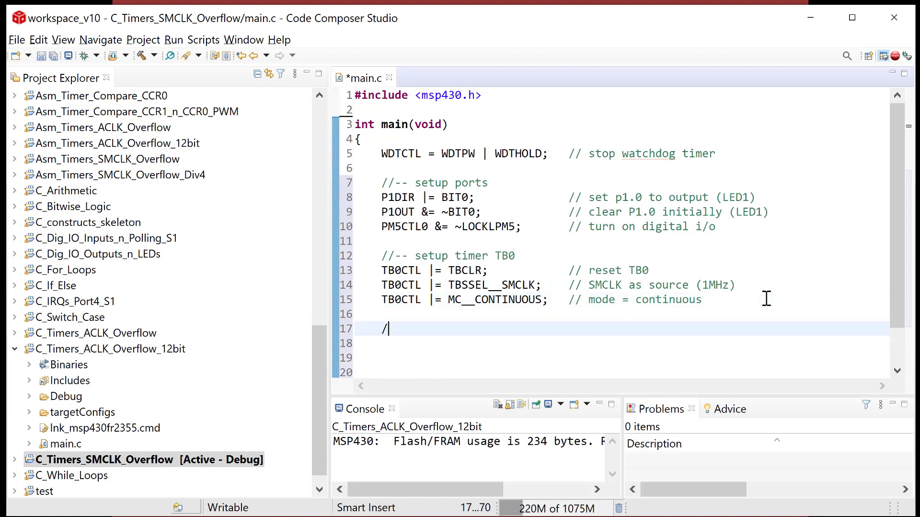
Step: Add a '//-- setup overflow IRQ' section with TB0CTL |= TBIE; commented '// local enable on TB0'
{"action": "type", "text": "/-- setup"}
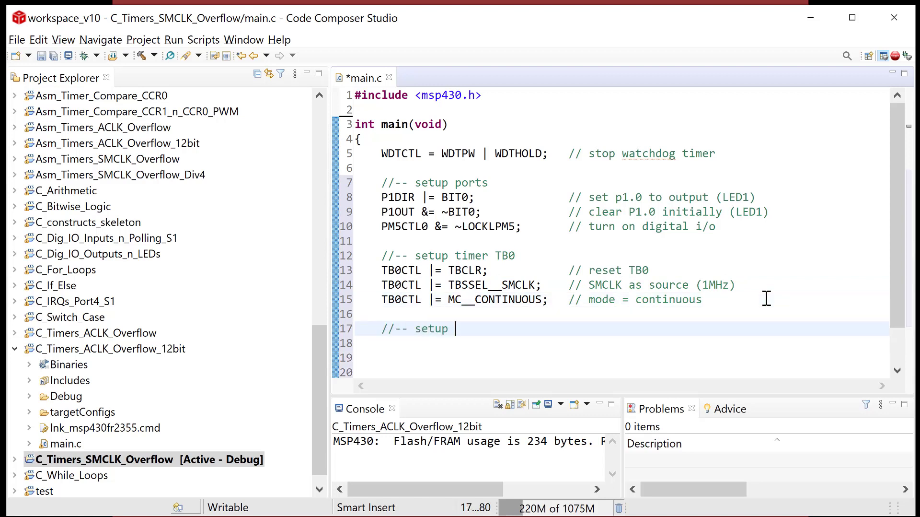
{"action": "type", "text": "ov"}
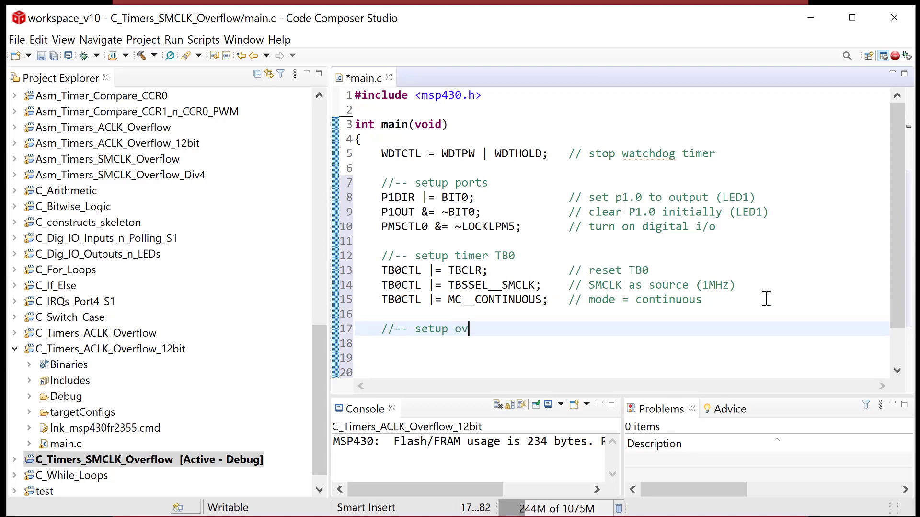
{"action": "type", "text": "erflow ORQ"}
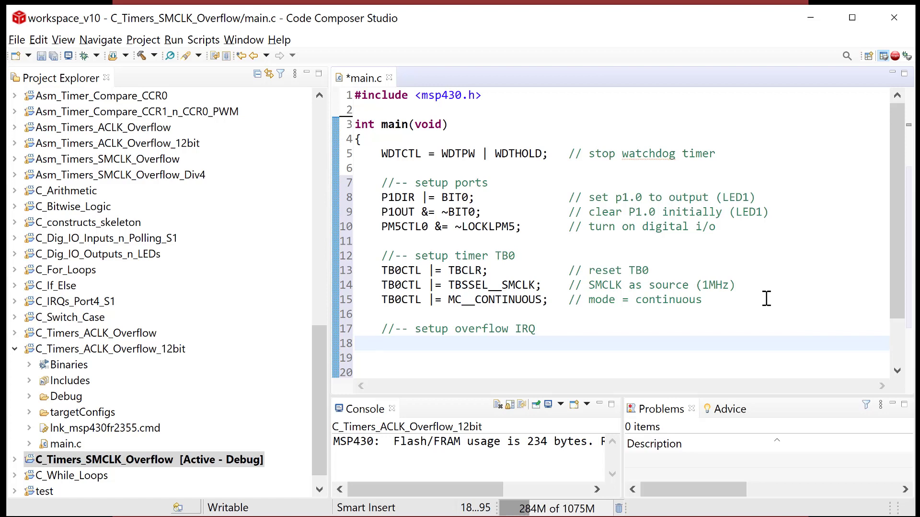
{"action": "left_click", "coordinate": [381, 343]}
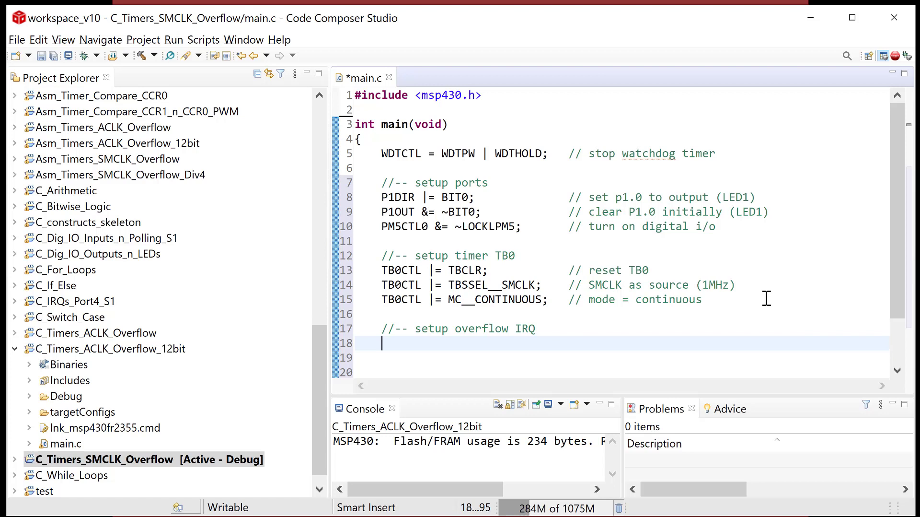
{"action": "type", "text": "TB0"}
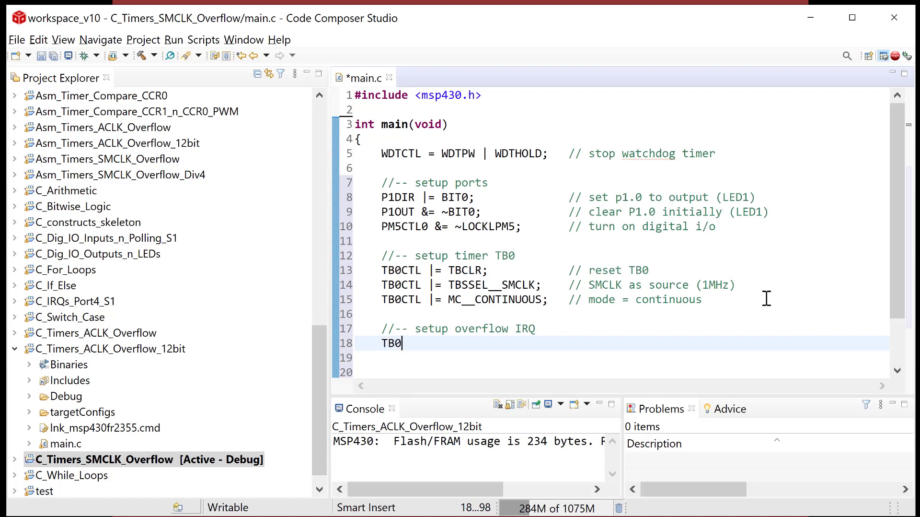
{"action": "type", "text": "CTL ="}
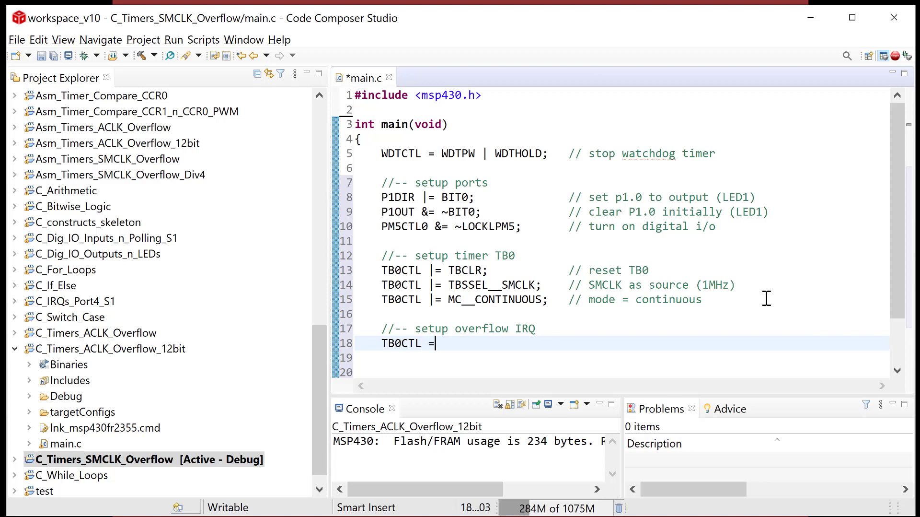
{"action": "type", "text": "|"}
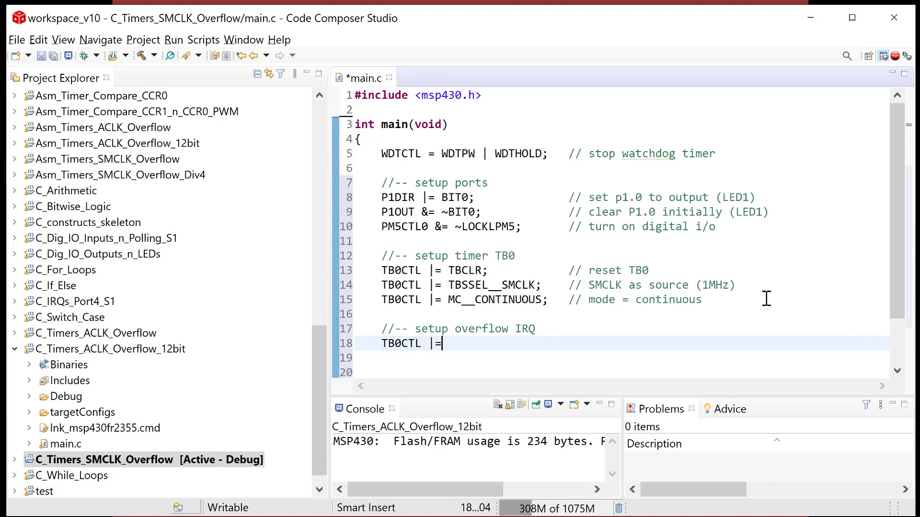
{"action": "type", "text": "TBI"}
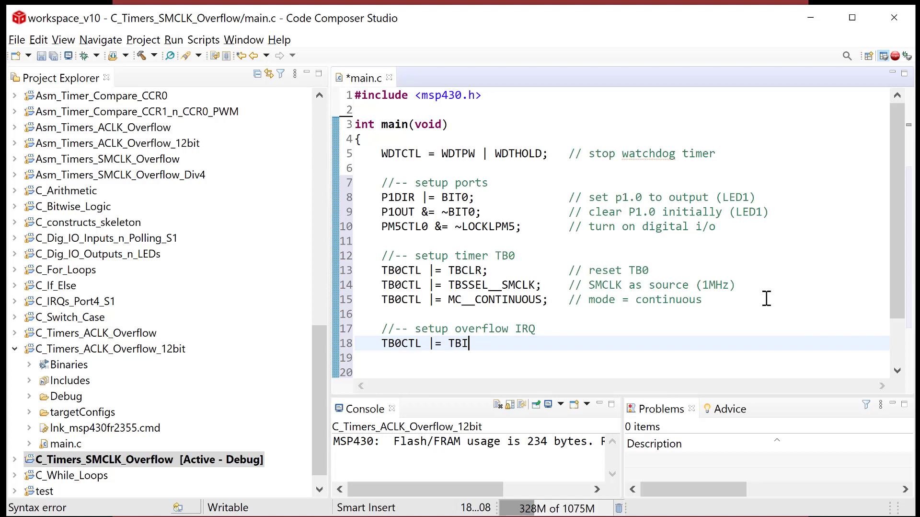
{"action": "type", "text": "E;"}
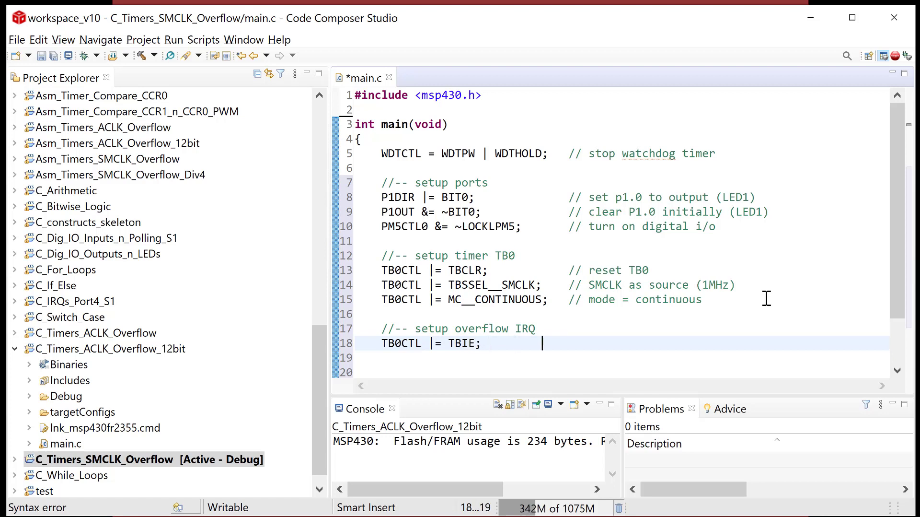
{"action": "type", "text": "// local enable for overflow"}
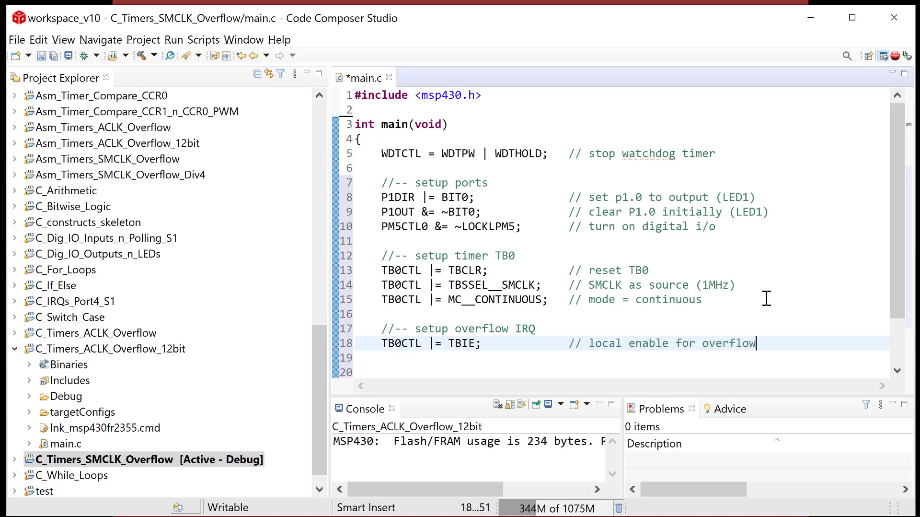
{"action": "type", "text": "on TB0"}
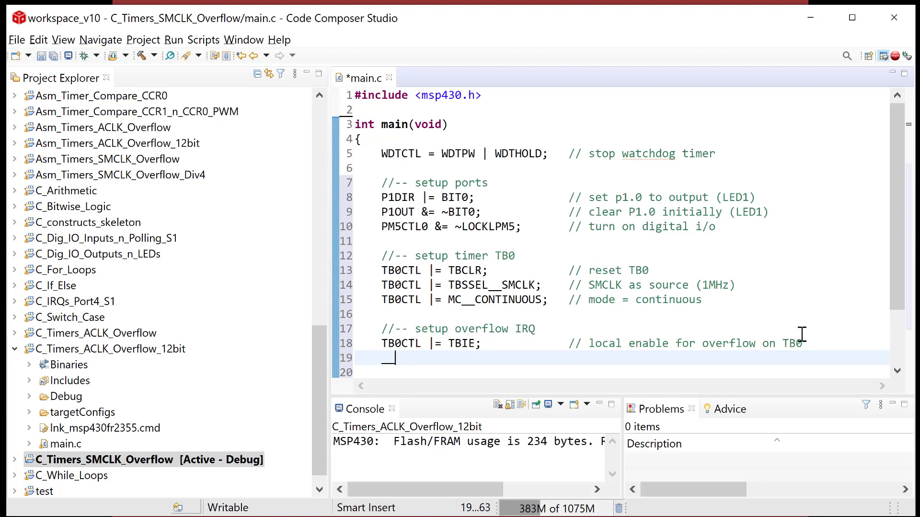
Step: Write __enable_interrupt(); commented '// global enable for maskable IRQs.'
{"action": "type", "text": "__enable_int"}
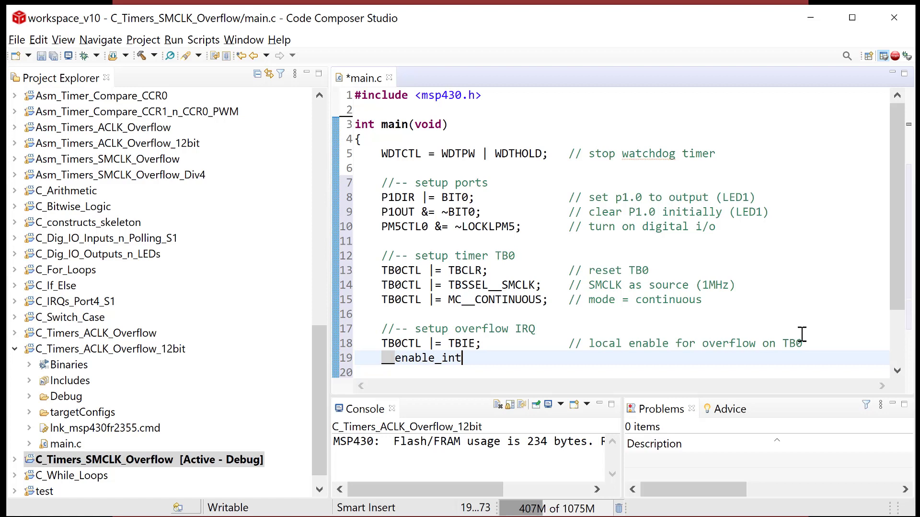
{"action": "type", "text": "errupt();"}
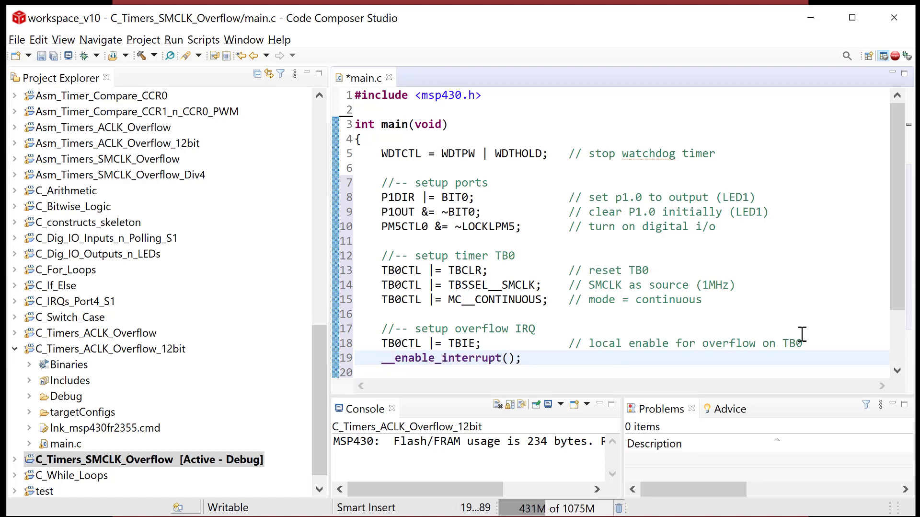
{"action": "type", "text": "// global en"}
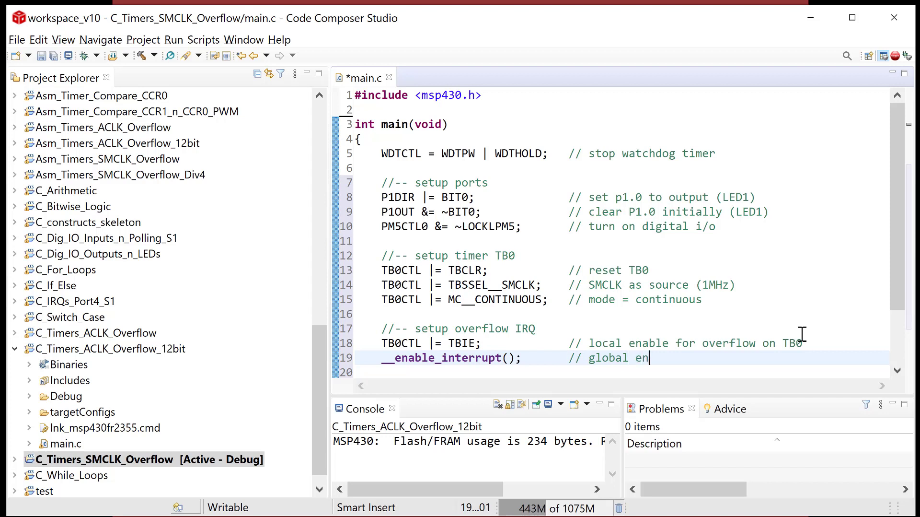
{"action": "type", "text": "able for"}
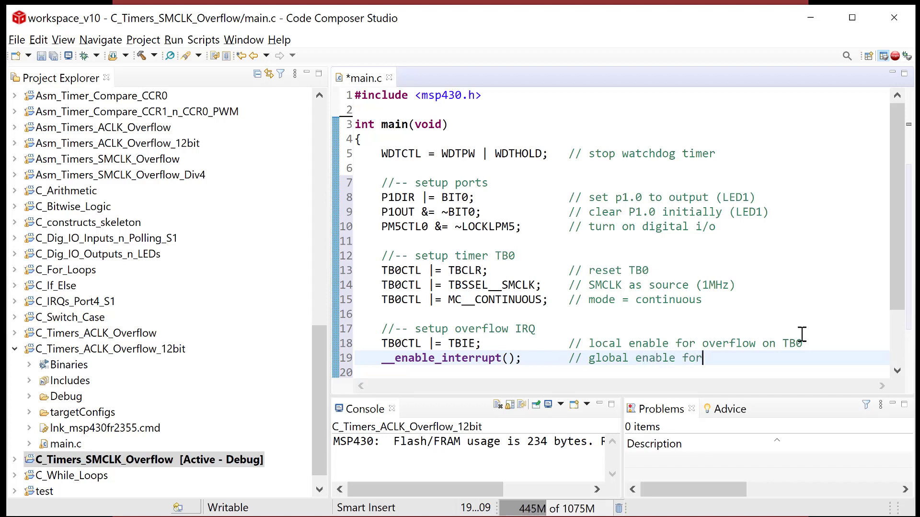
{"action": "type", "text": "maskable"}
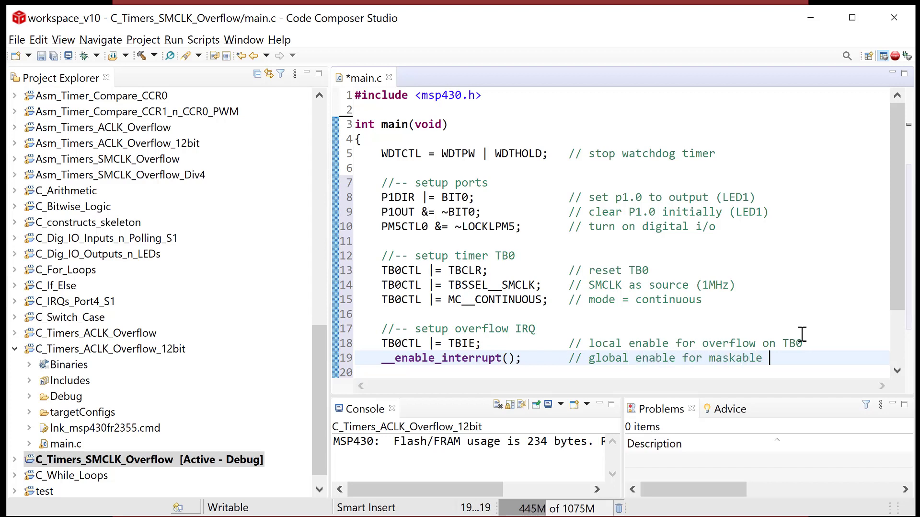
{"action": "type", "text": "IRQs."}
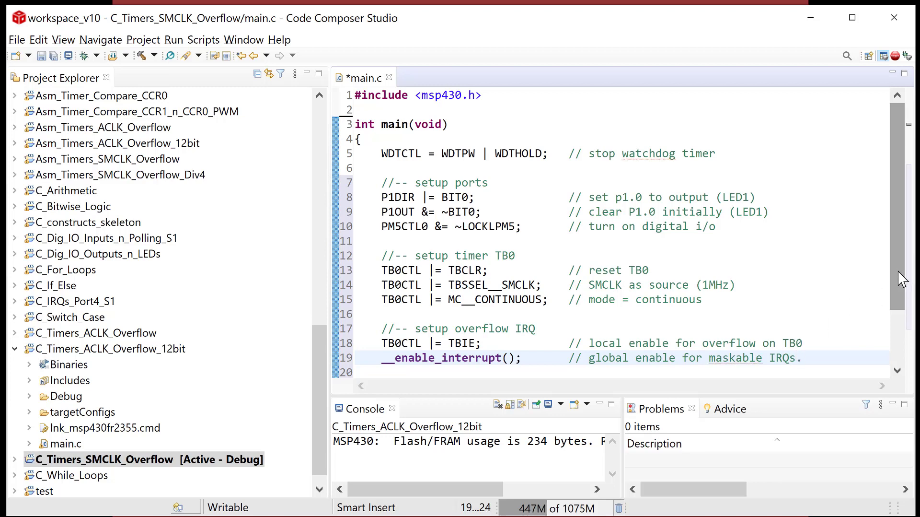
{"action": "scroll", "scroll_direction": "down", "scroll_amount": 3}
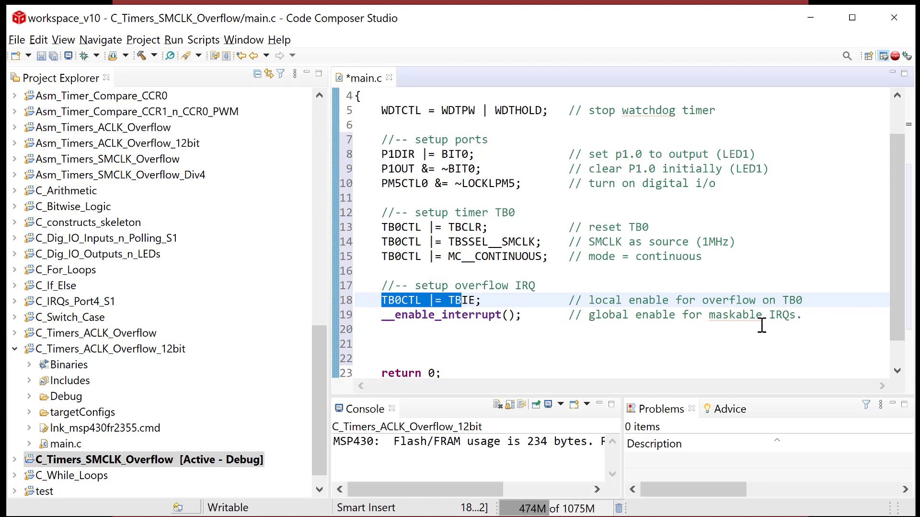
Step: Write TB0CTL &= ~TBIFG; commented '// clear flag' after the global interrupt enable
{"action": "left_click", "coordinate": [796, 314]}
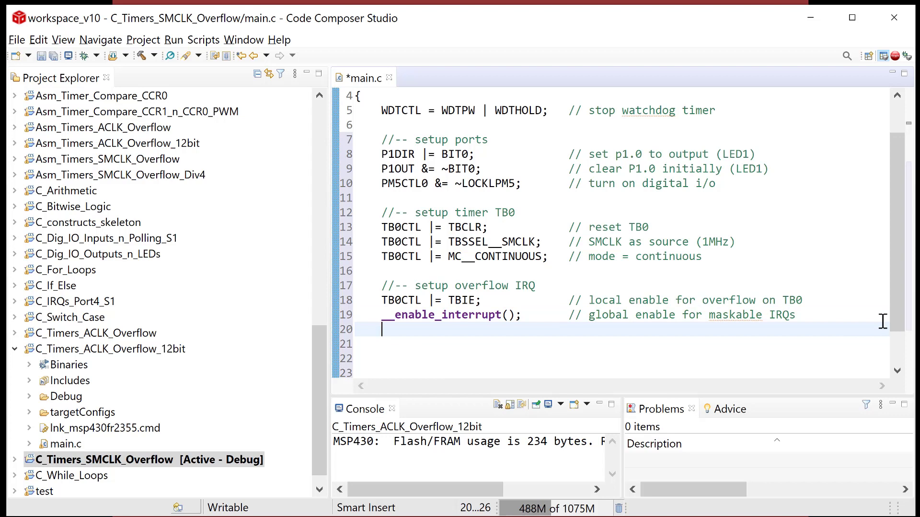
{"action": "type", "text": "TB0CTL"}
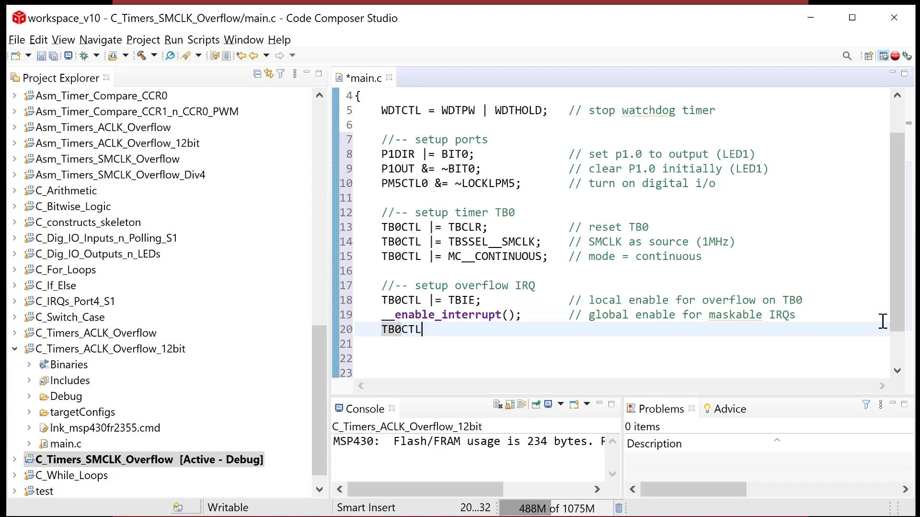
{"action": "type", "text": "&= ~"}
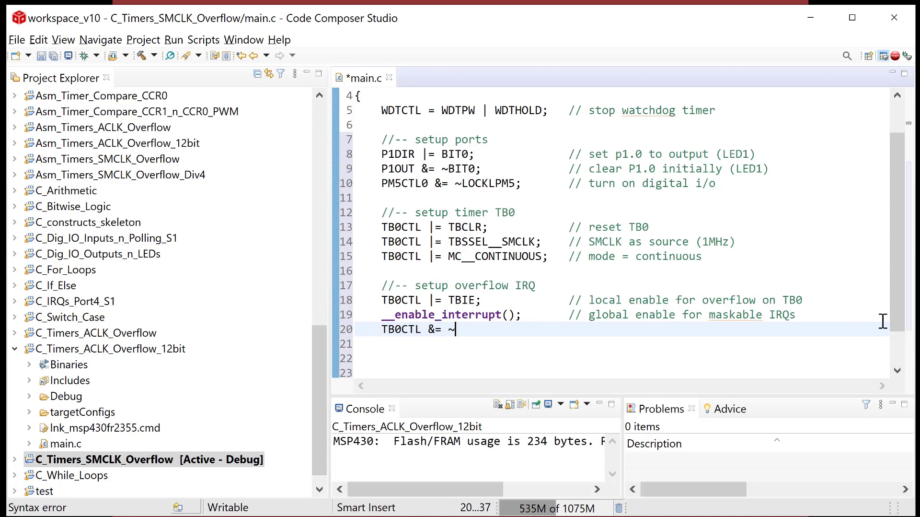
{"action": "type", "text": "TBIFG;           // clear flag"}
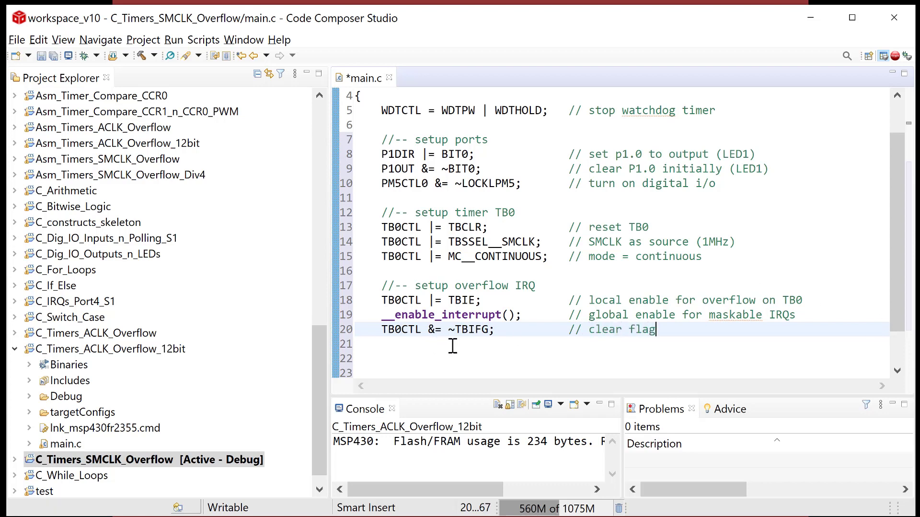
{"action": "key", "text": "Return"}
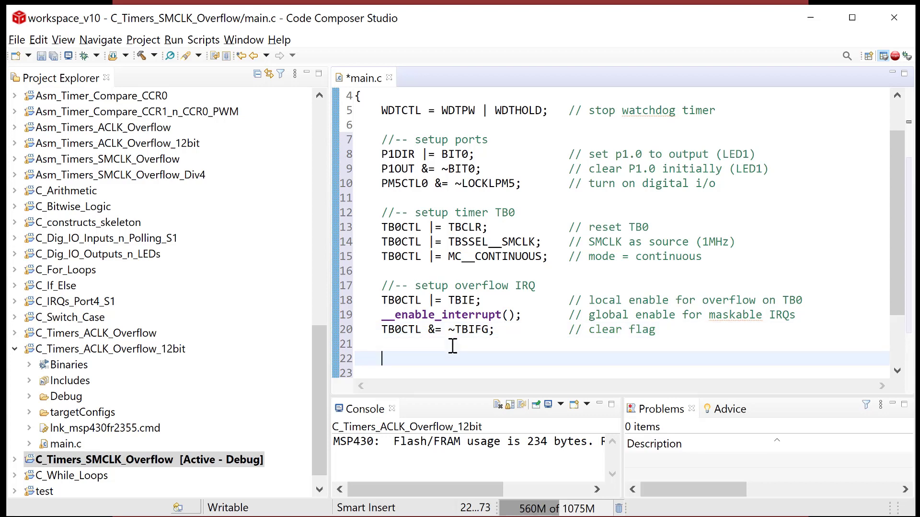
Step: Add '//-- main loop' and 'while(1){} // loop forever' before return 0, tidying blank lines
{"action": "type", "text": "//--"}
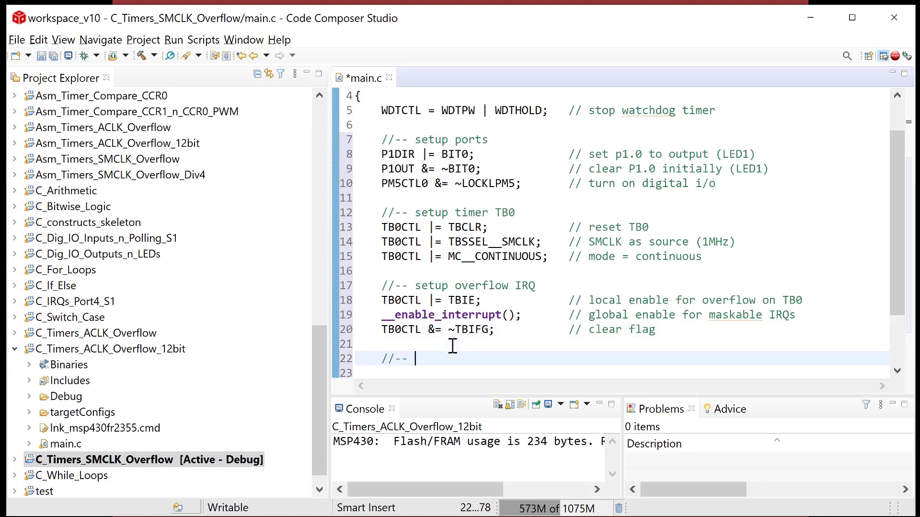
{"action": "type", "text": "main loop"}
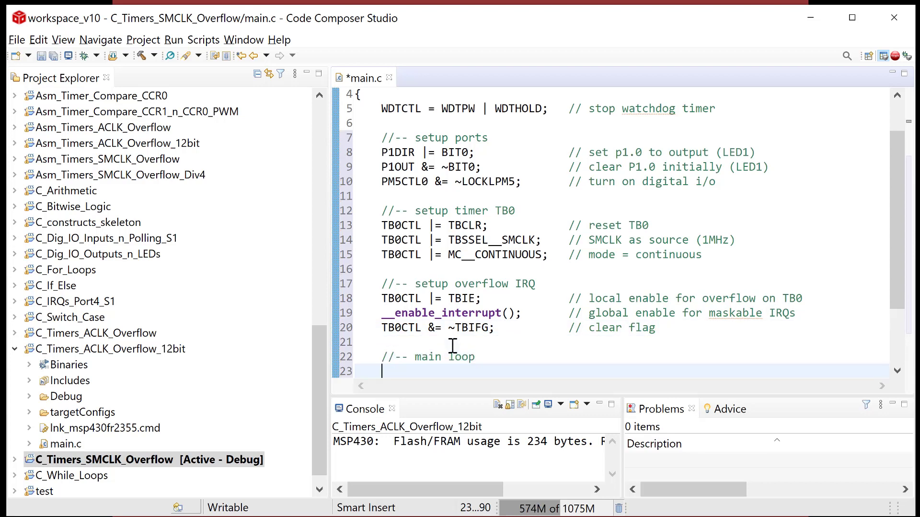
{"action": "type", "text": "while(1)"}
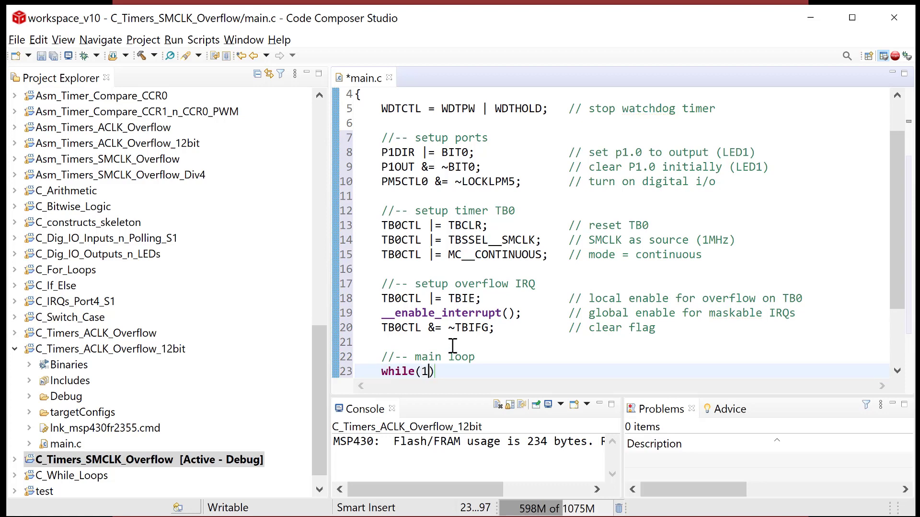
{"action": "type", "text": "{}"}
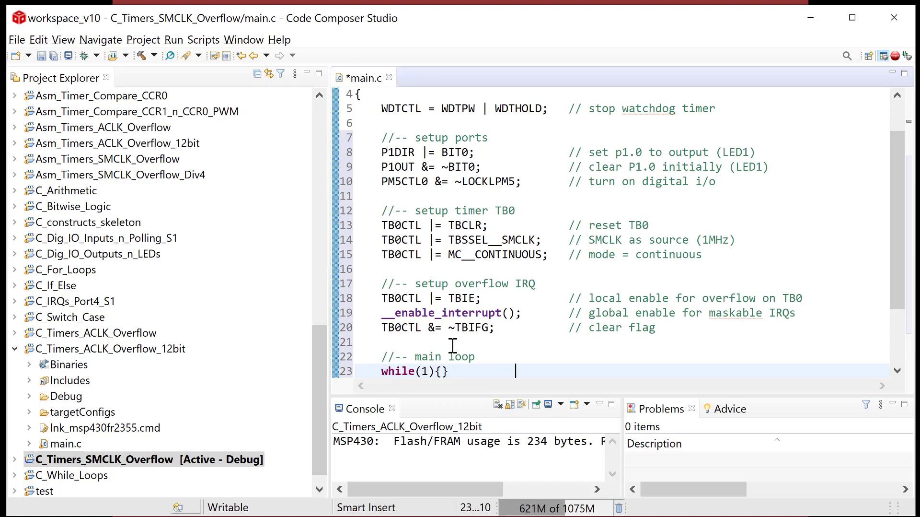
{"action": "type", "text": "// loop forever"}
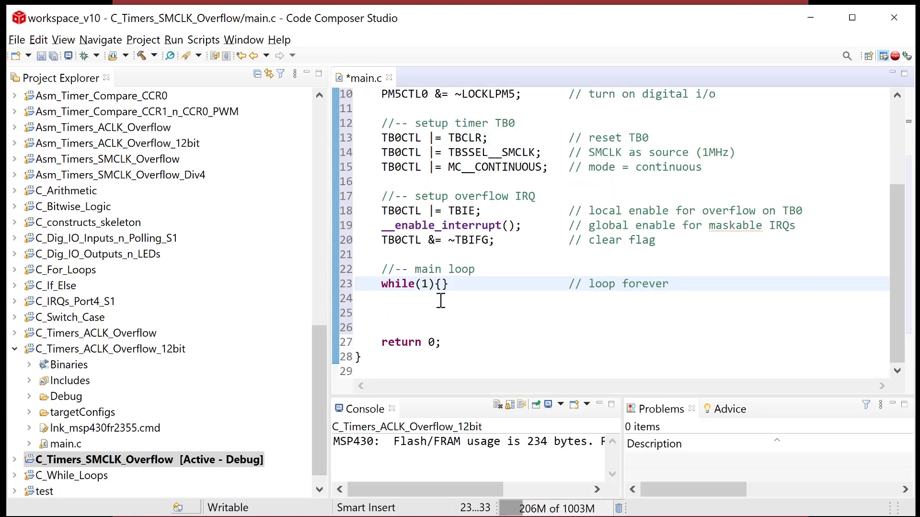
{"action": "scroll", "scroll_direction": "up", "scroll_amount": 3}
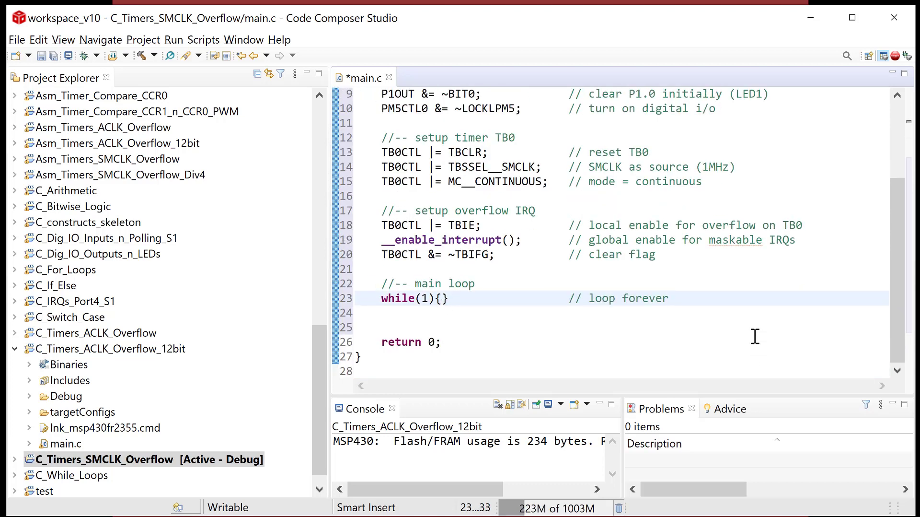
{"action": "scroll", "scroll_direction": "up", "scroll_amount": 3}
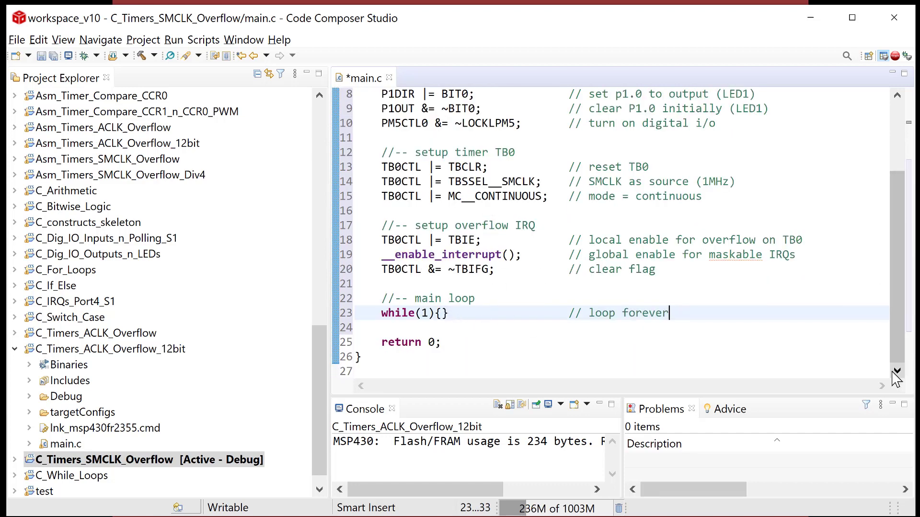
{"action": "left_click", "coordinate": [506, 357]}
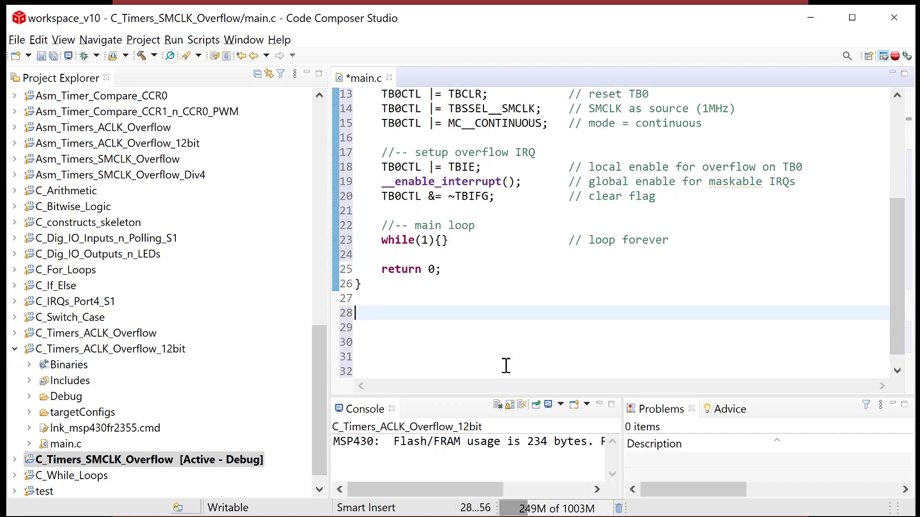
Step: Add an '// -- IRSs' section comment below the end of main
{"action": "type", "text": "// ---------- IRS"}
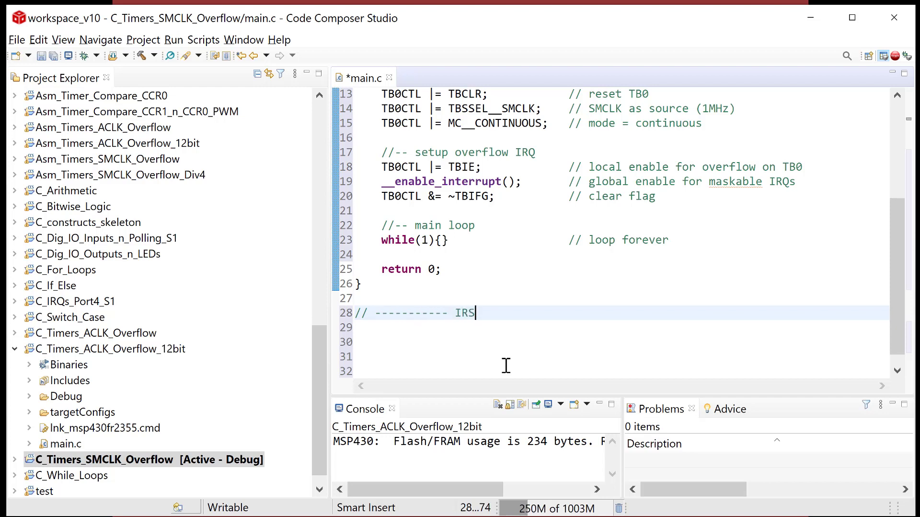
{"action": "type", "text": "s"}
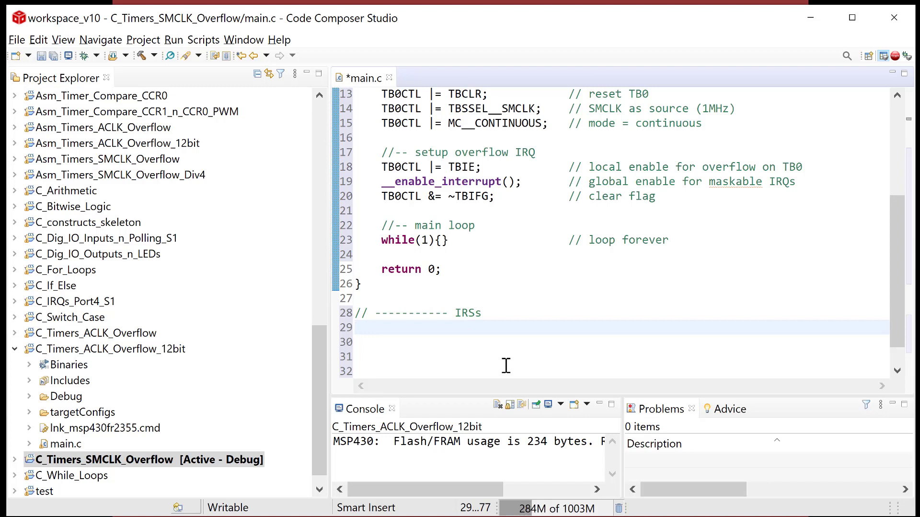
{"action": "left_click", "coordinate": [355, 327]}
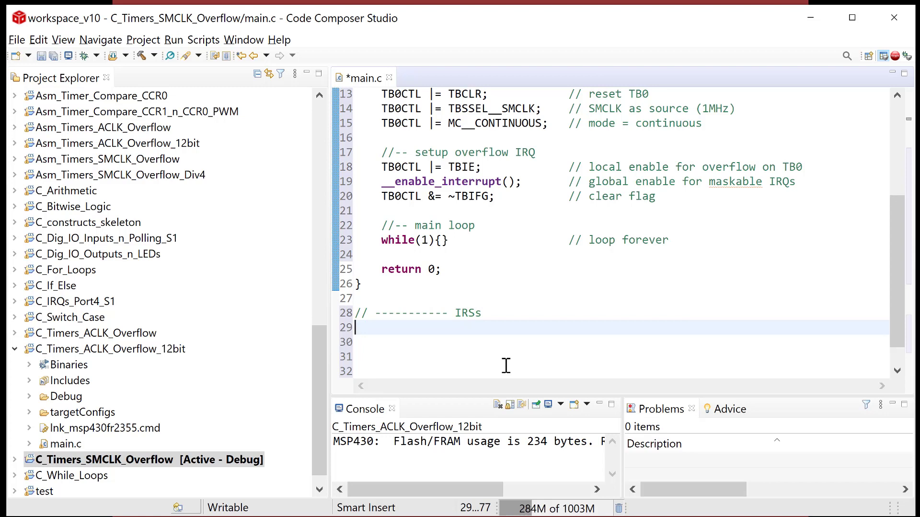
Step: Write '#pragma vector = TIMER0_B1_VECTOR' on the line below the IRSs heading
{"action": "type", "text": "#"}
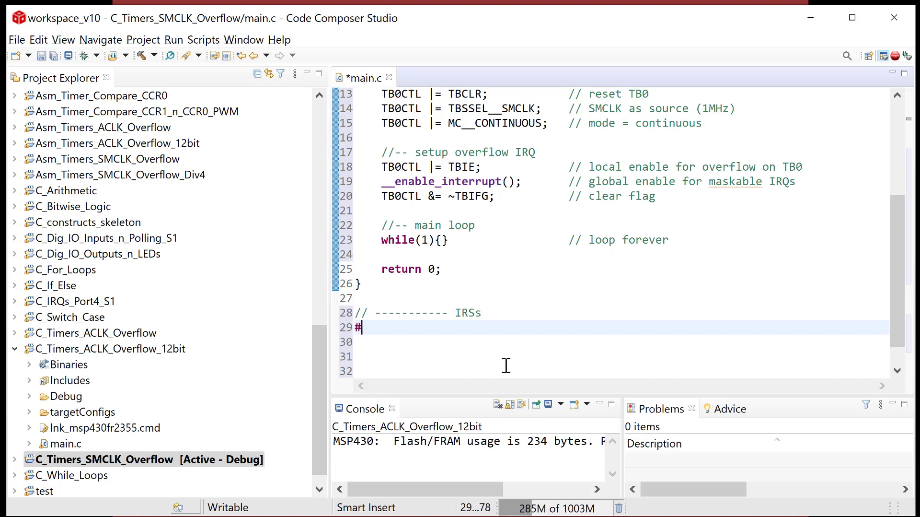
{"action": "type", "text": "pragma"}
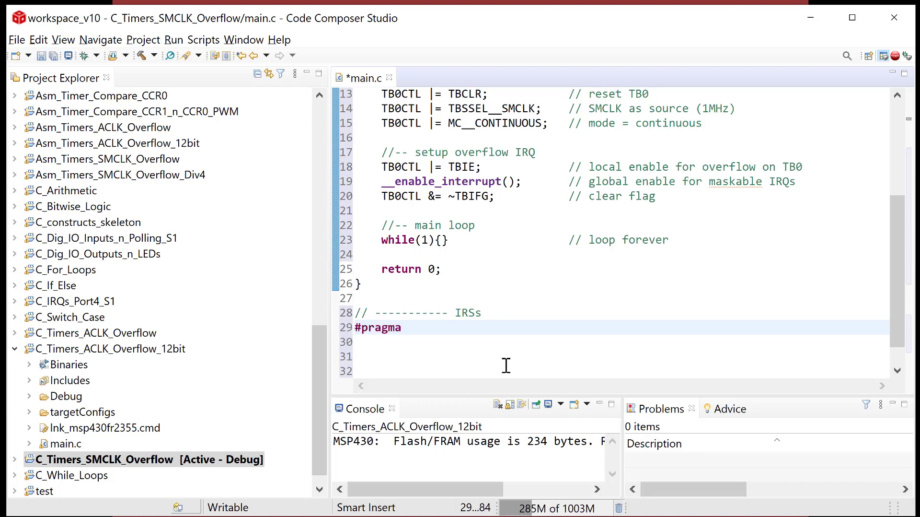
{"action": "left_click", "coordinate": [400, 327]}
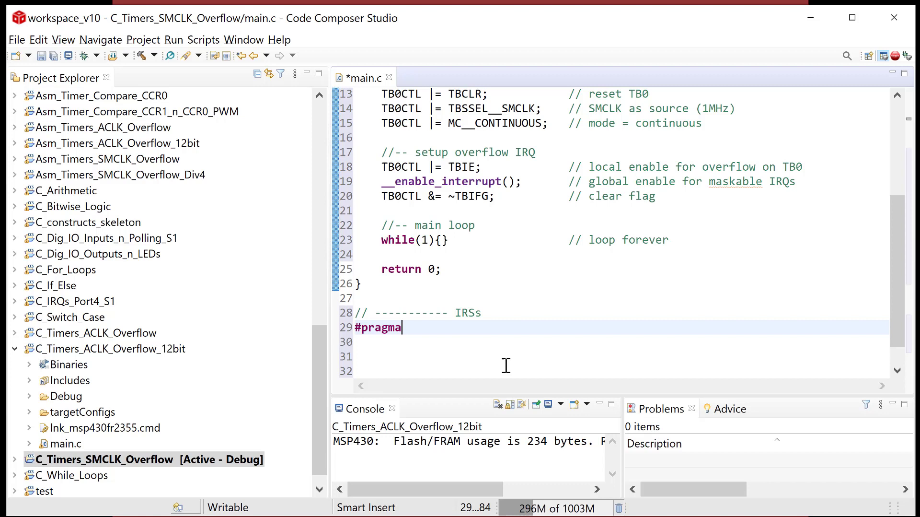
{"action": "type", "text": "vector"}
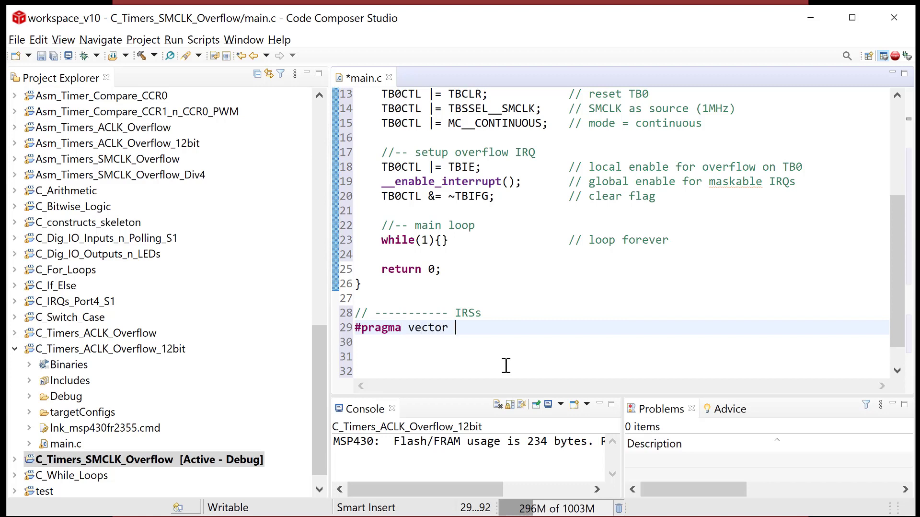
{"action": "type", "text": "= T"}
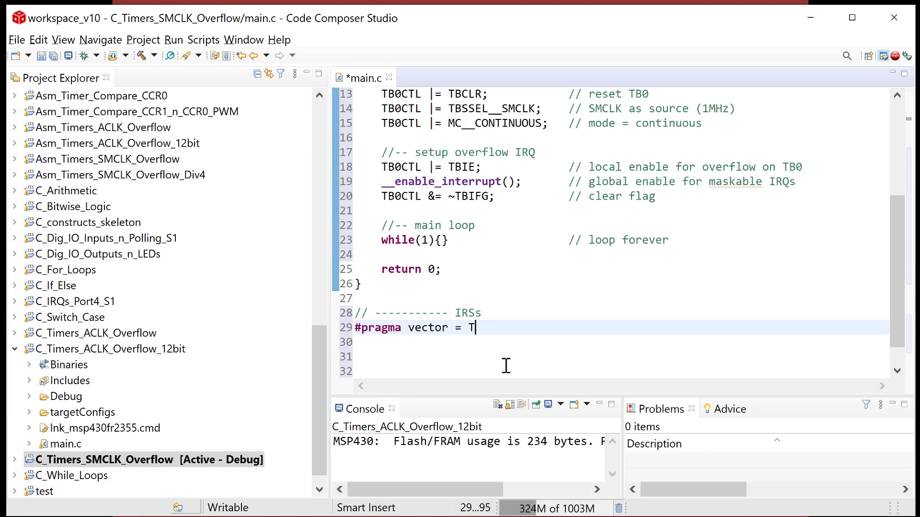
{"action": "type", "text": "IMER0"}
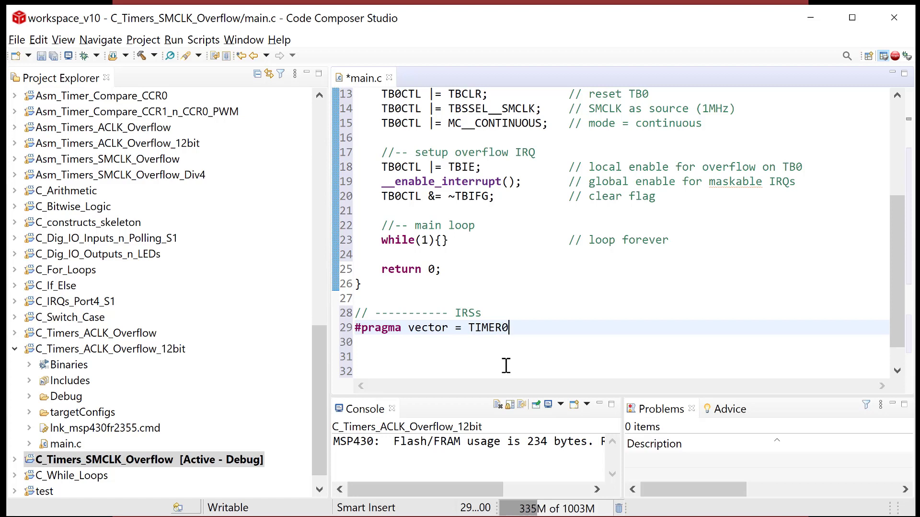
{"action": "type", "text": "_B1_VE"}
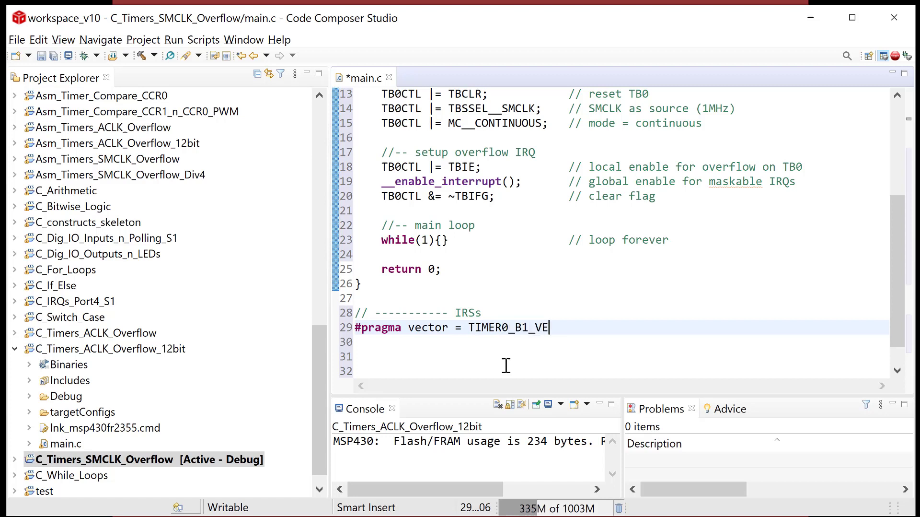
{"action": "type", "text": "CTOR"}
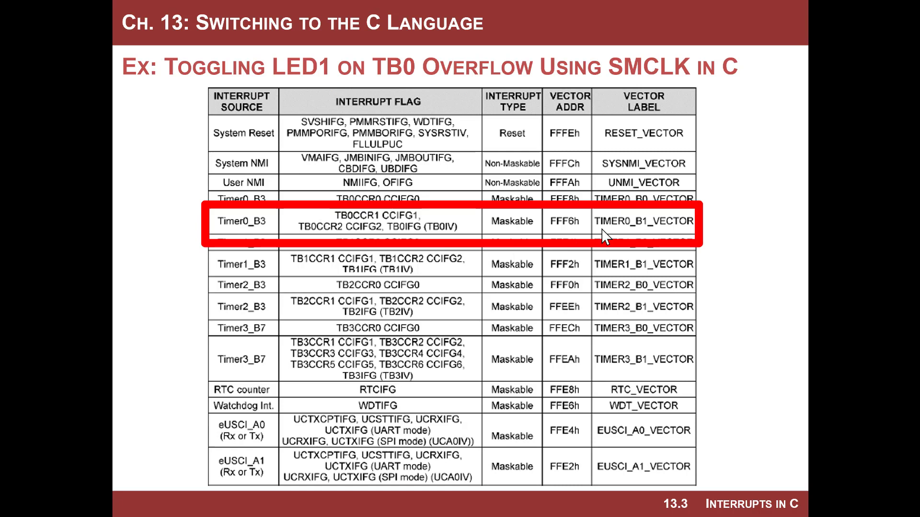
{"action": "mouse_move", "coordinate": [626, 234]}
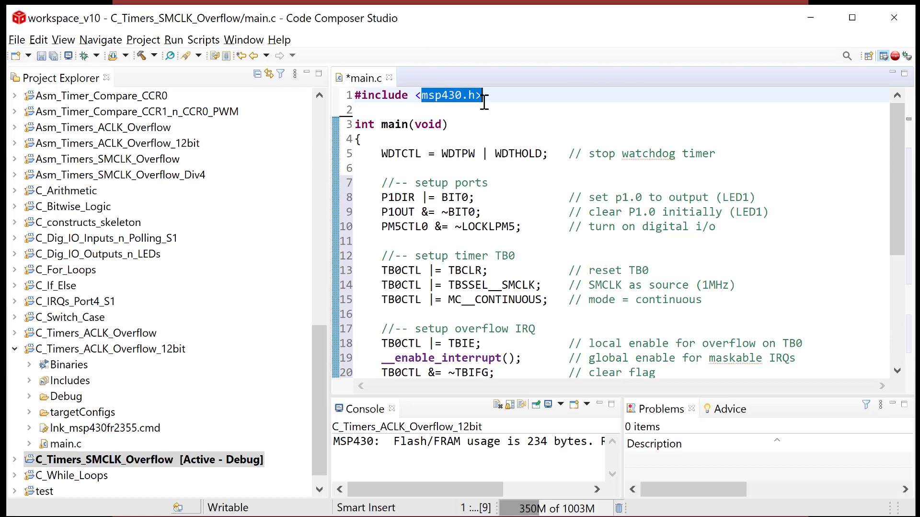
Step: Scroll main.c to line 29 and place the cursor at the end of the pragma line
{"action": "scroll", "scroll_direction": "down", "scroll_amount": 3}
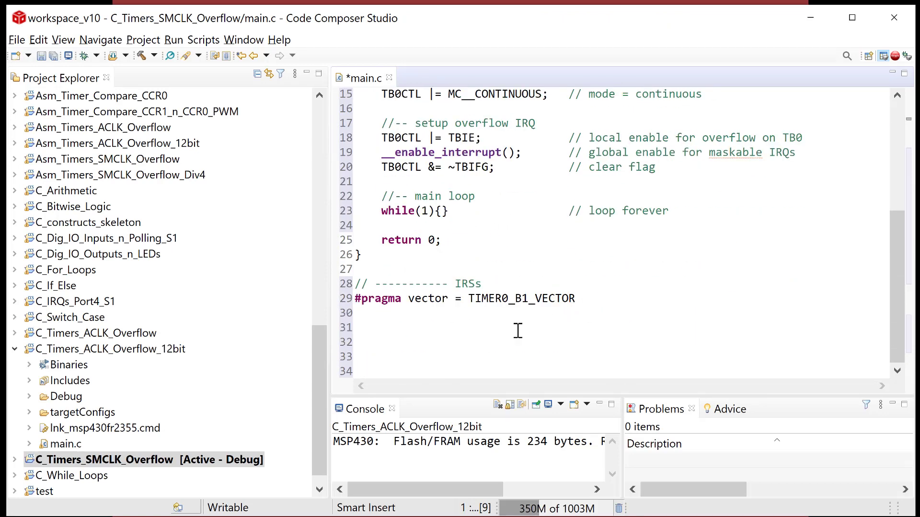
{"action": "left_click", "coordinate": [495, 307]}
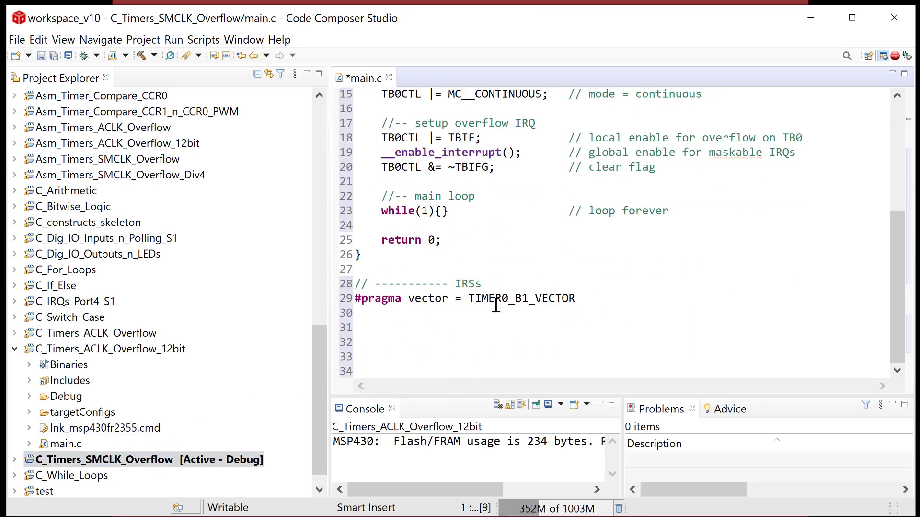
{"action": "scroll", "scroll_direction": "up", "scroll_amount": 3}
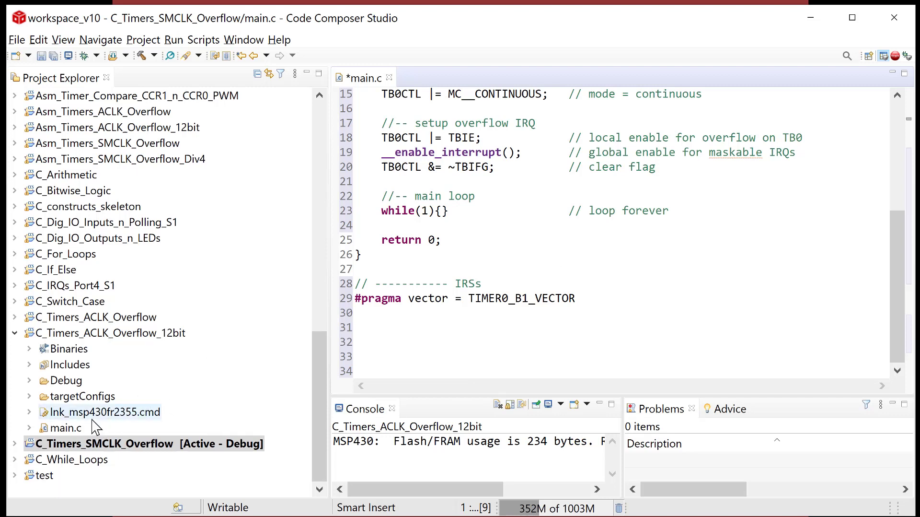
{"action": "mouse_move", "coordinate": [70, 364]}
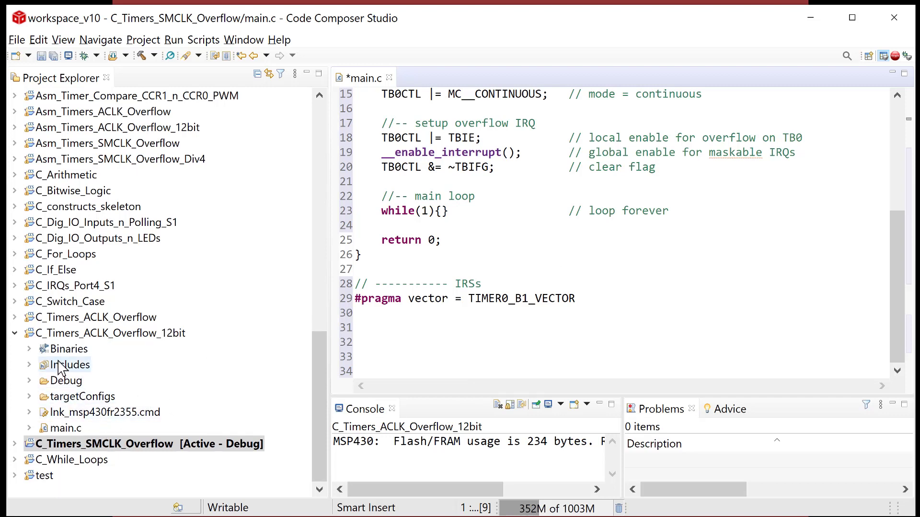
{"action": "mouse_move", "coordinate": [117, 393]}
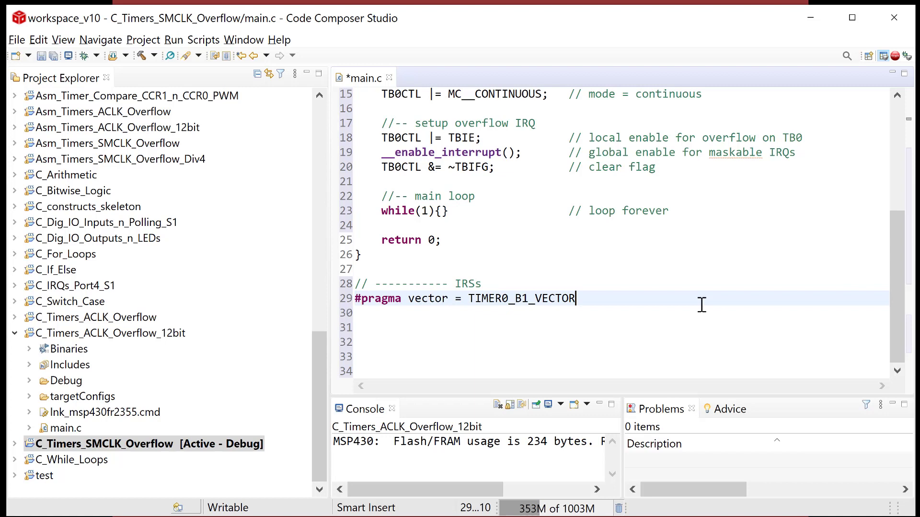
Step: Declare an empty '__interrupt void ISR_TB0_Overflow(void)' below the pragma and highlight __interrupt
{"action": "key", "text": "Return"}
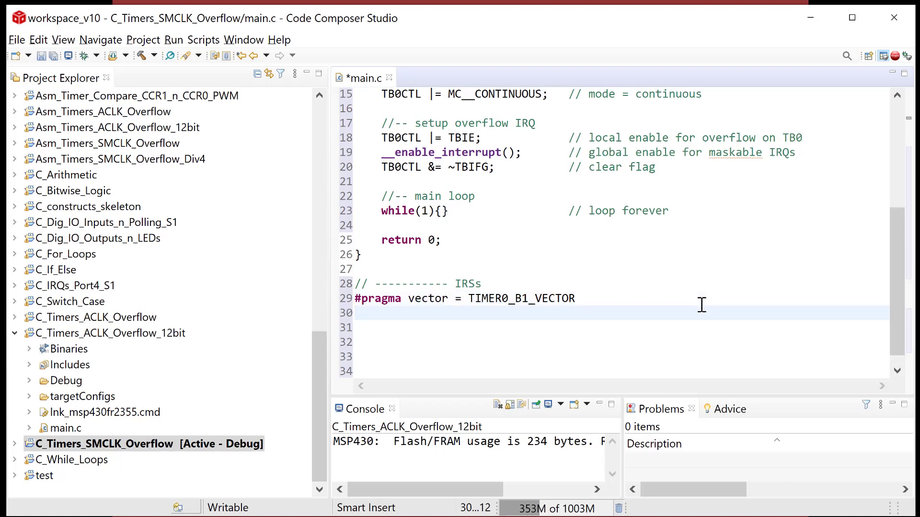
{"action": "type", "text": "__interrupt void"}
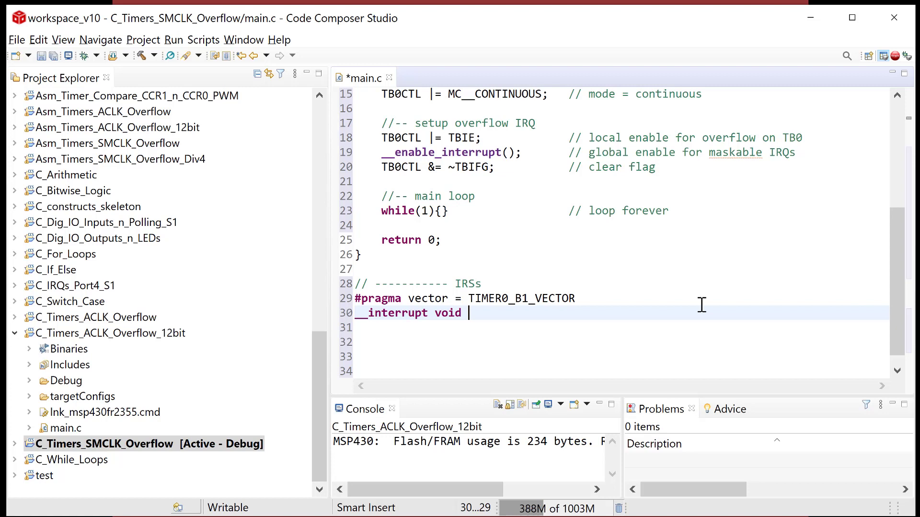
{"action": "type", "text": "I"}
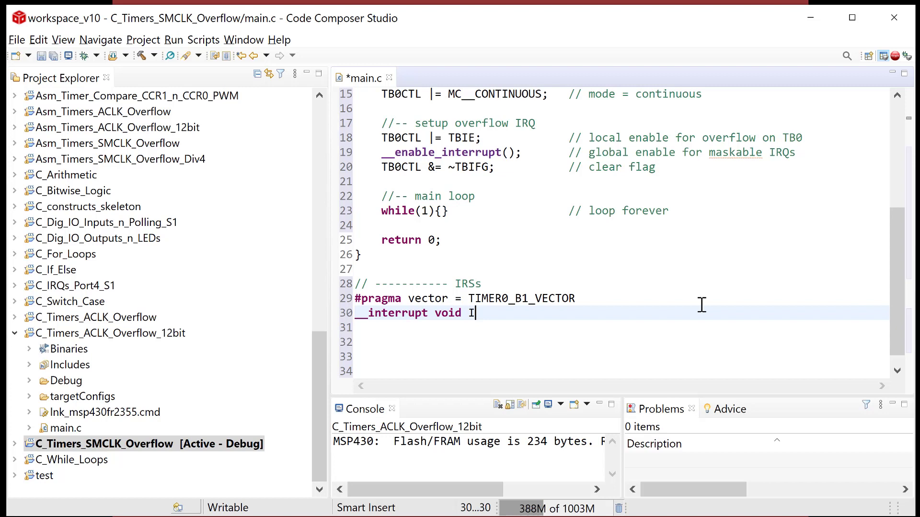
{"action": "type", "text": "SR_T"}
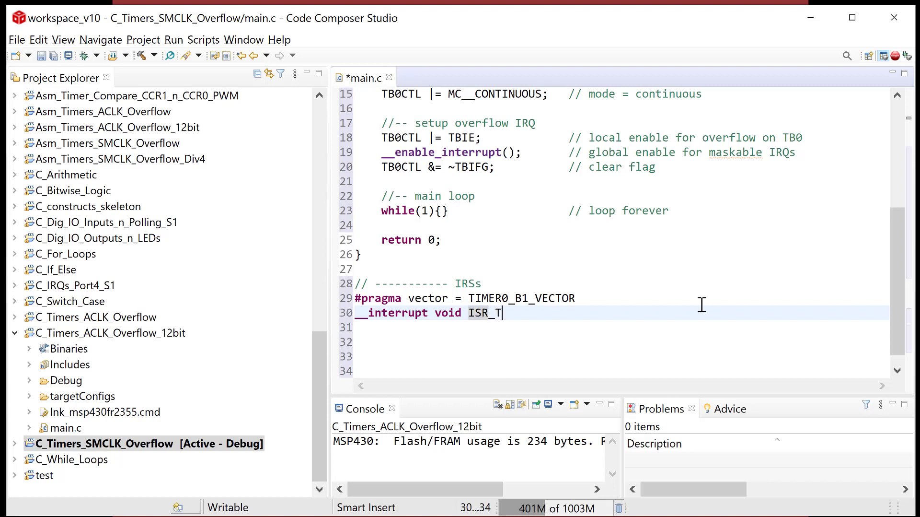
{"action": "type", "text": "B0_Overflow"}
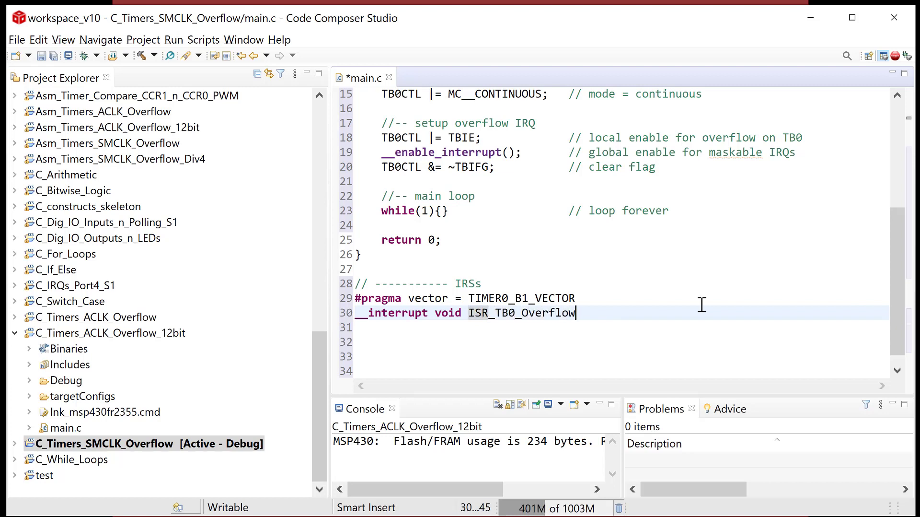
{"action": "type", "text": "(void)"}
{"action": "left_click", "coordinate": [622, 327]}
{"action": "type", "text": "{"}
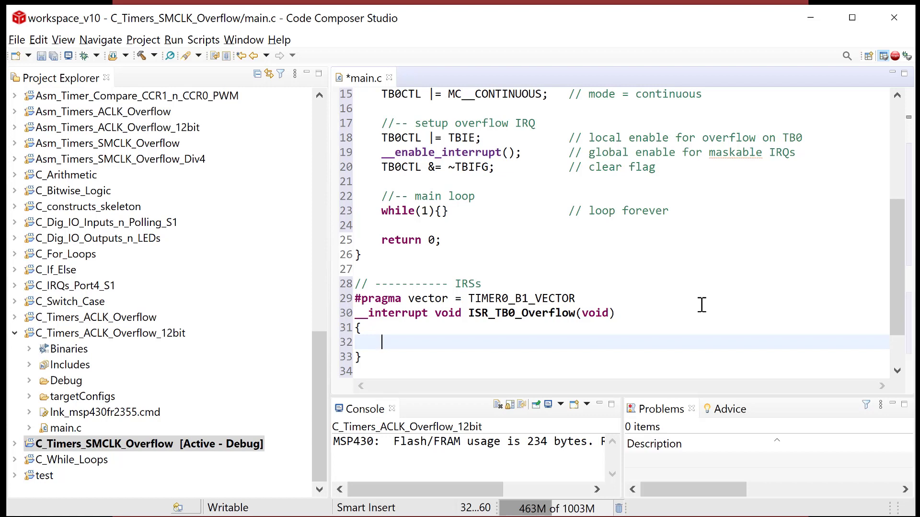
{"action": "left_click", "coordinate": [371, 313]}
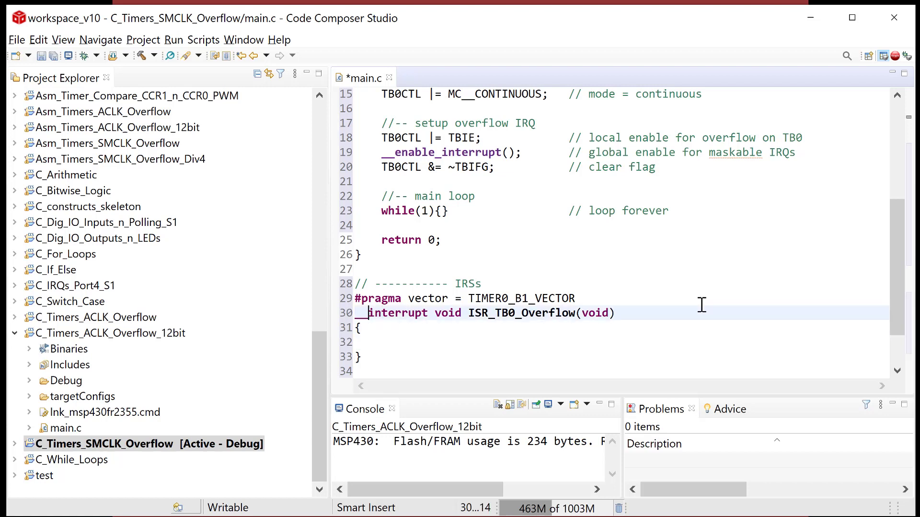
{"action": "double_click", "coordinate": [393, 313]}
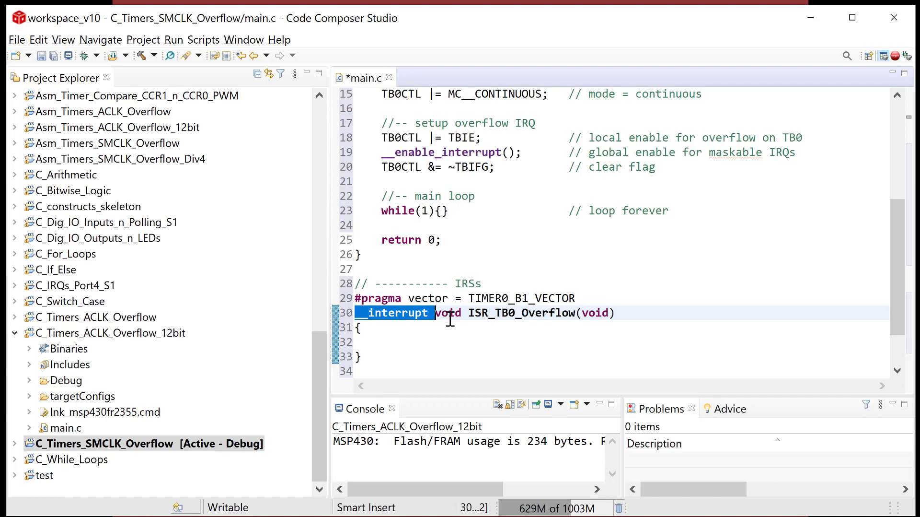
{"action": "mouse_move", "coordinate": [451, 327]}
{"action": "type", "text": "P1OUT"}
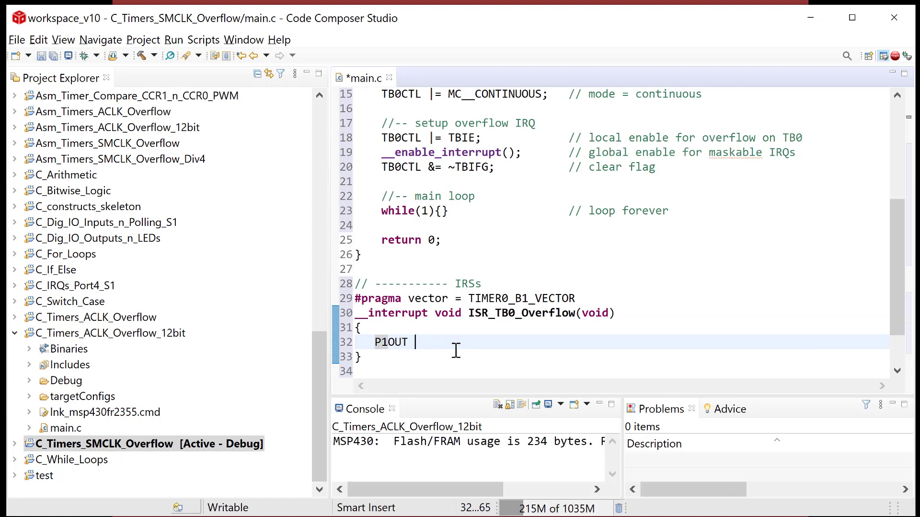
Step: Fill the ISR with 'P1OUT ^= BIT0; // toggle LED1' and 'TB0CTL &= ~TBIFG; // clear flag', then save
{"action": "type", "text": "^="}
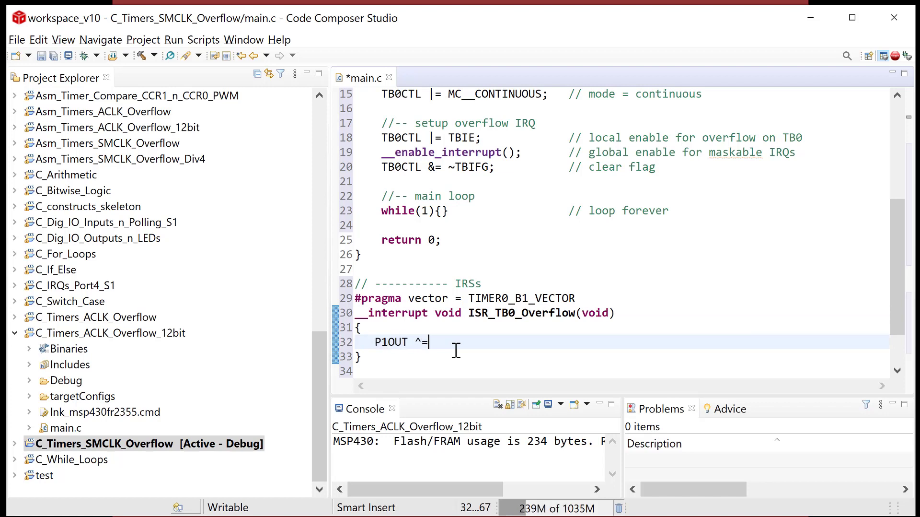
{"action": "type", "text": "BIT0;               // t"}
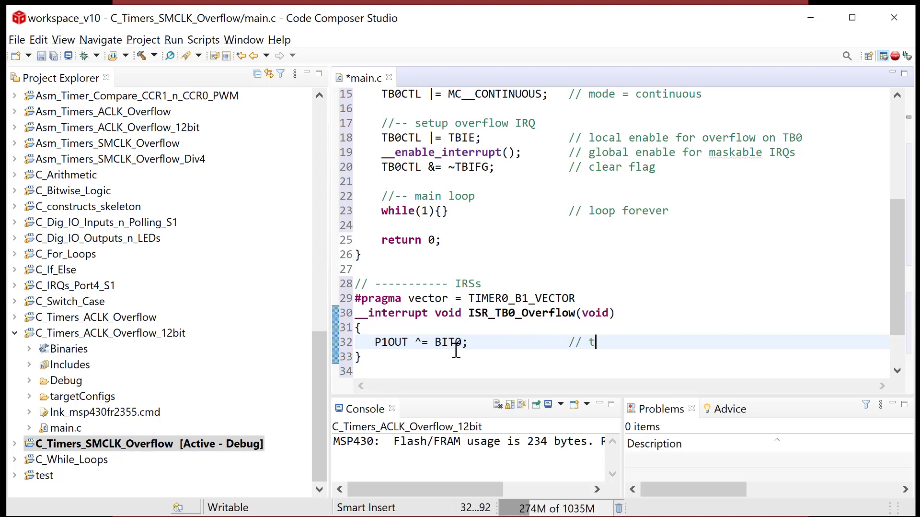
{"action": "type", "text": "oggle LED1"}
{"action": "type", "text": "TB0CTL &= ~TBIFG;                // clear flag"}
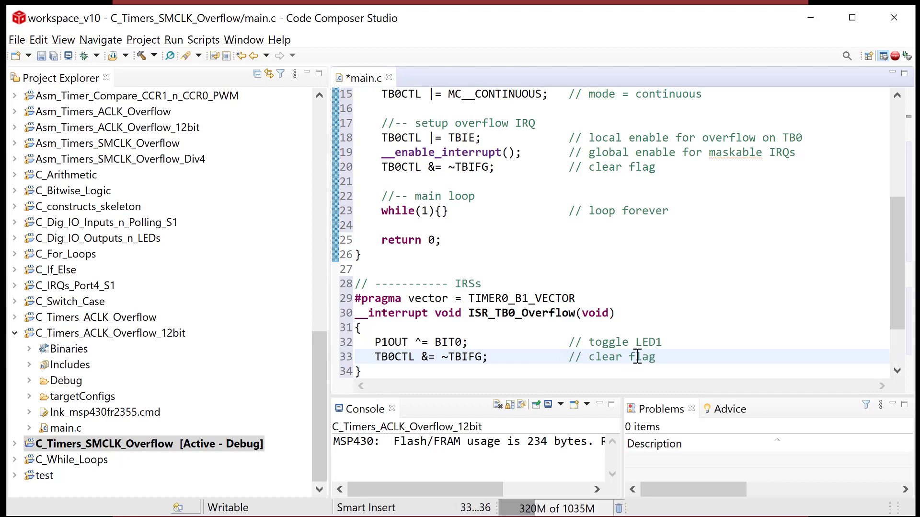
{"action": "scroll", "scroll_direction": "down", "scroll_amount": 3}
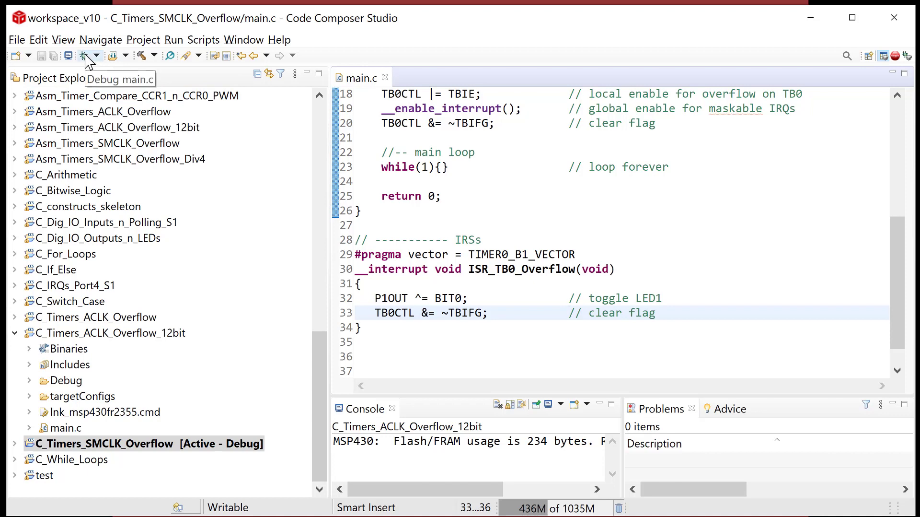
Step: Launch a debug session to build main.c and load it onto the MSP430 board
{"action": "left_click", "coordinate": [109, 56]}
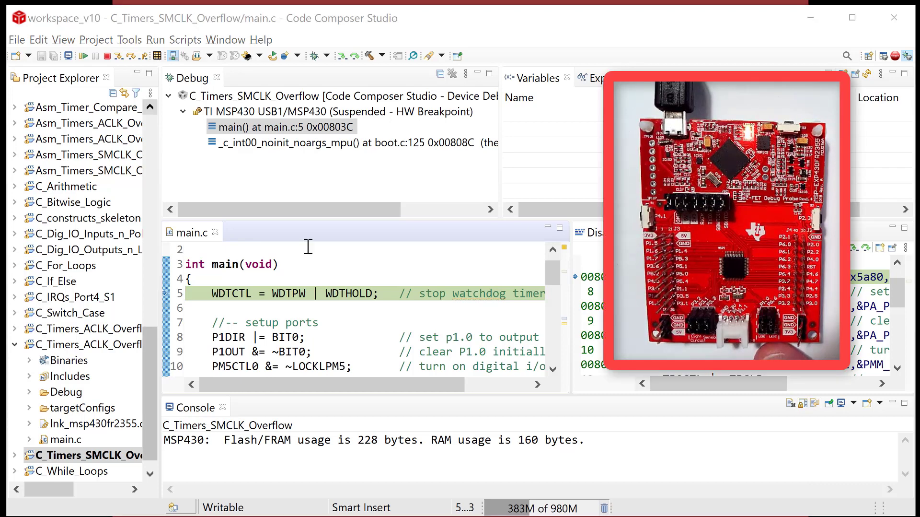
Step: Wait for the program to load and halt at main, bringing the CCS debug window back to front
{"action": "scroll", "scroll_direction": "down", "scroll_amount": 3}
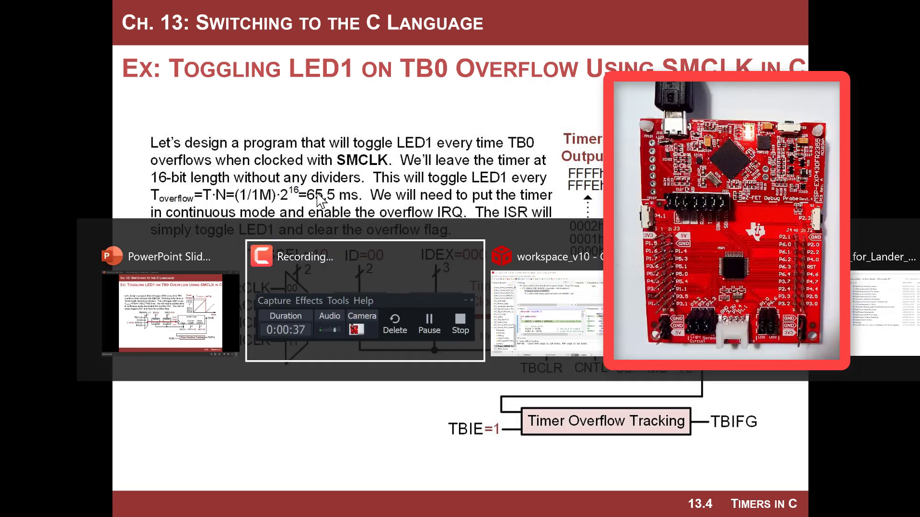
{"action": "left_click", "coordinate": [559, 256]}
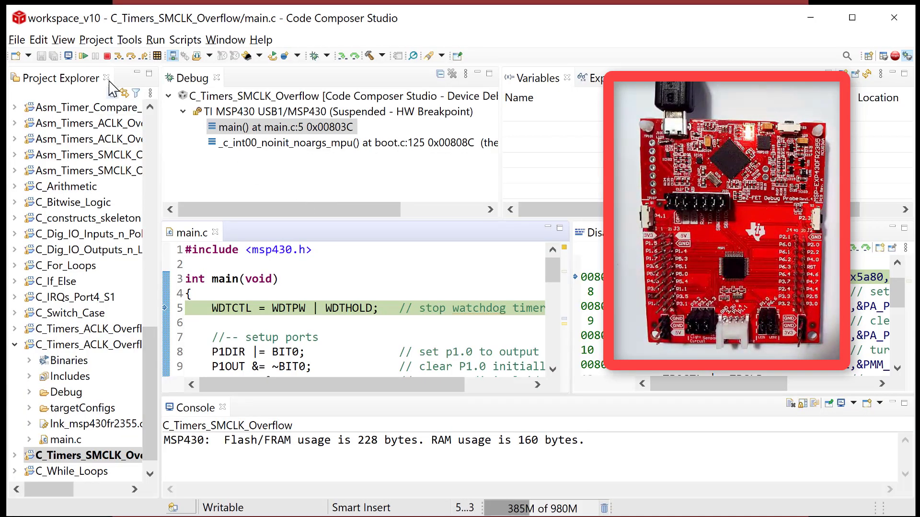
{"action": "mouse_move", "coordinate": [85, 56]}
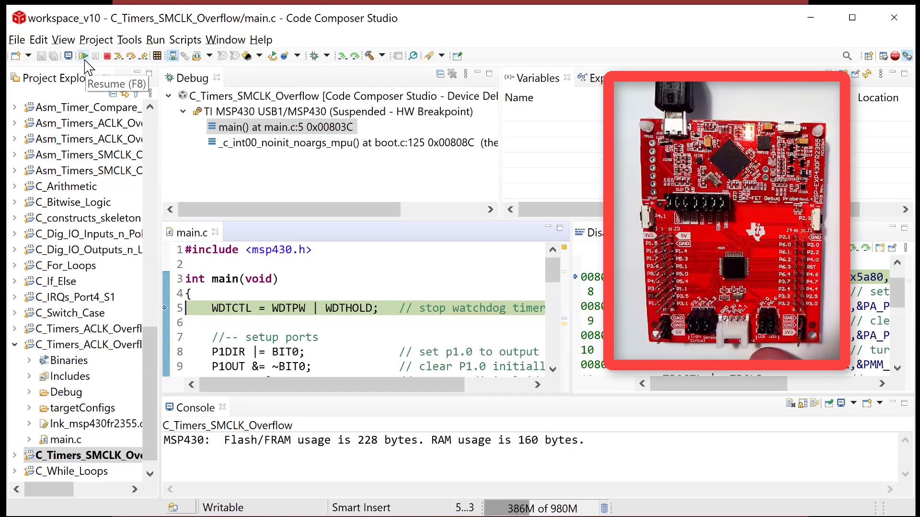
Step: Resume the target so the program runs and LED1 toggles on each timer overflow
{"action": "left_click", "coordinate": [83, 55]}
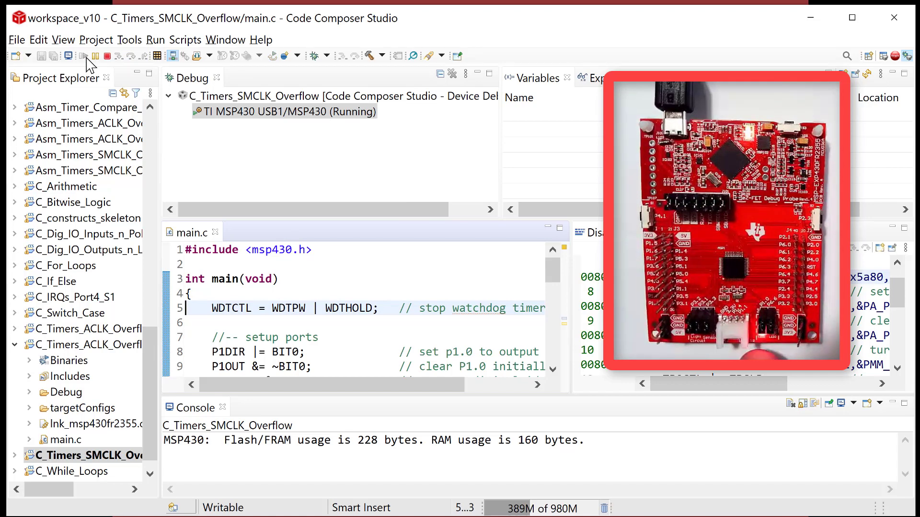
{"action": "mouse_move", "coordinate": [147, 121]}
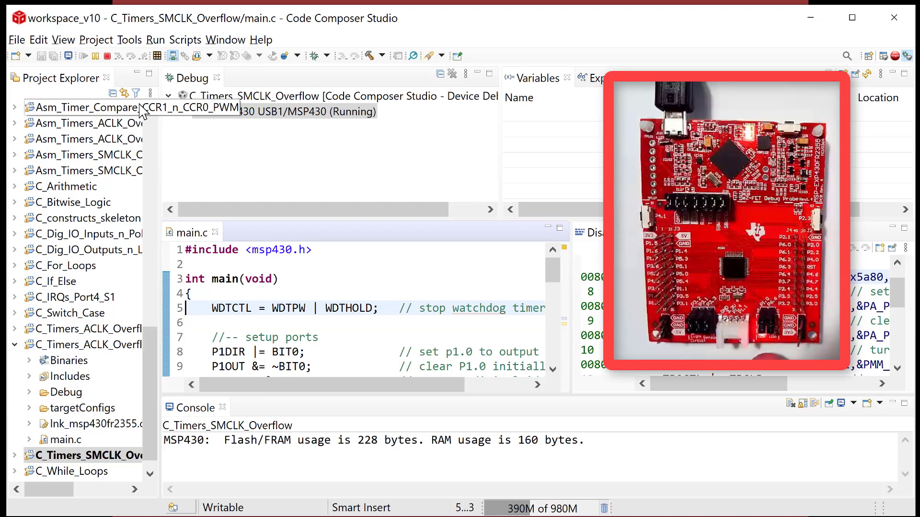
{"action": "mouse_move", "coordinate": [435, 278]}
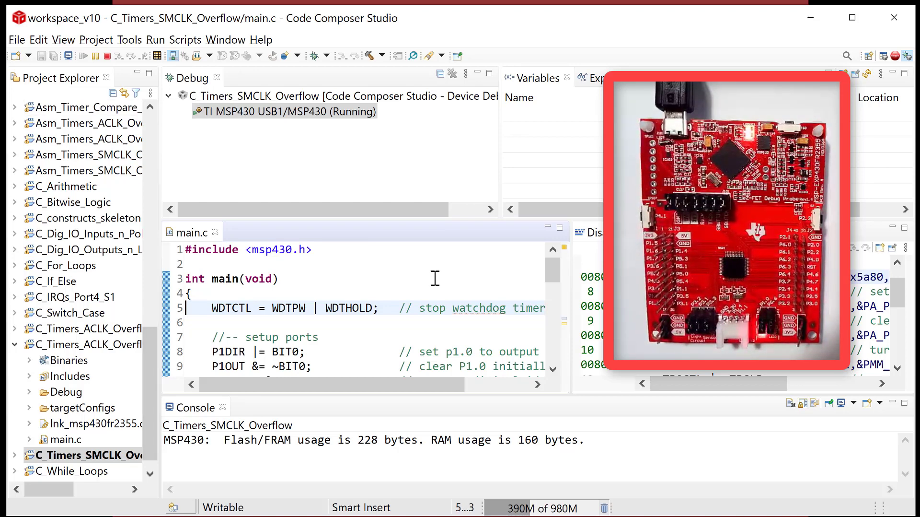
{"action": "mouse_move", "coordinate": [523, 294]}
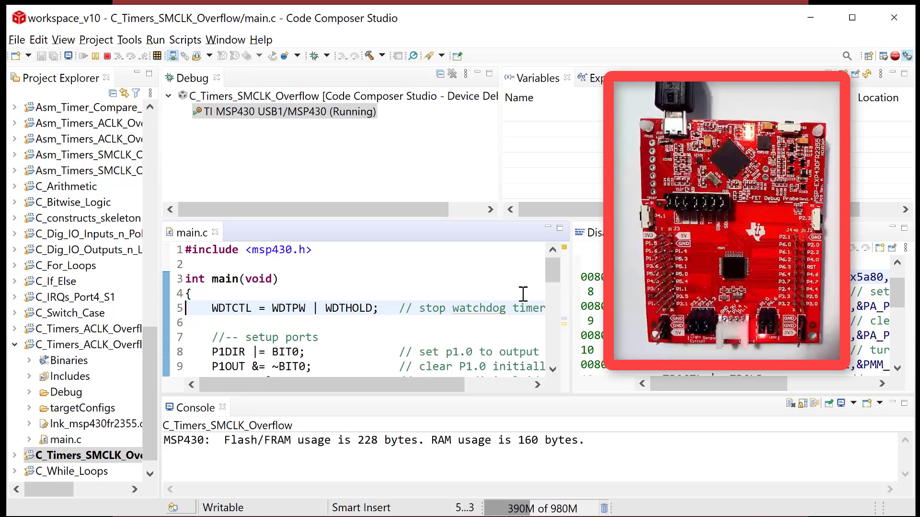